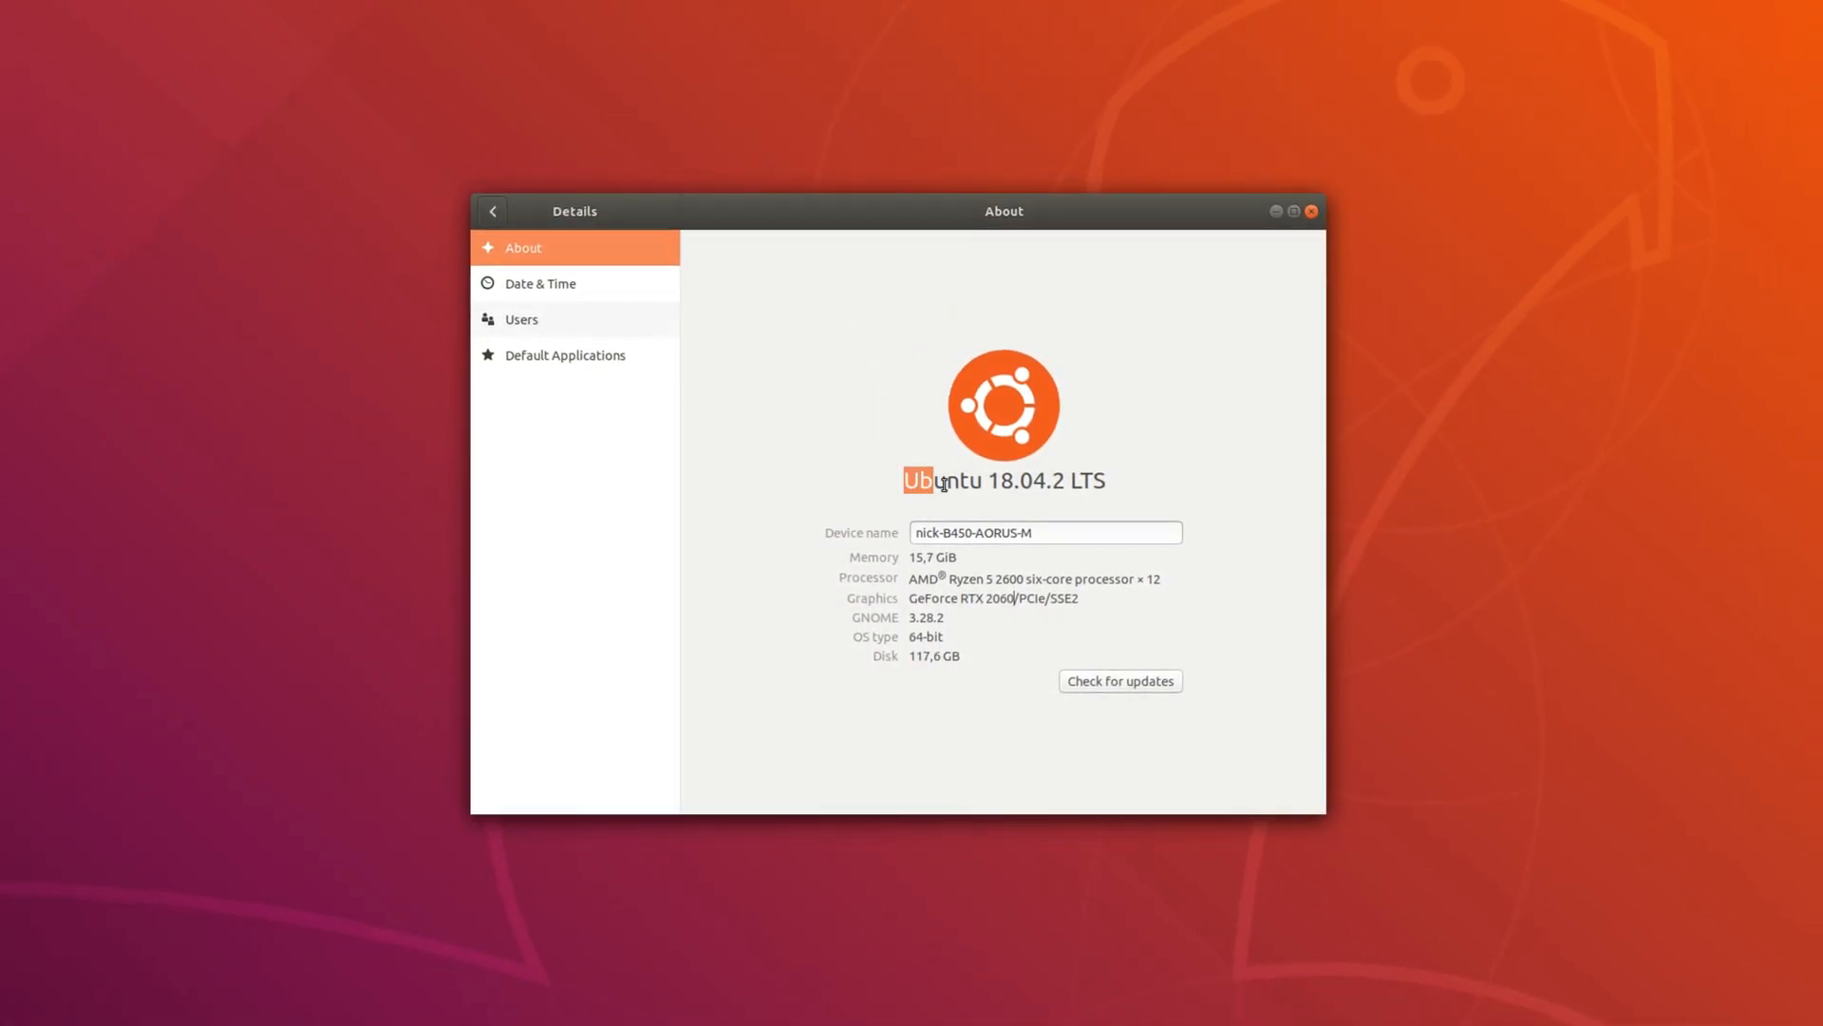
Scroll the LibreOffice page, then view Chromium's Details: version 75.0.3770.100 from the Snap Store.
{"action": "triple_click", "coordinate": [1001, 480]}
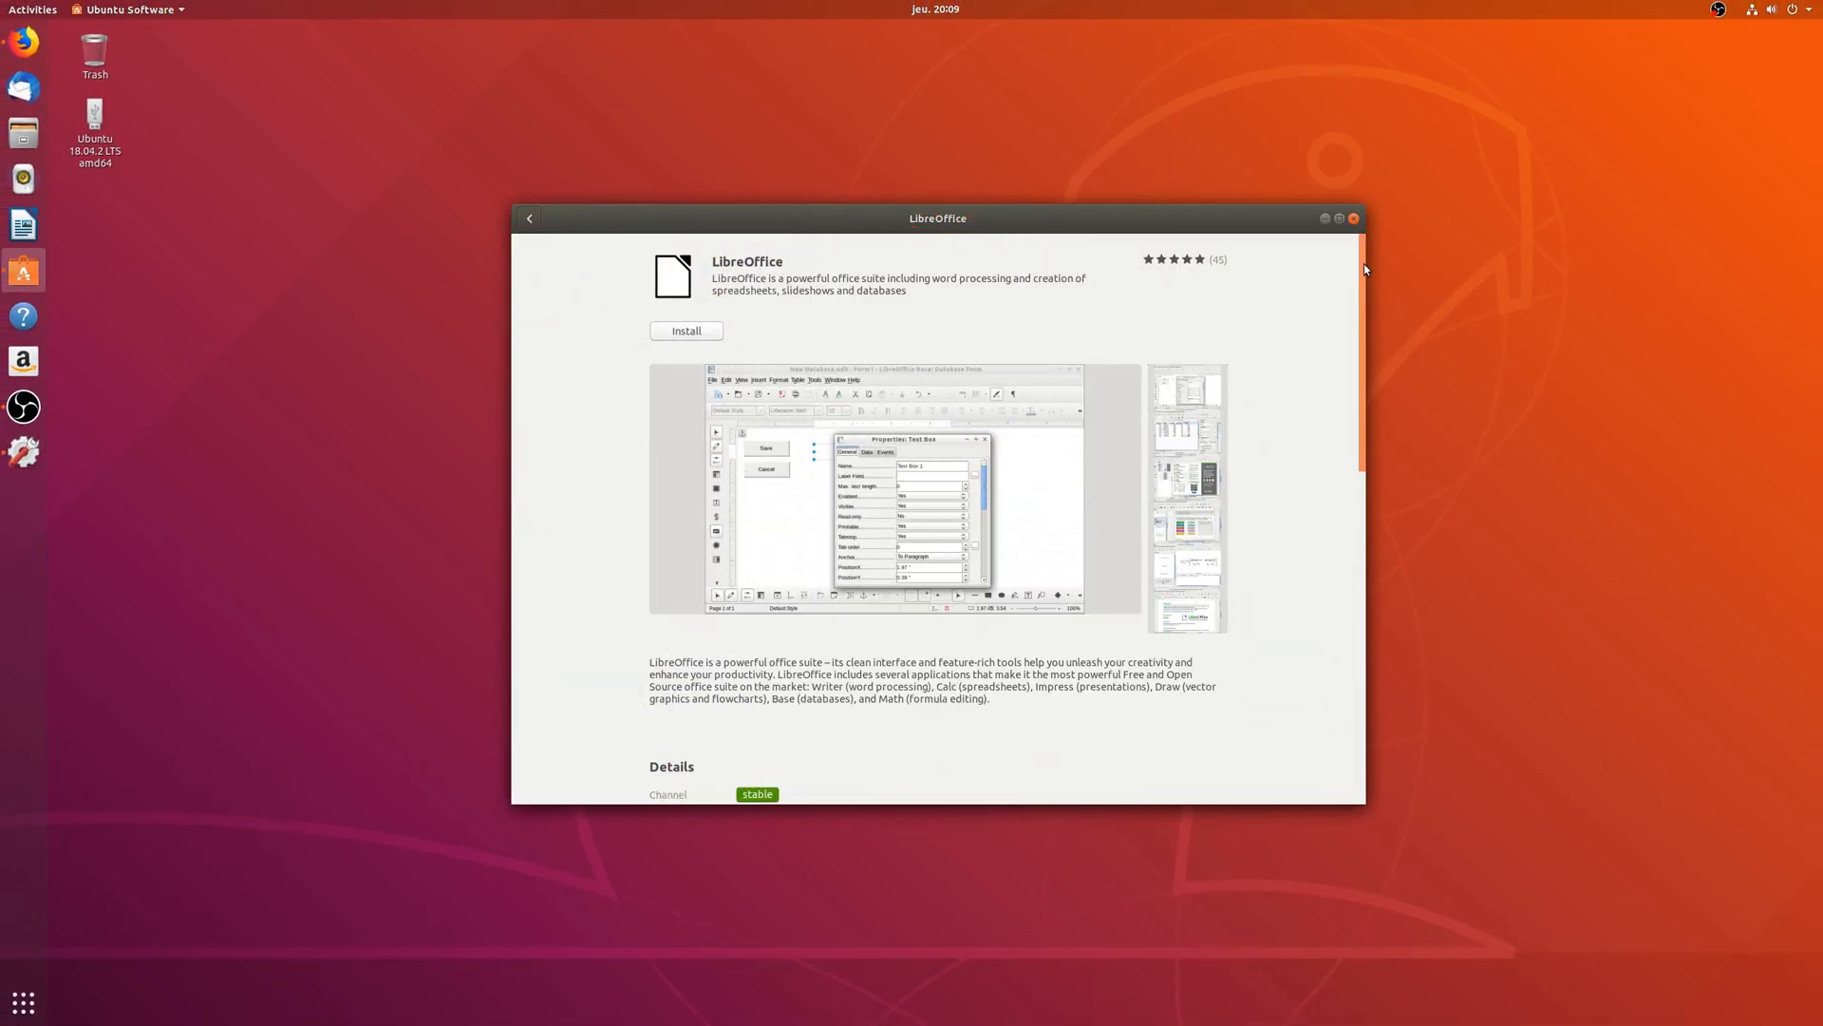
{"action": "scroll", "scroll_direction": "down", "scroll_amount": 3}
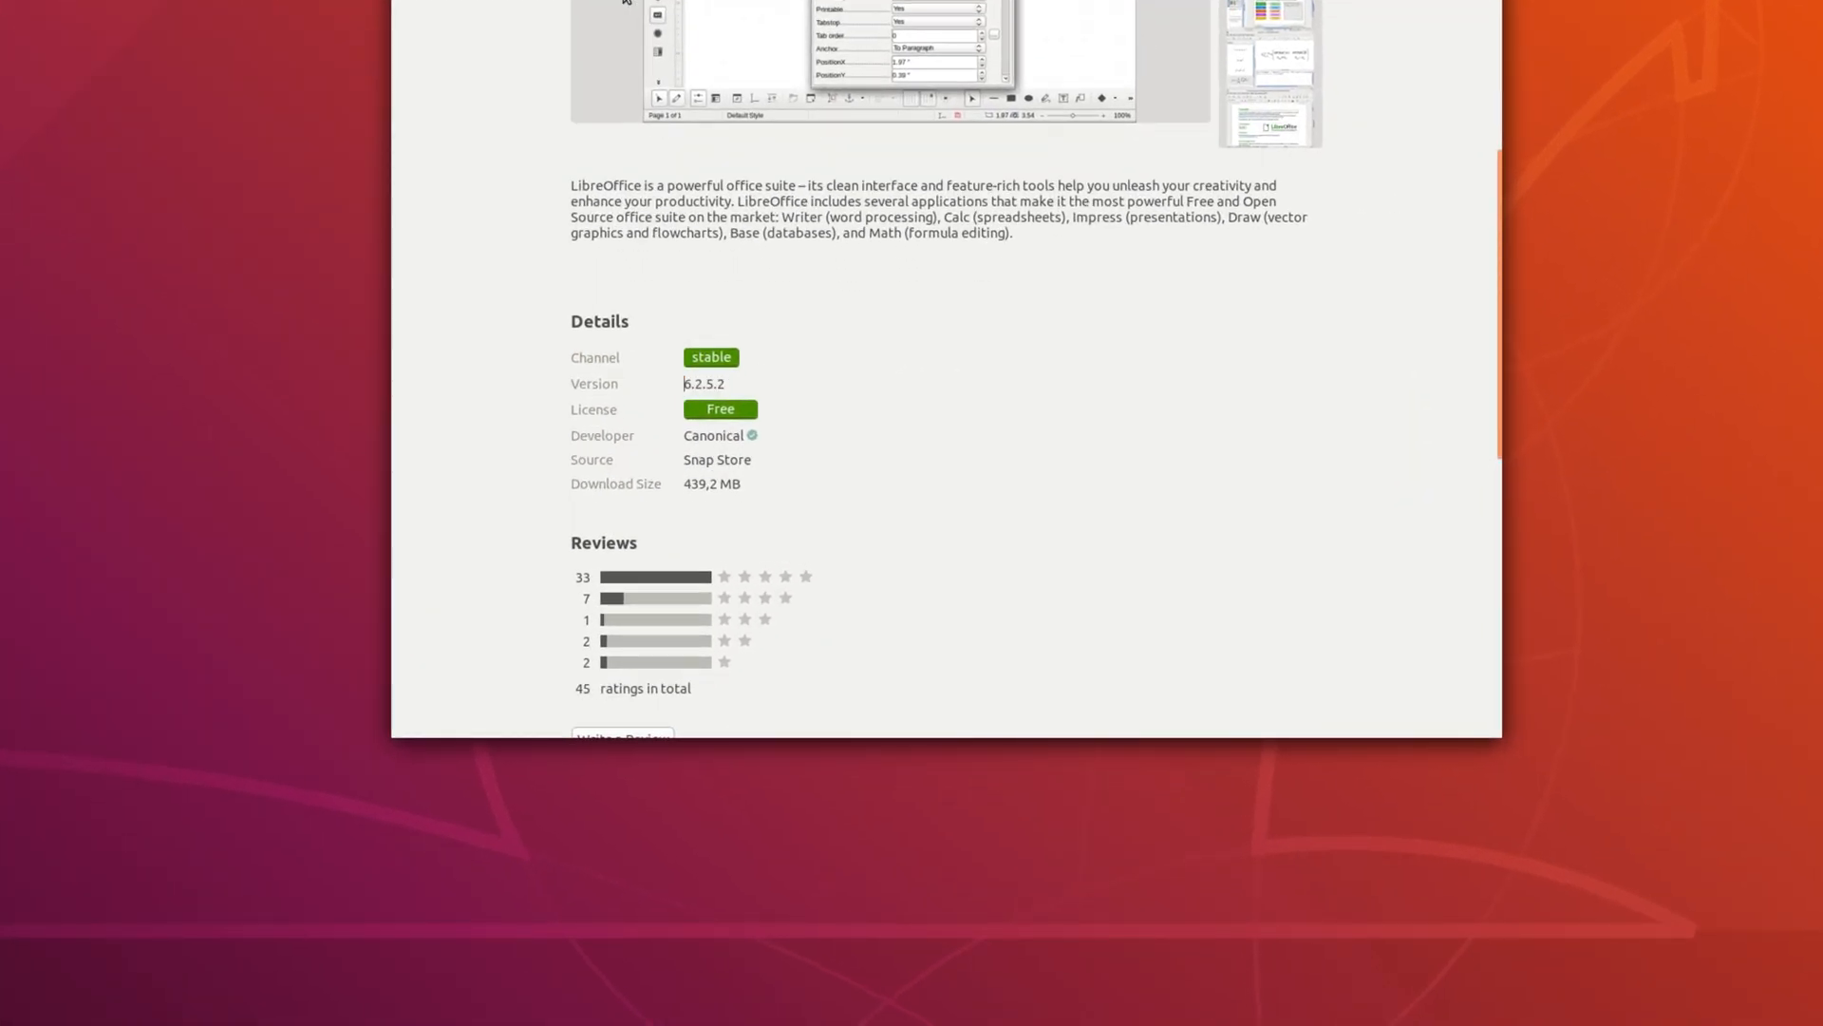
{"action": "left_click", "coordinate": [529, 218]}
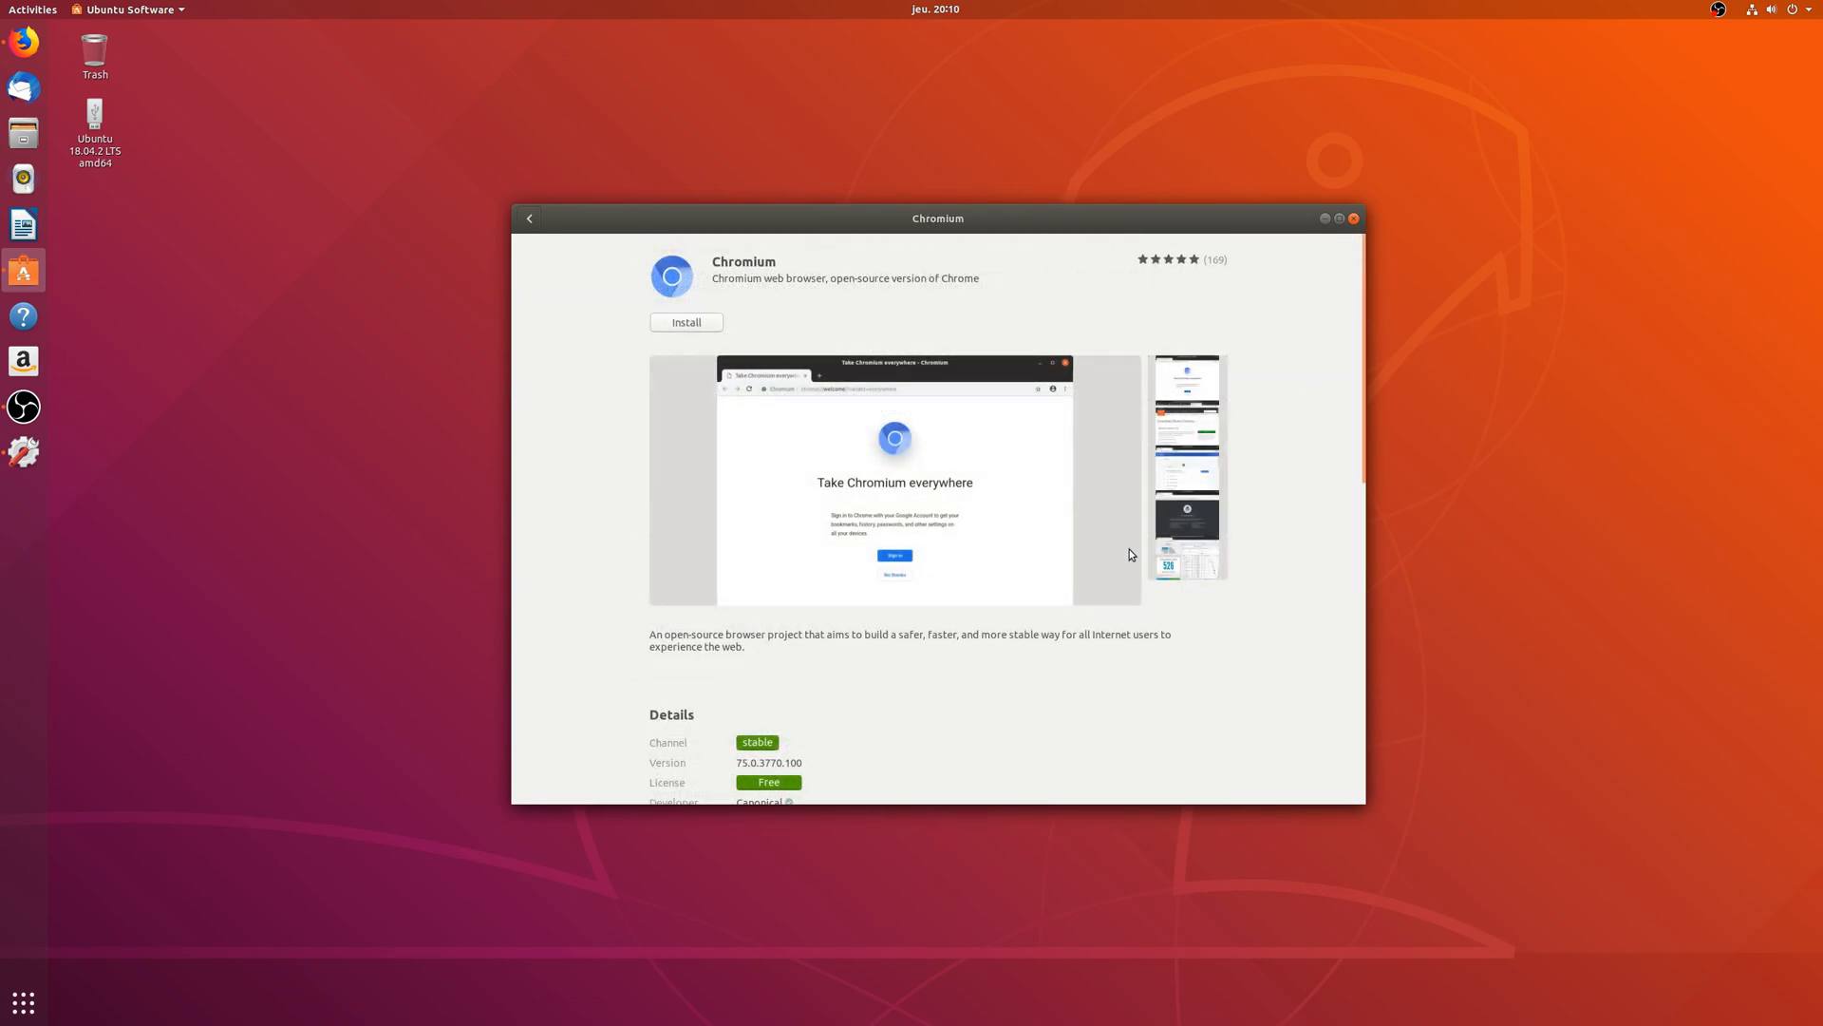
{"action": "scroll", "scroll_direction": "down", "scroll_amount": 3}
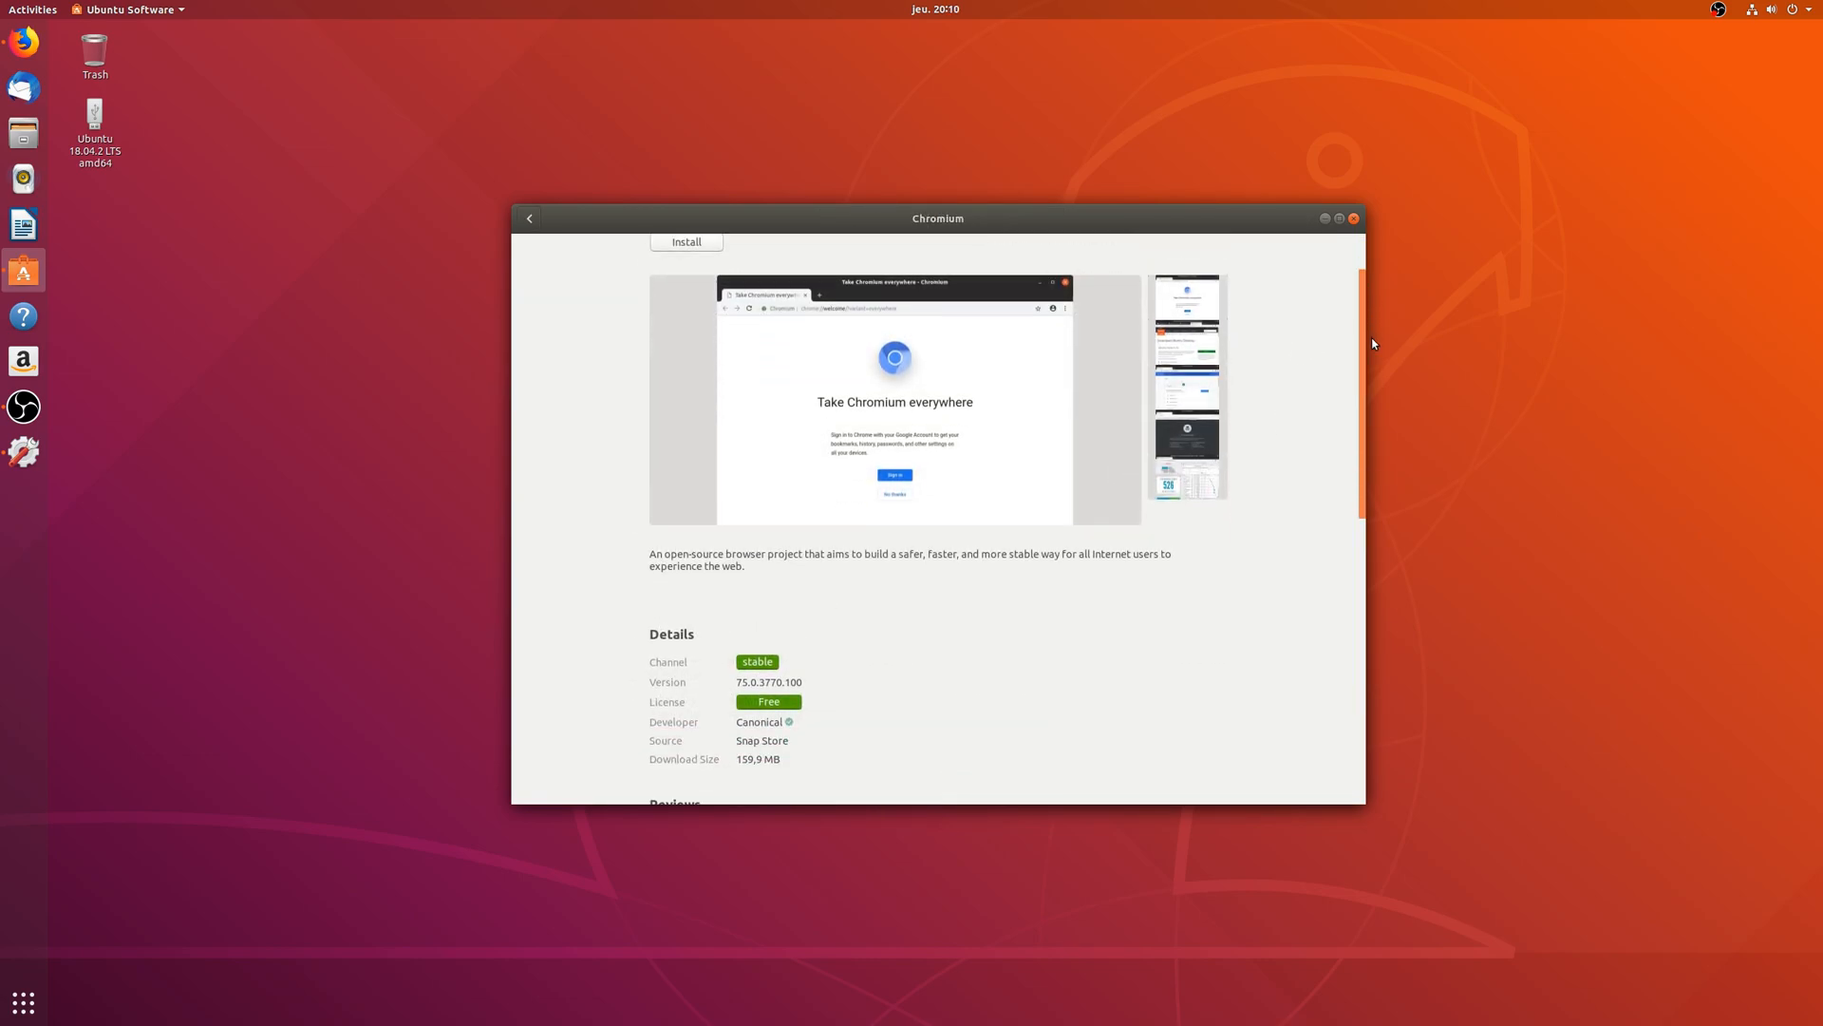
{"action": "scroll", "scroll_direction": "down", "scroll_amount": 3}
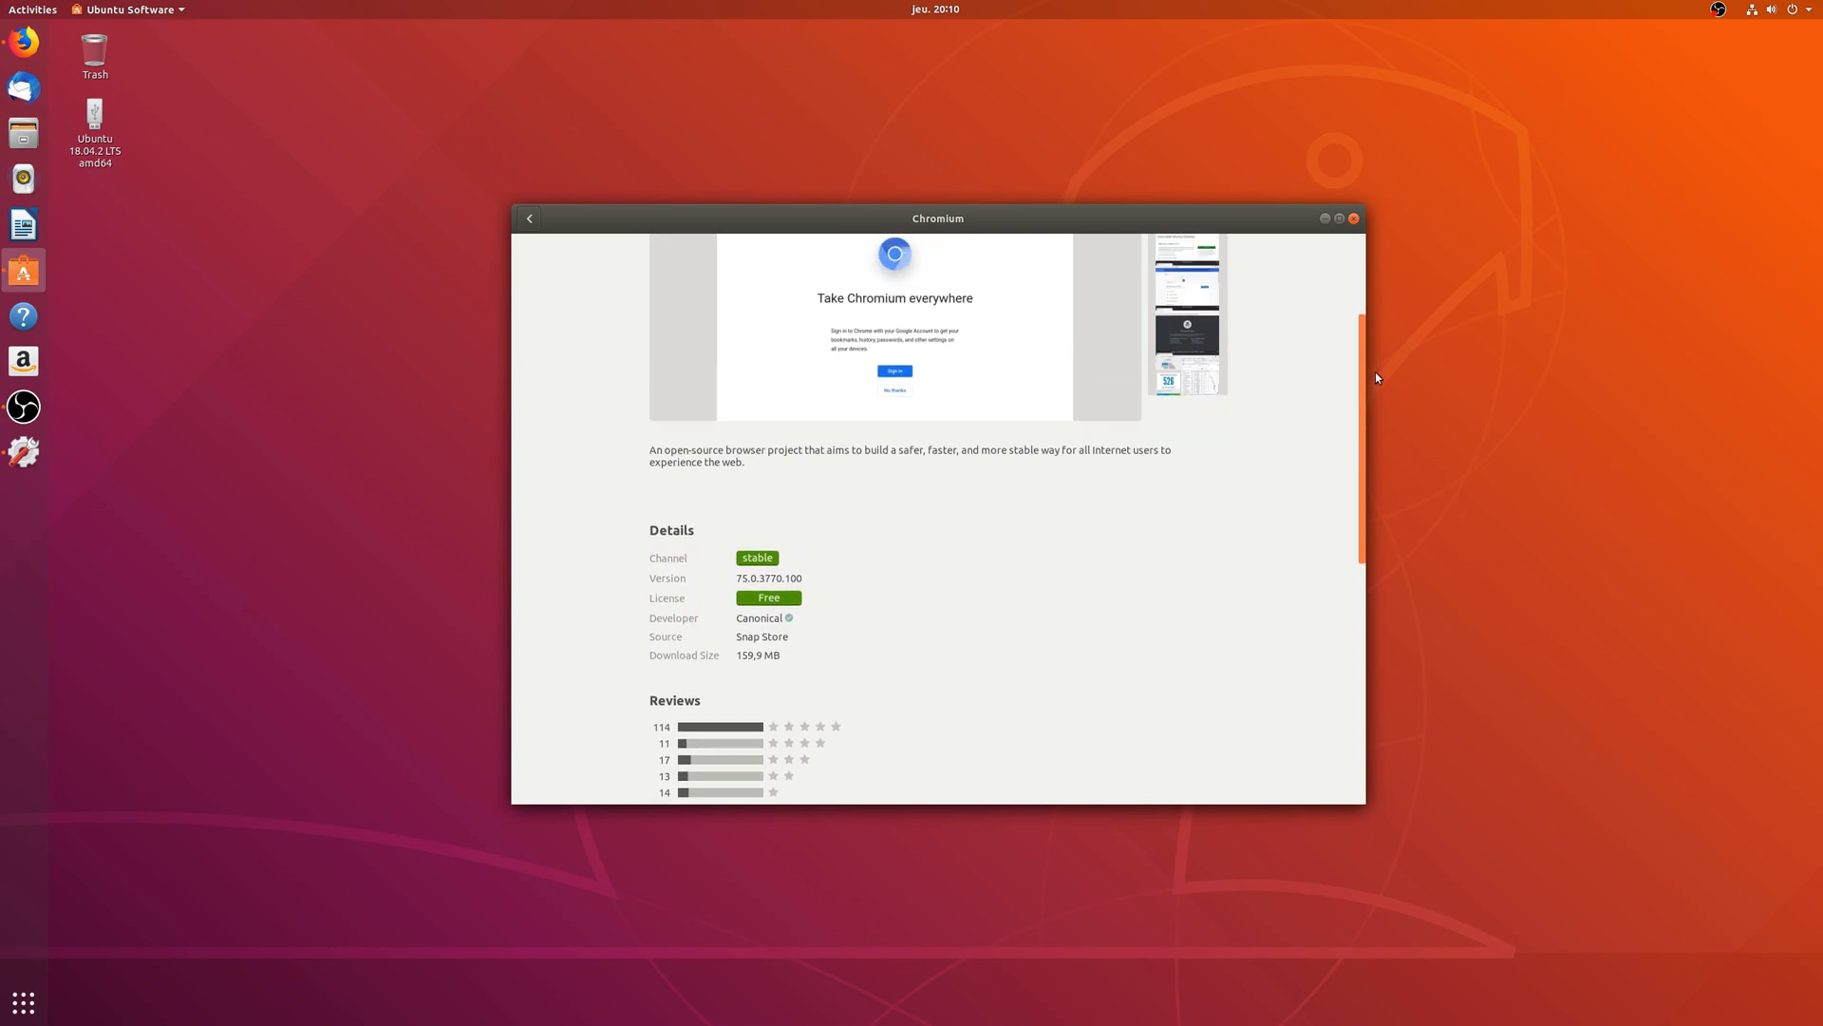
{"action": "scroll", "scroll_direction": "up", "scroll_amount": 3}
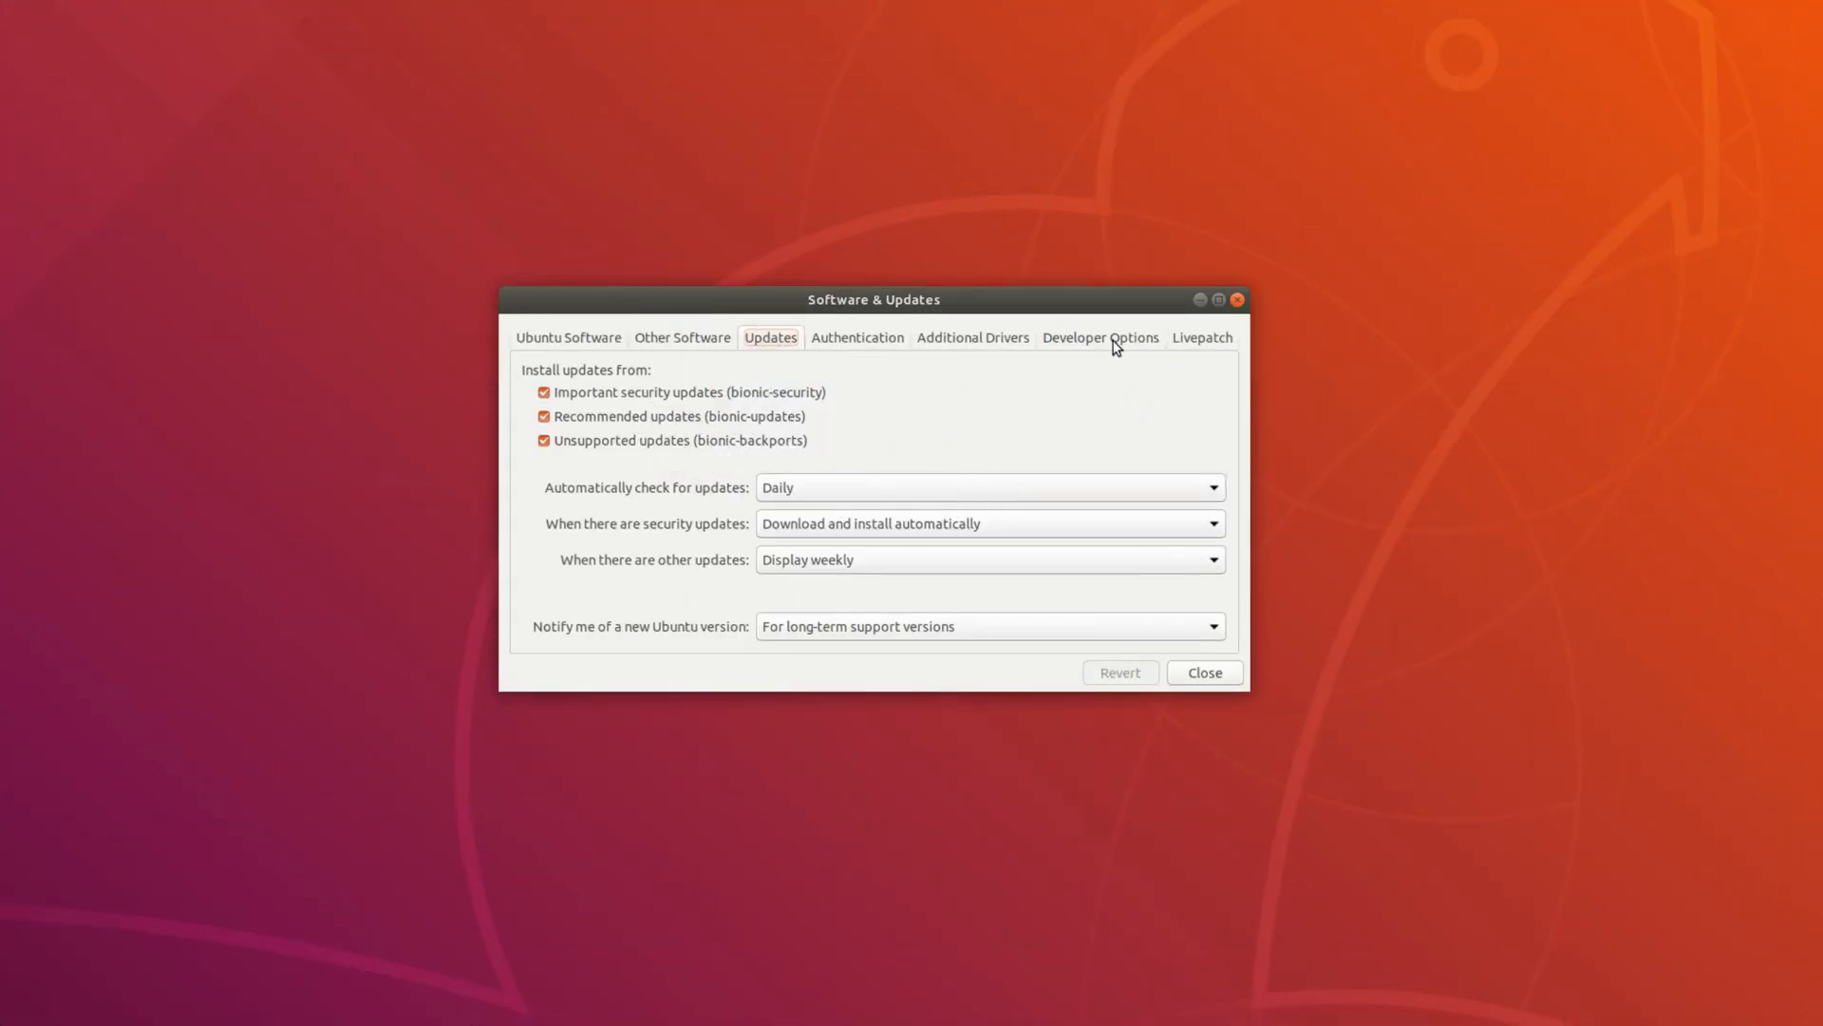
Show Developer Options with 'Pre-released updates (bionic-proposed)' checked.
{"action": "left_click", "coordinate": [1097, 337]}
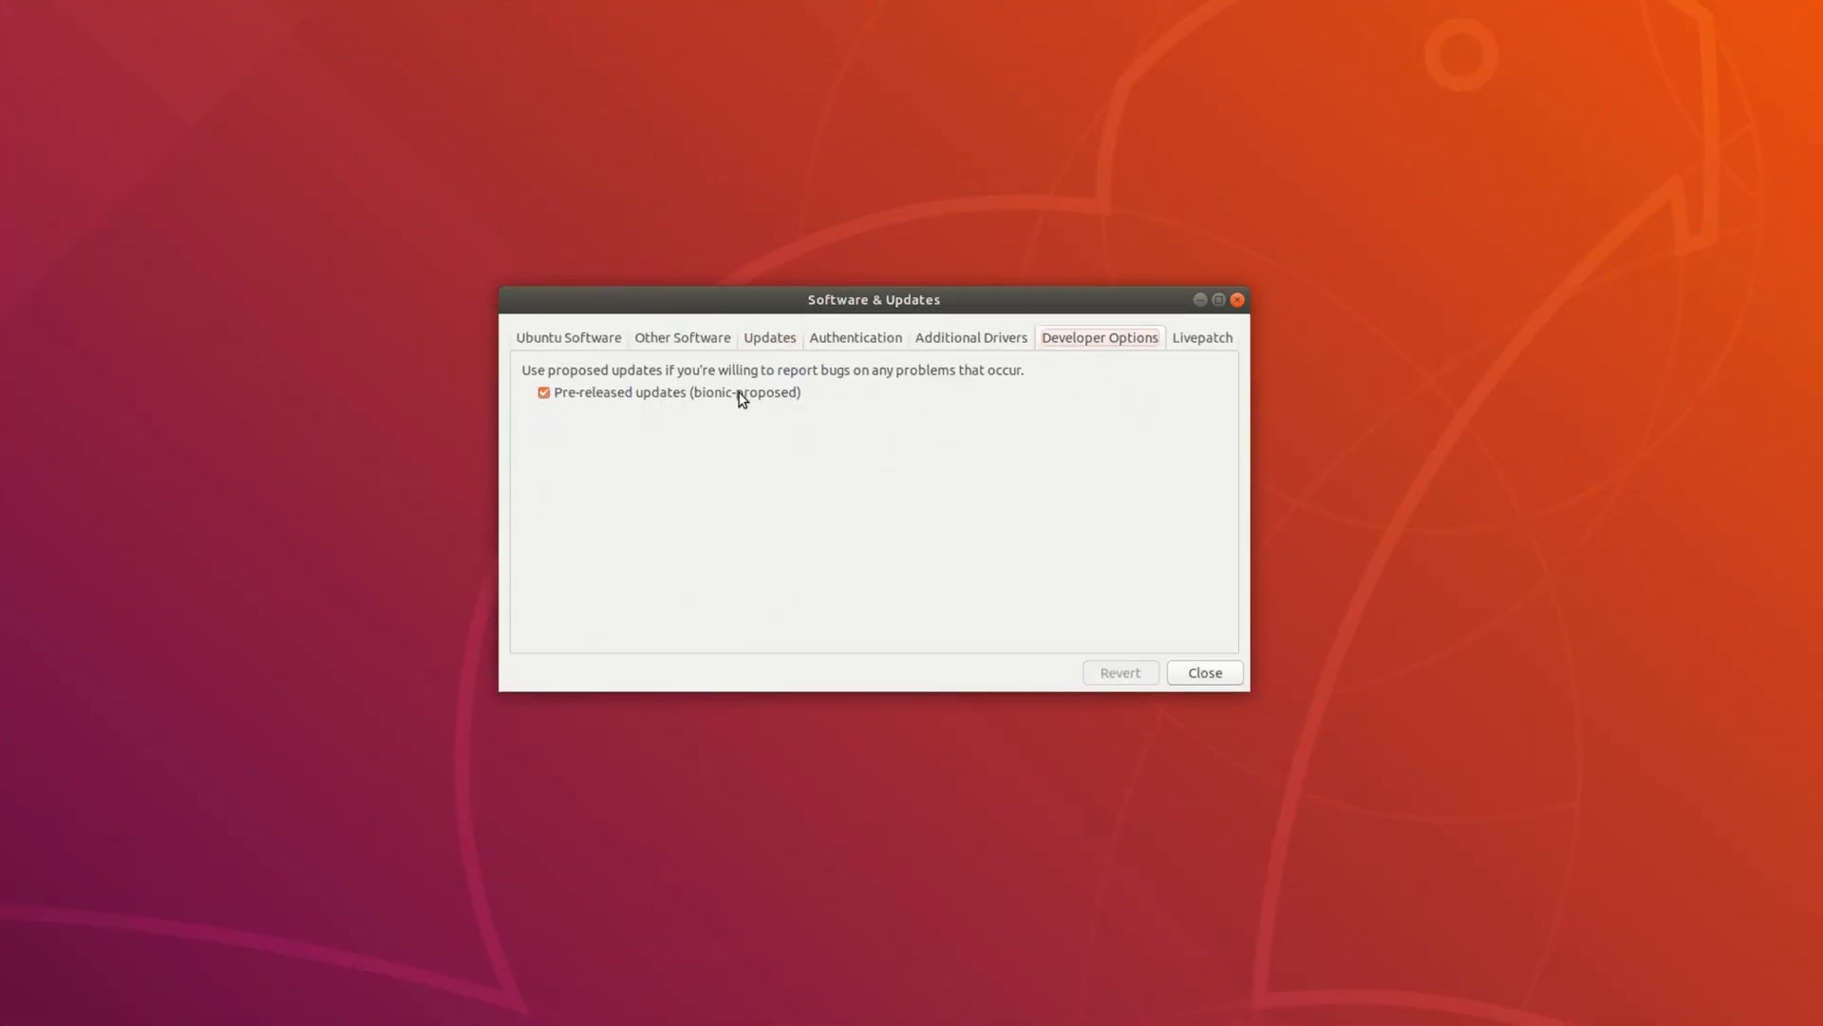
{"action": "mouse_move", "coordinate": [773, 439]}
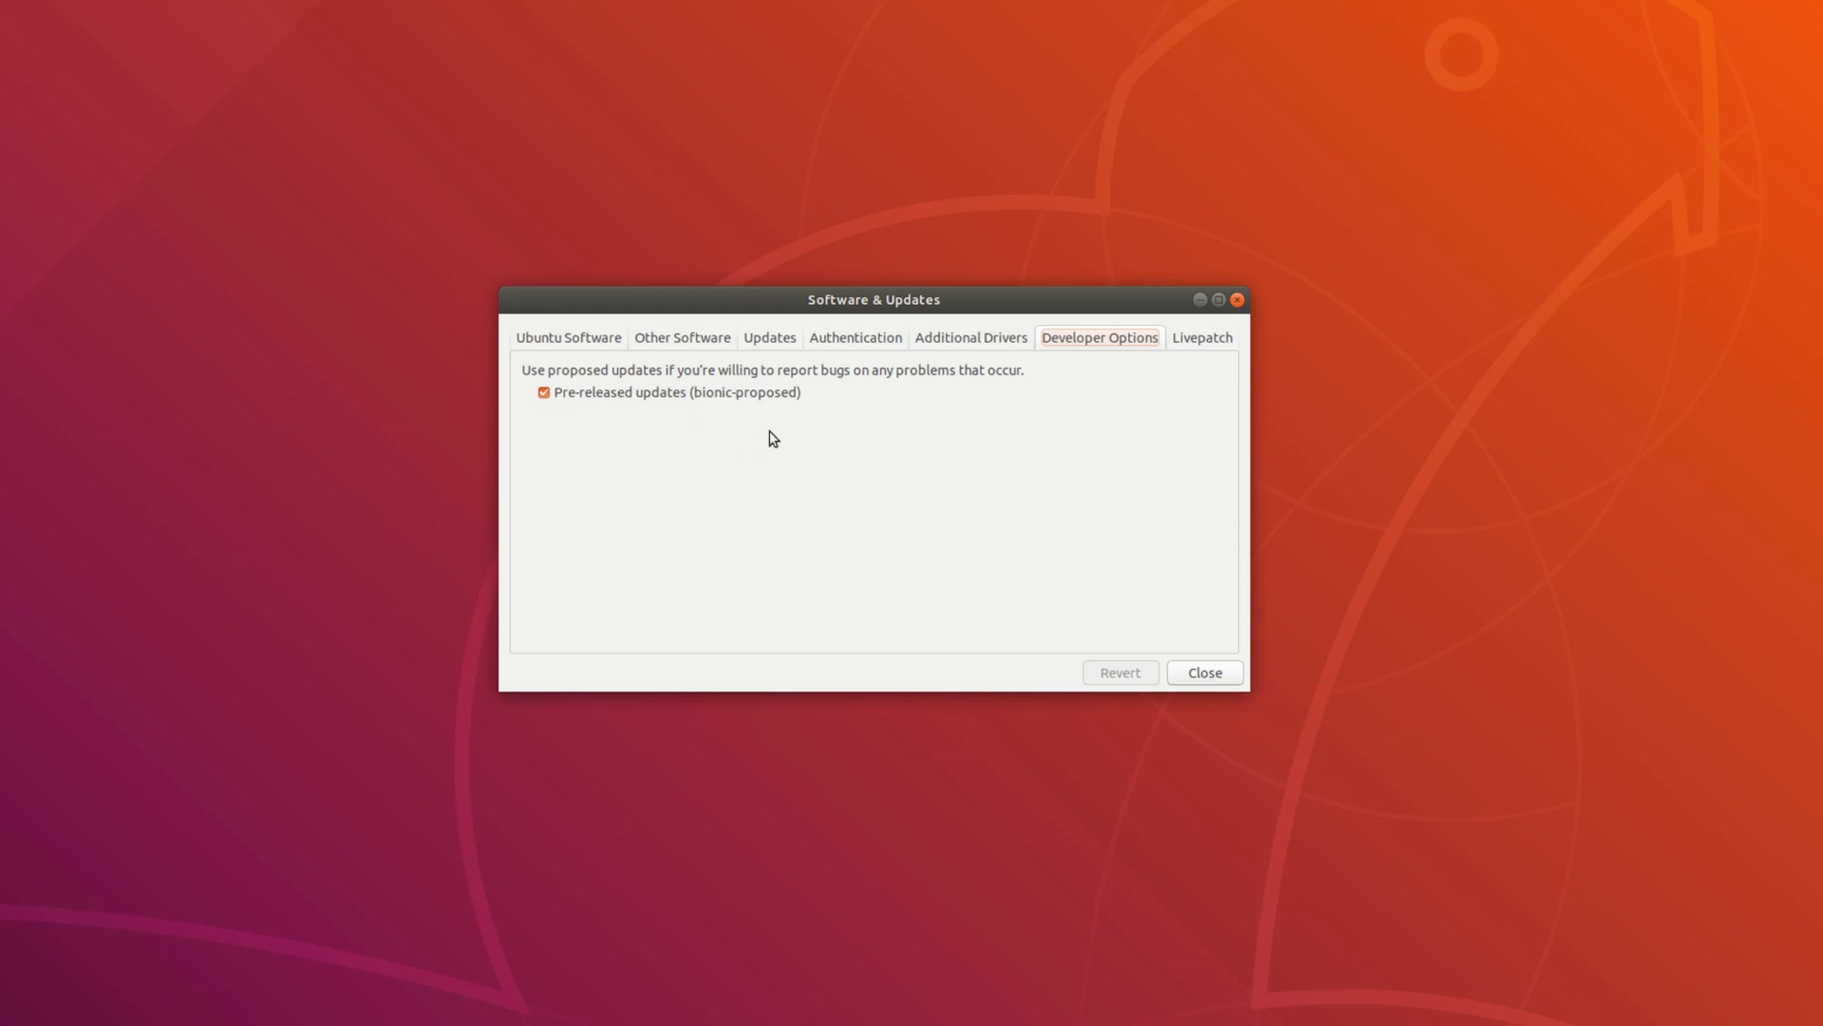
{"action": "left_click", "coordinate": [970, 337]}
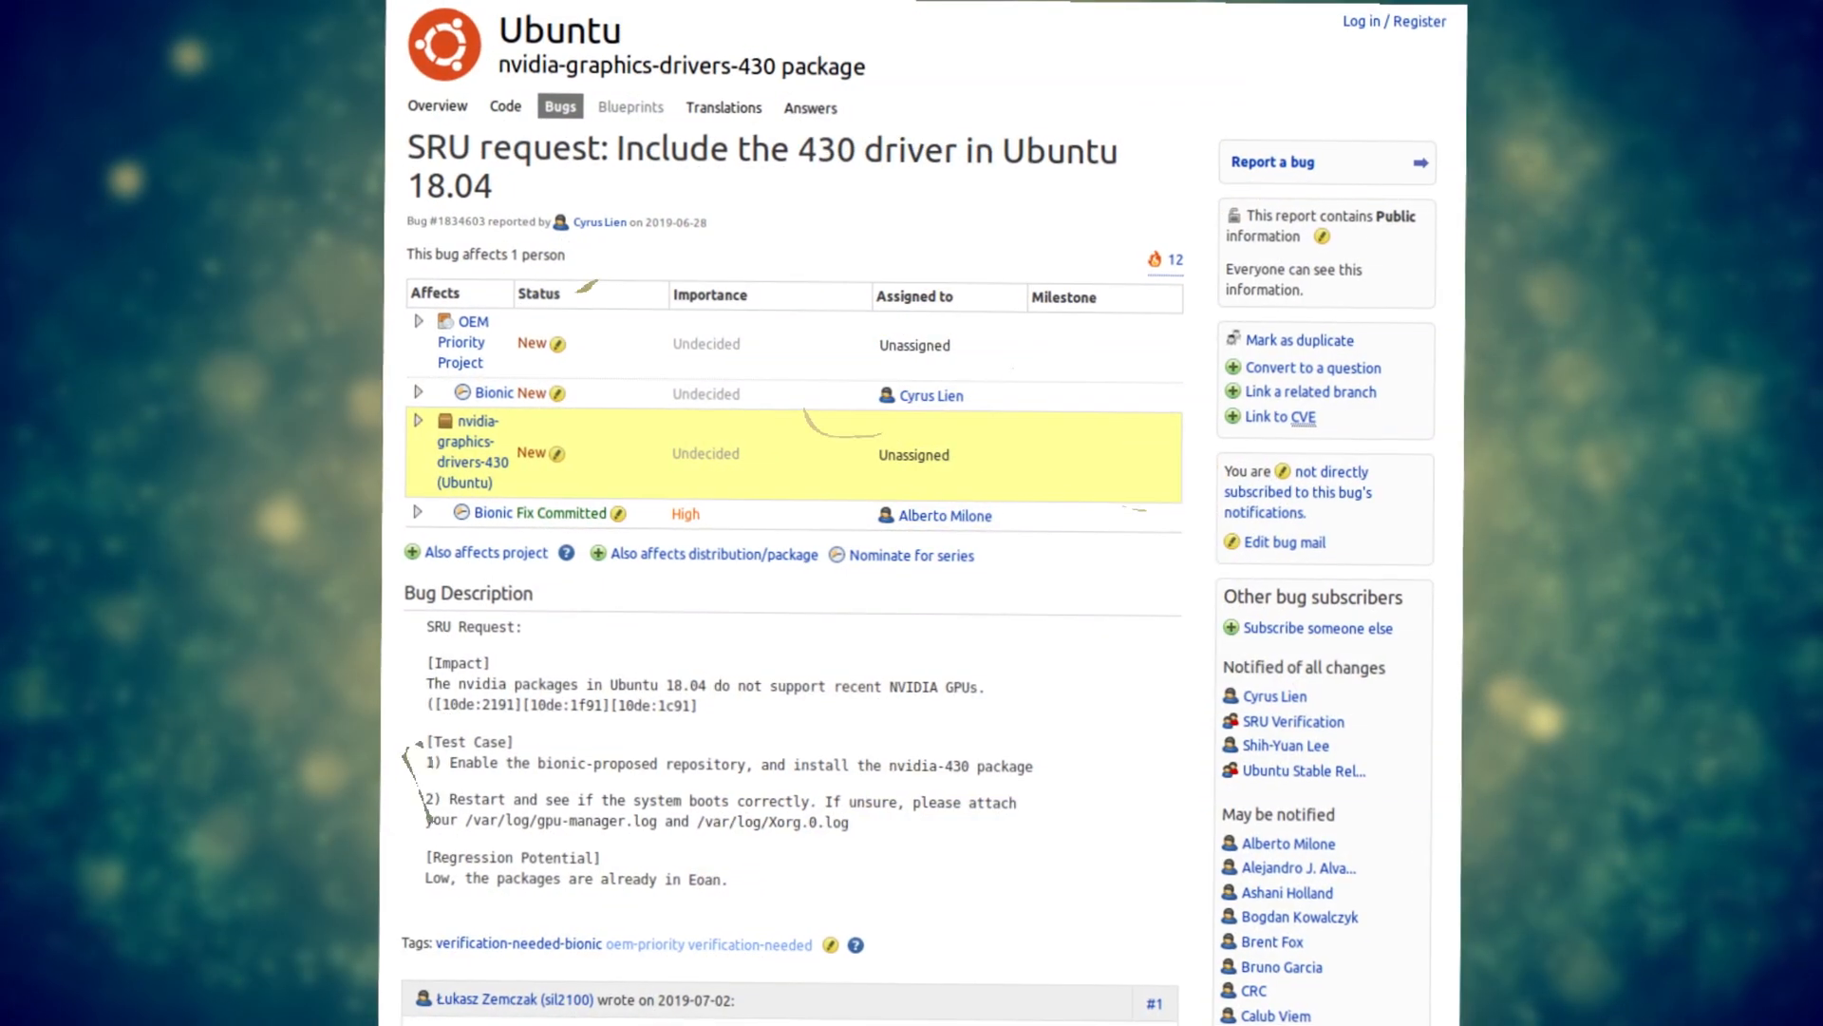
{"action": "scroll", "scroll_direction": "down", "scroll_amount": 3}
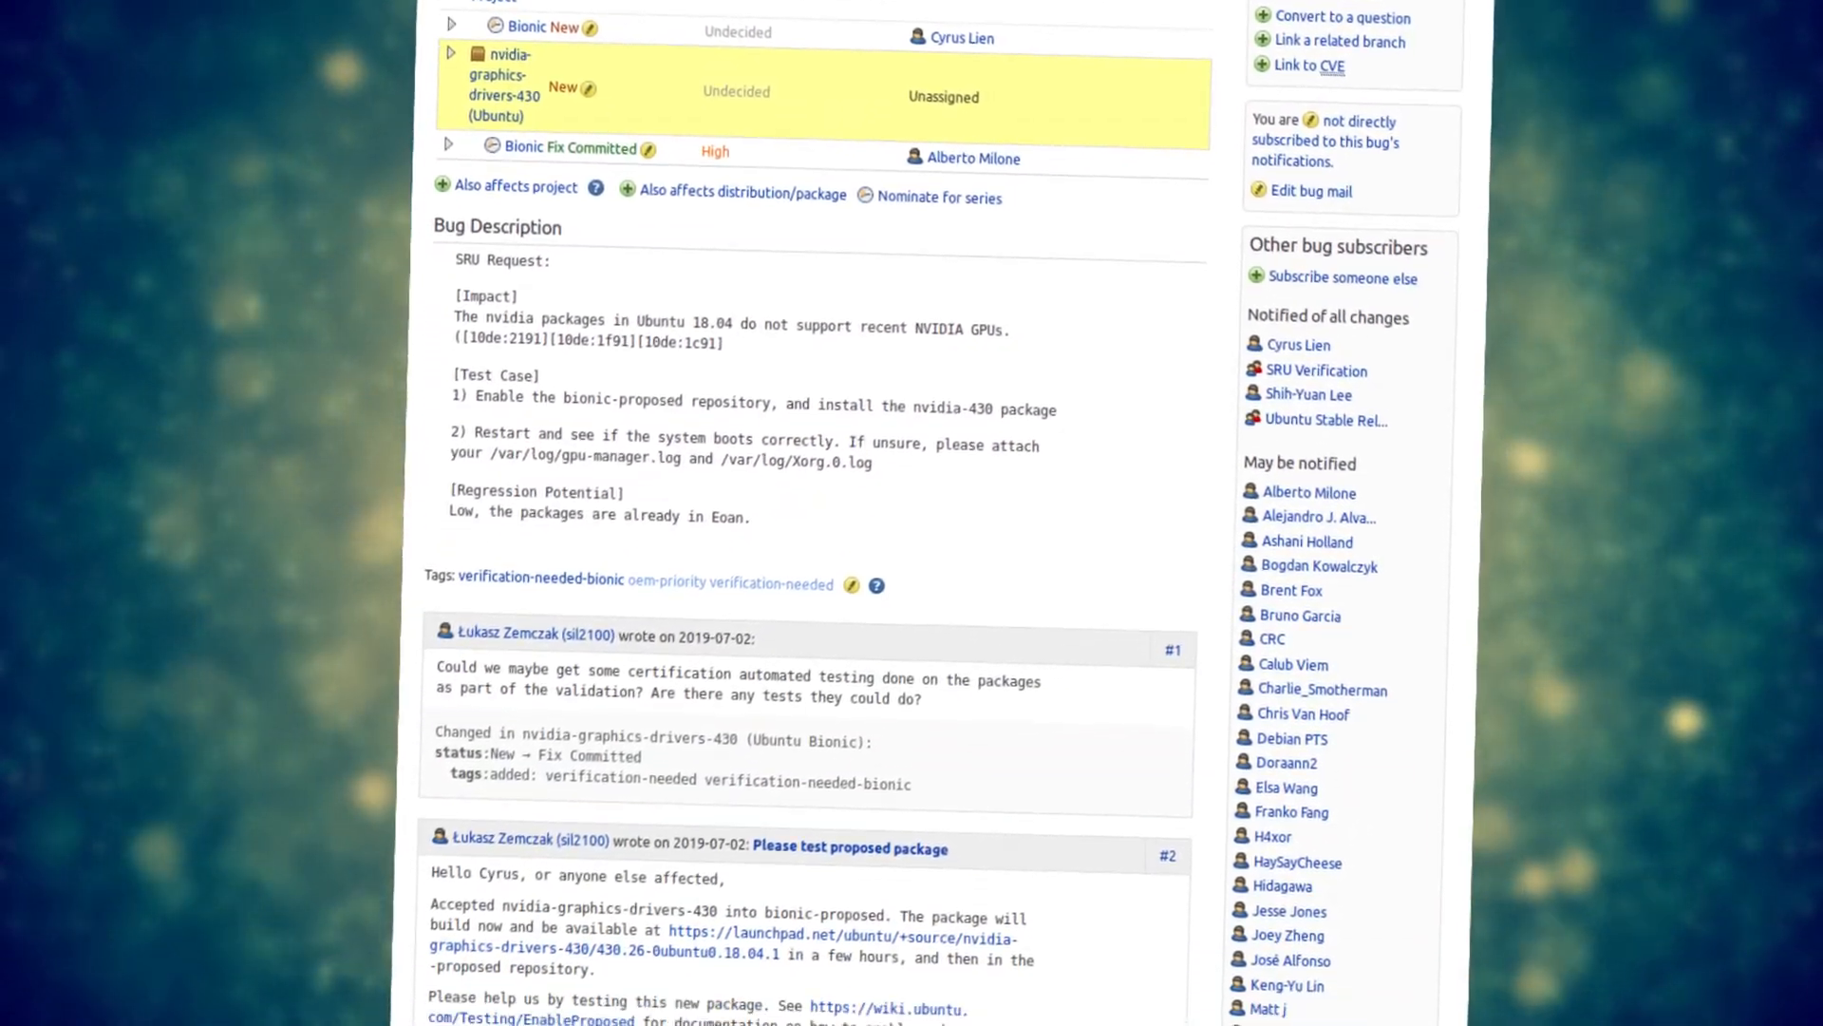
{"action": "scroll", "scroll_direction": "down", "scroll_amount": 3}
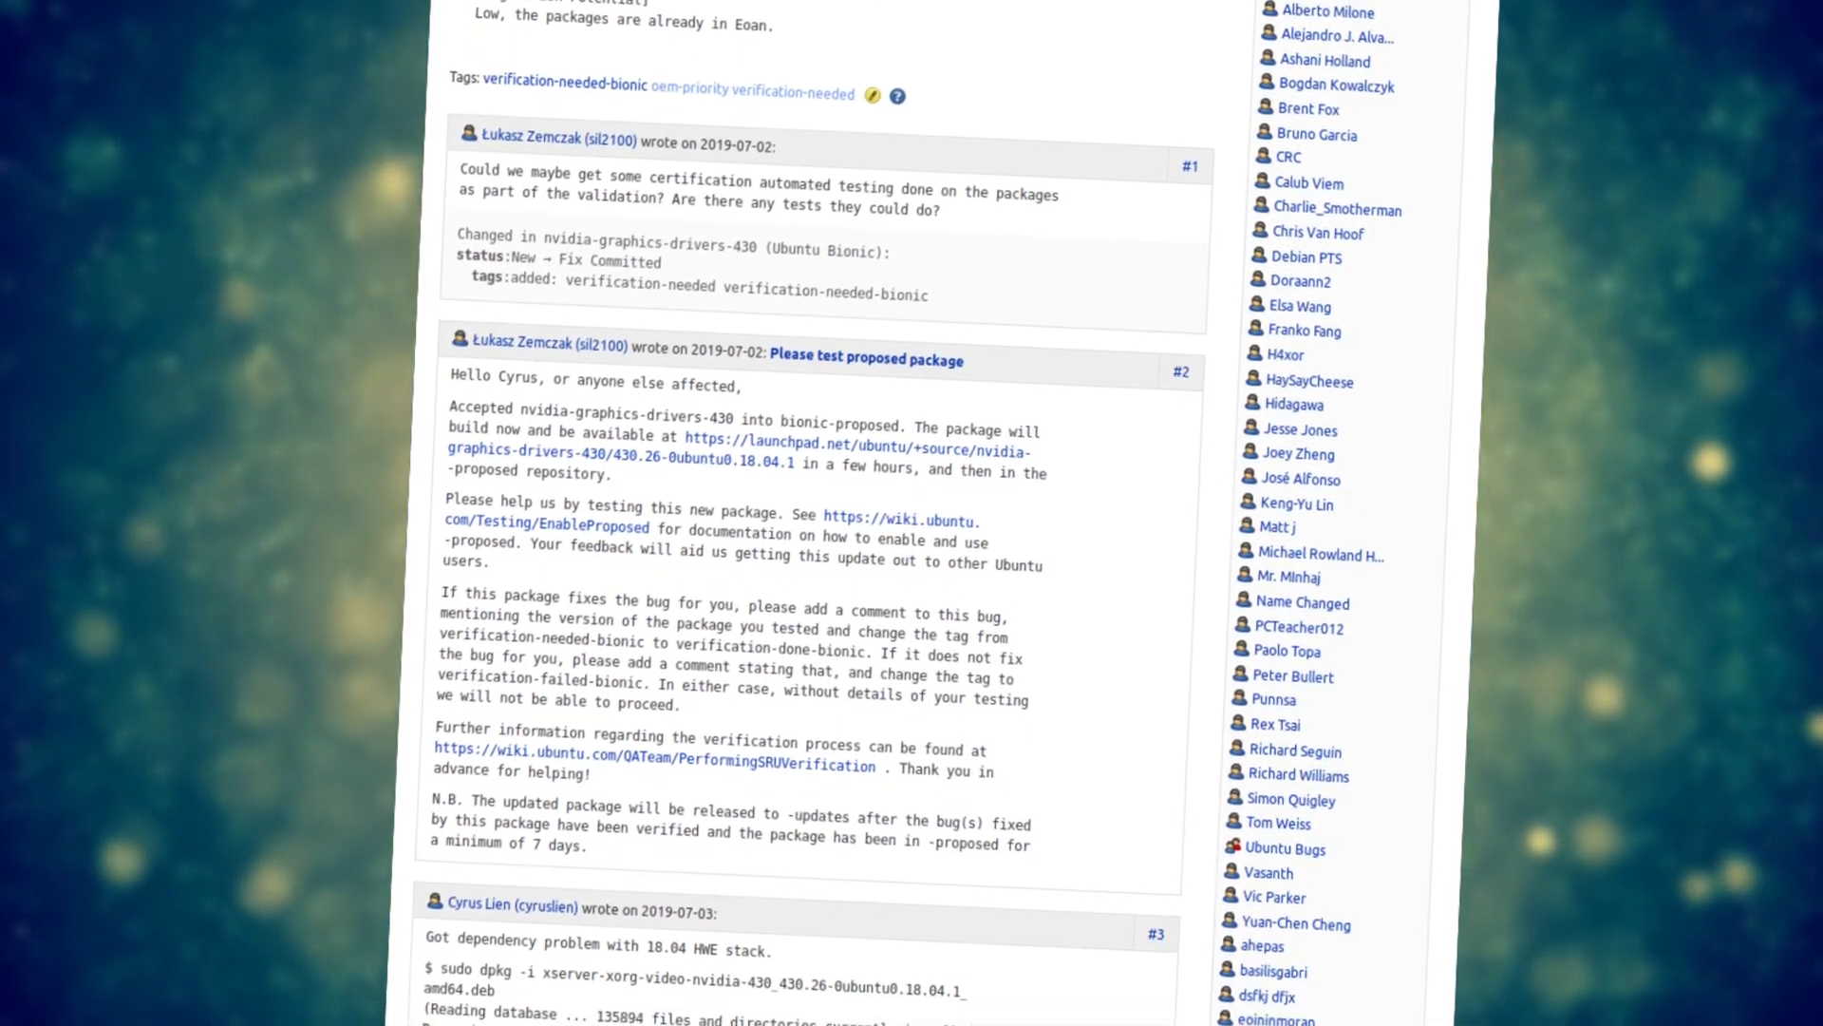
{"action": "scroll", "scroll_direction": "down", "scroll_amount": 3}
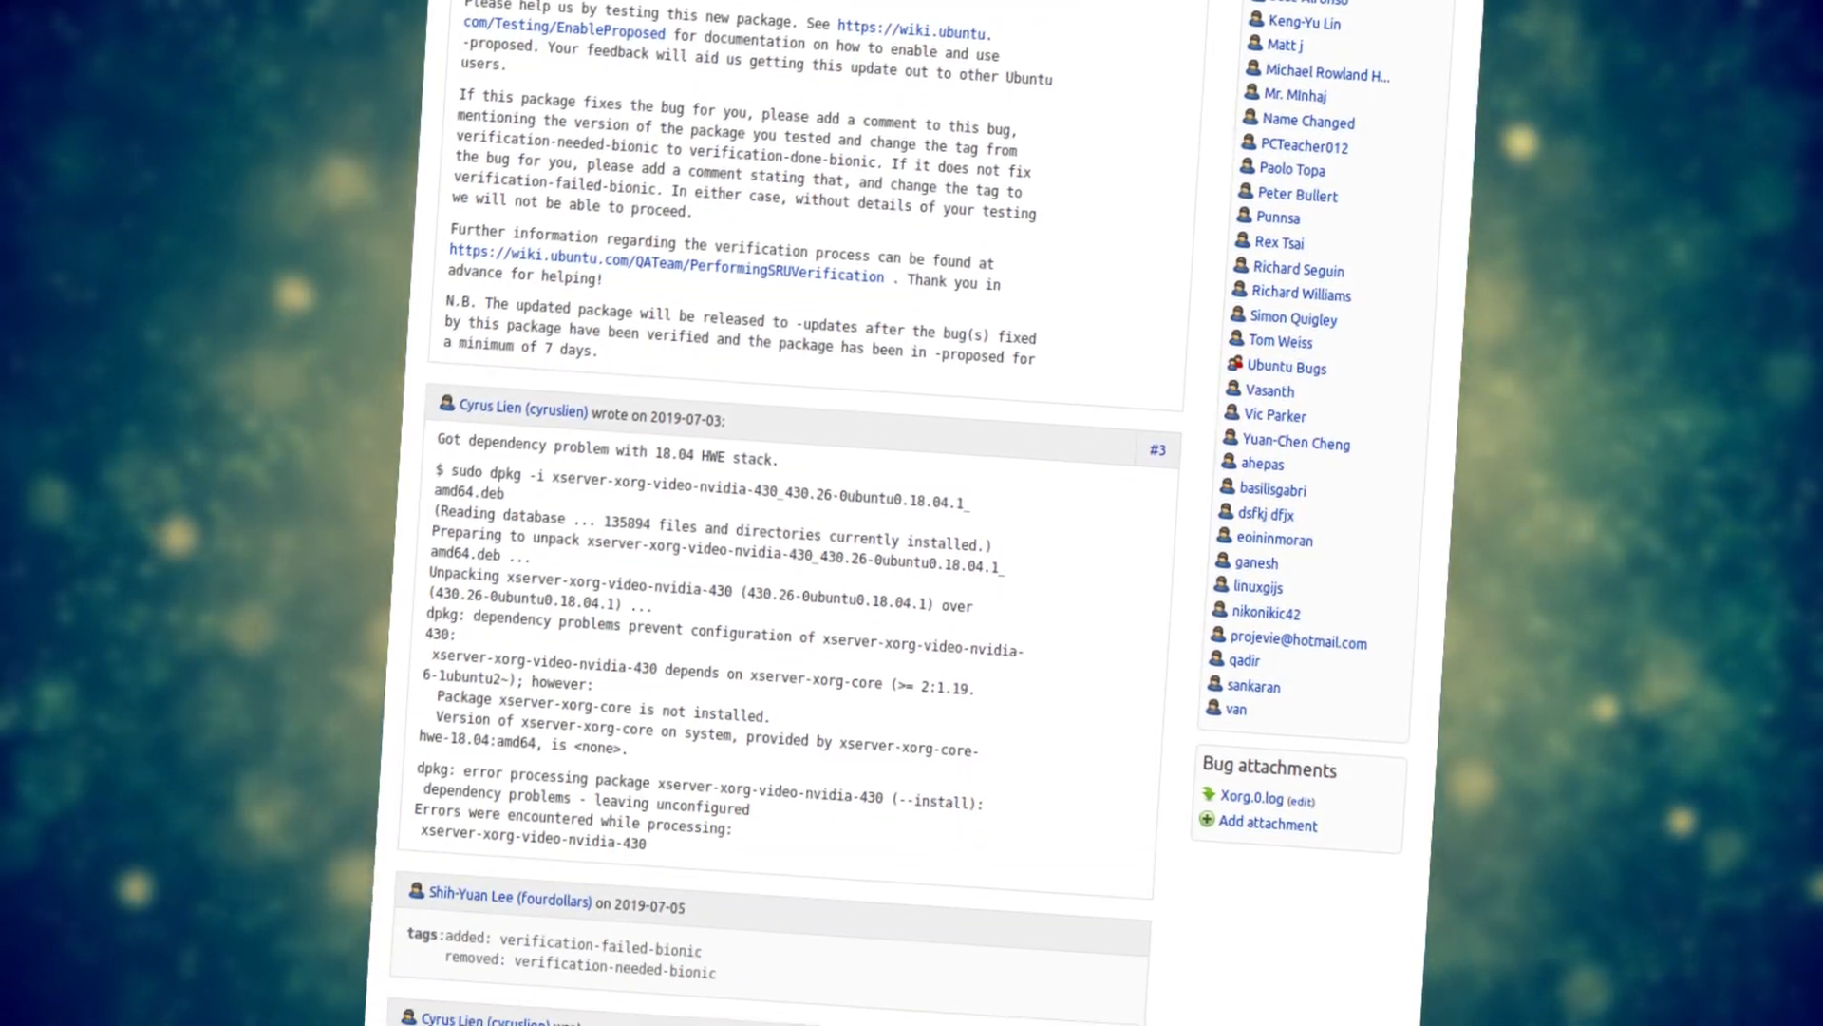
{"action": "scroll", "scroll_direction": "down", "scroll_amount": 3}
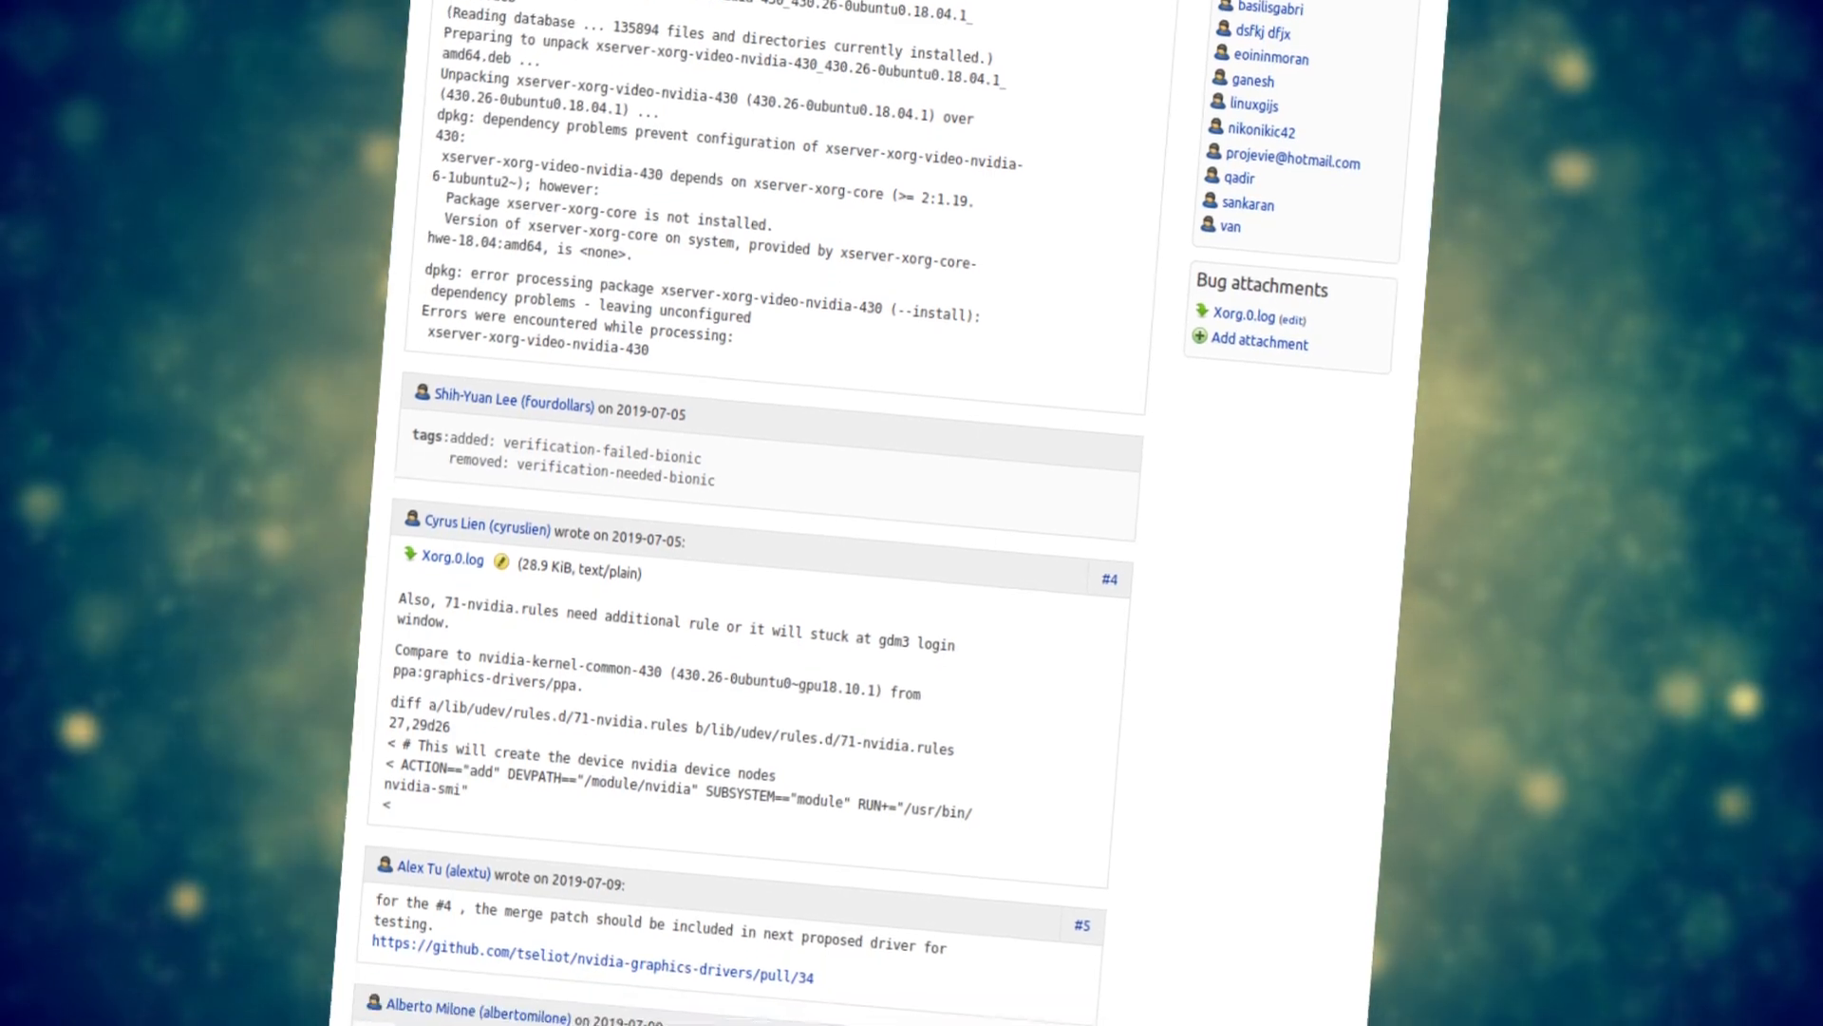
{"action": "scroll", "scroll_direction": "down", "scroll_amount": 3}
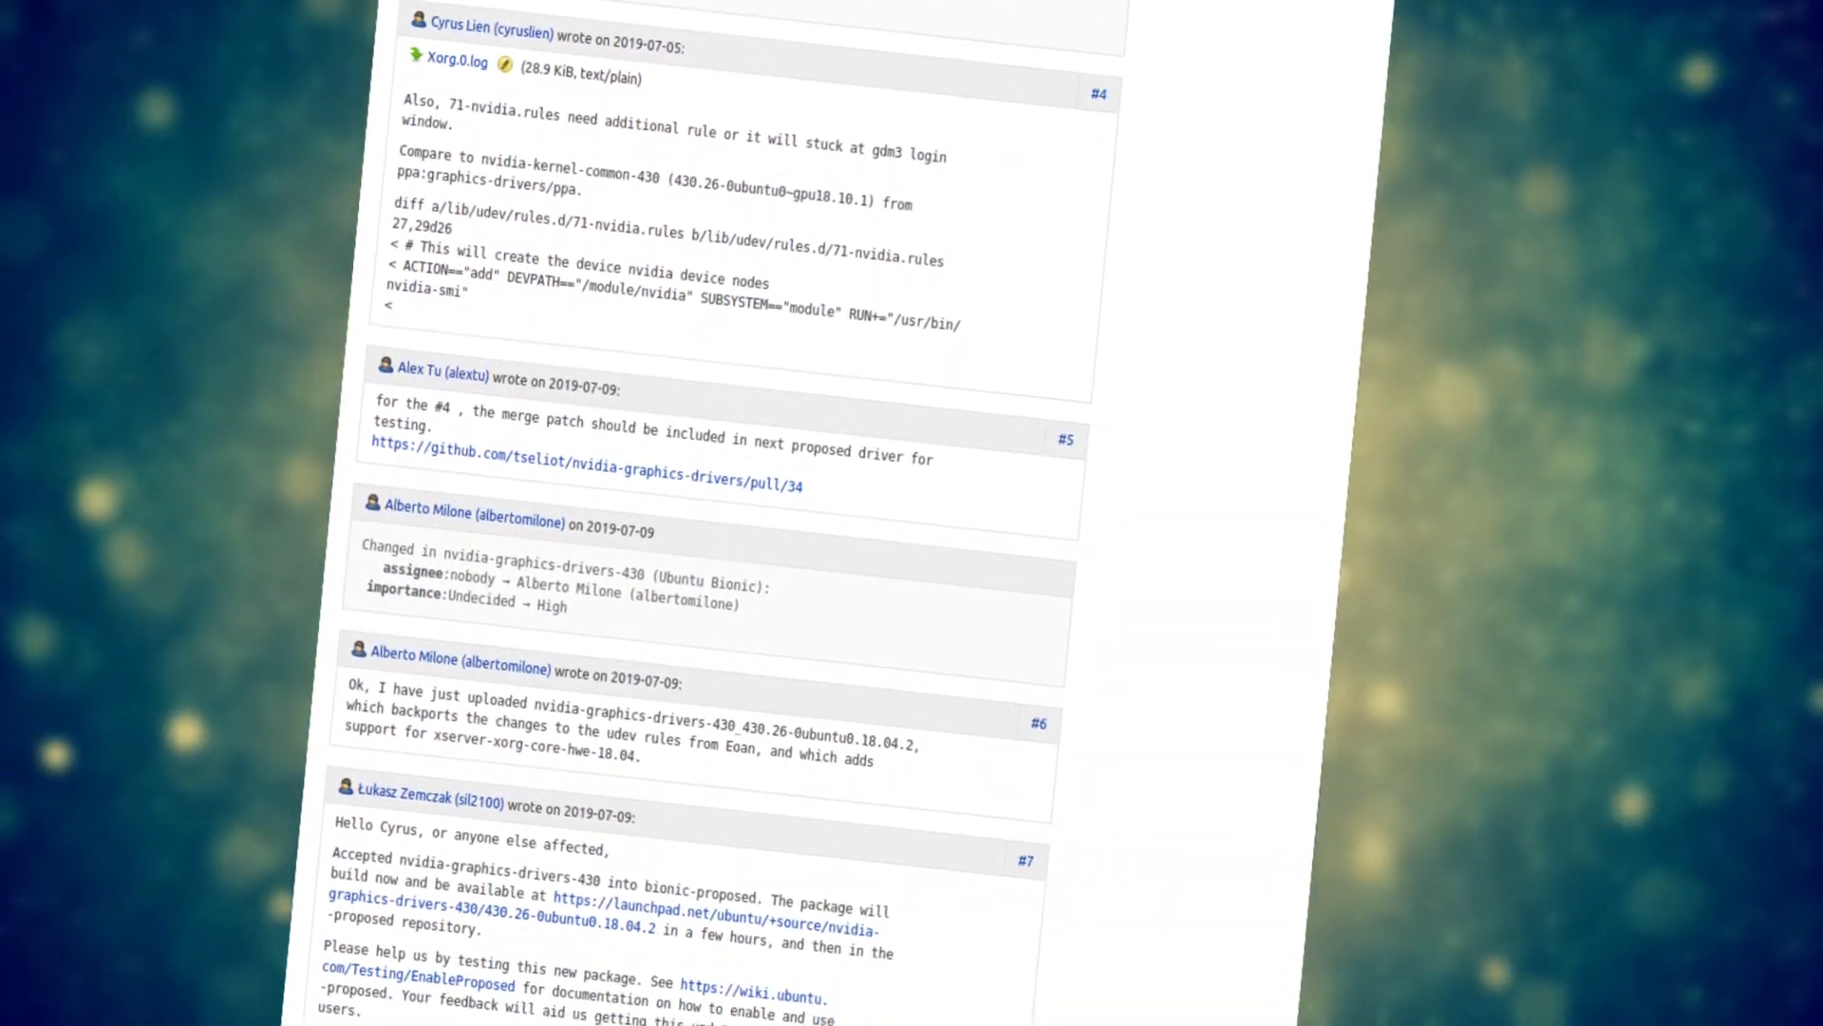
{"action": "scroll", "scroll_direction": "down", "scroll_amount": 3}
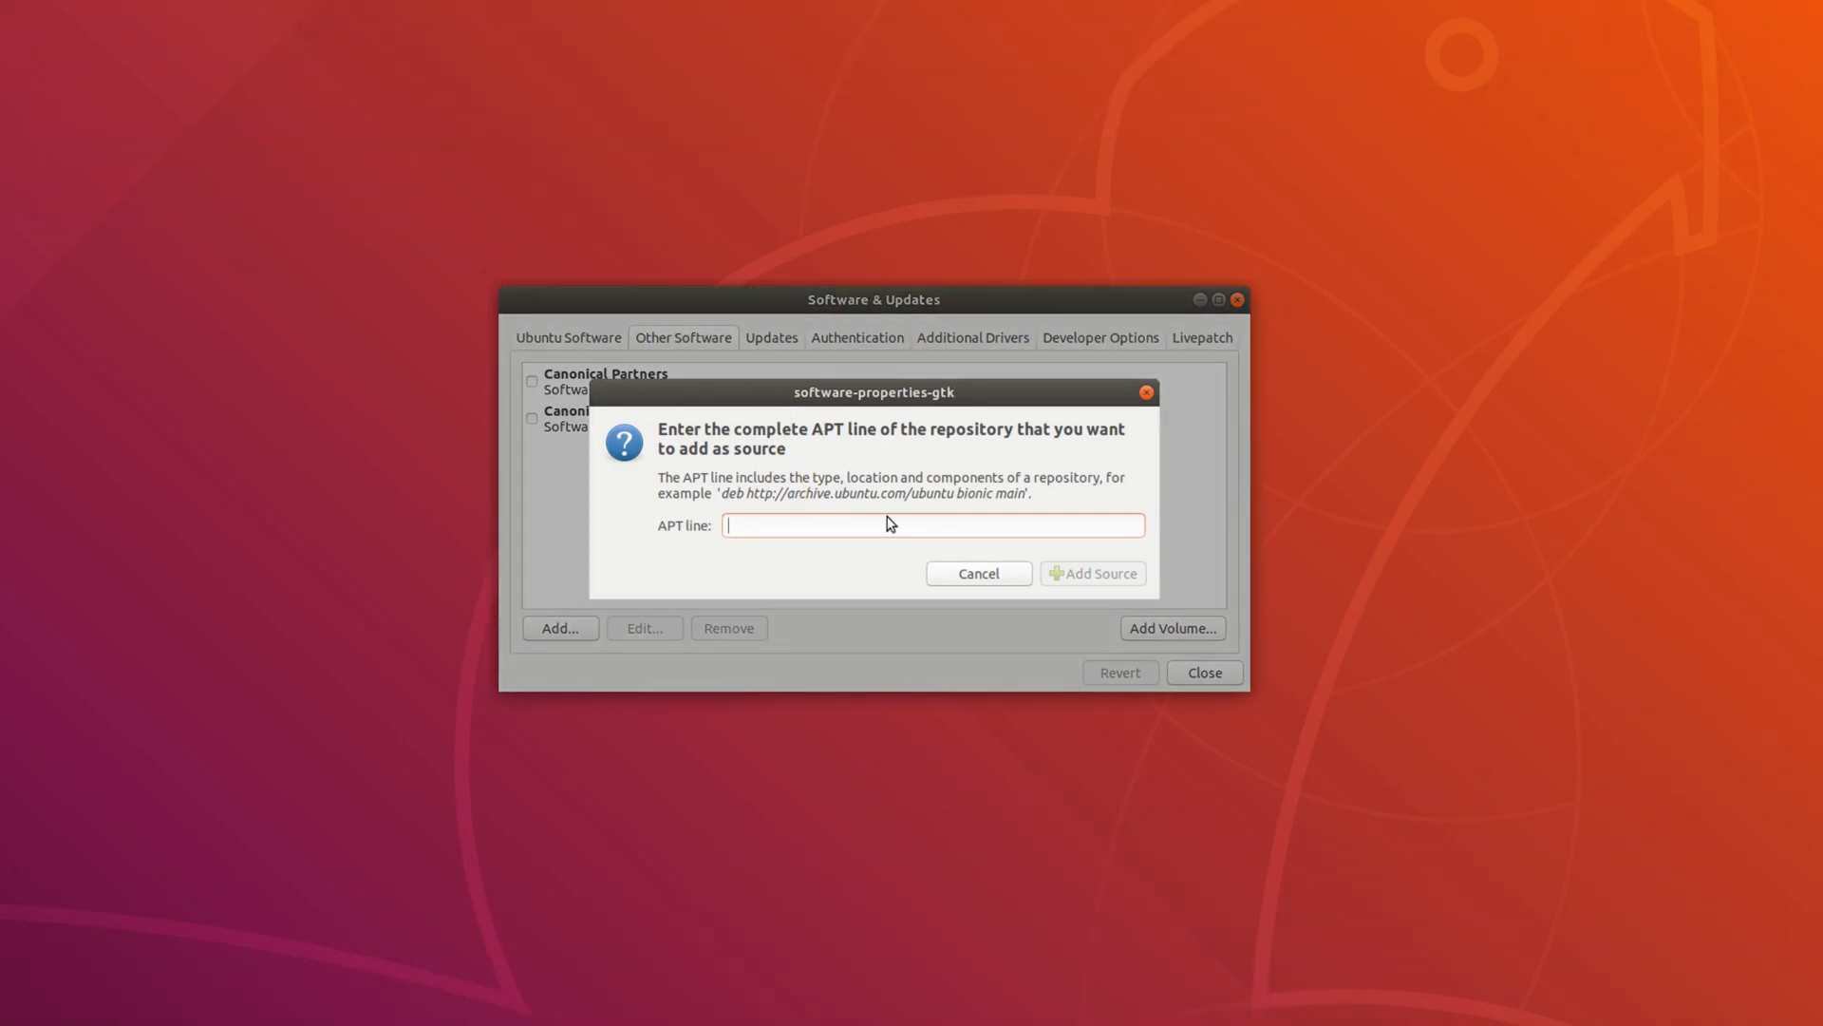
{"action": "mouse_move", "coordinate": [931, 523]}
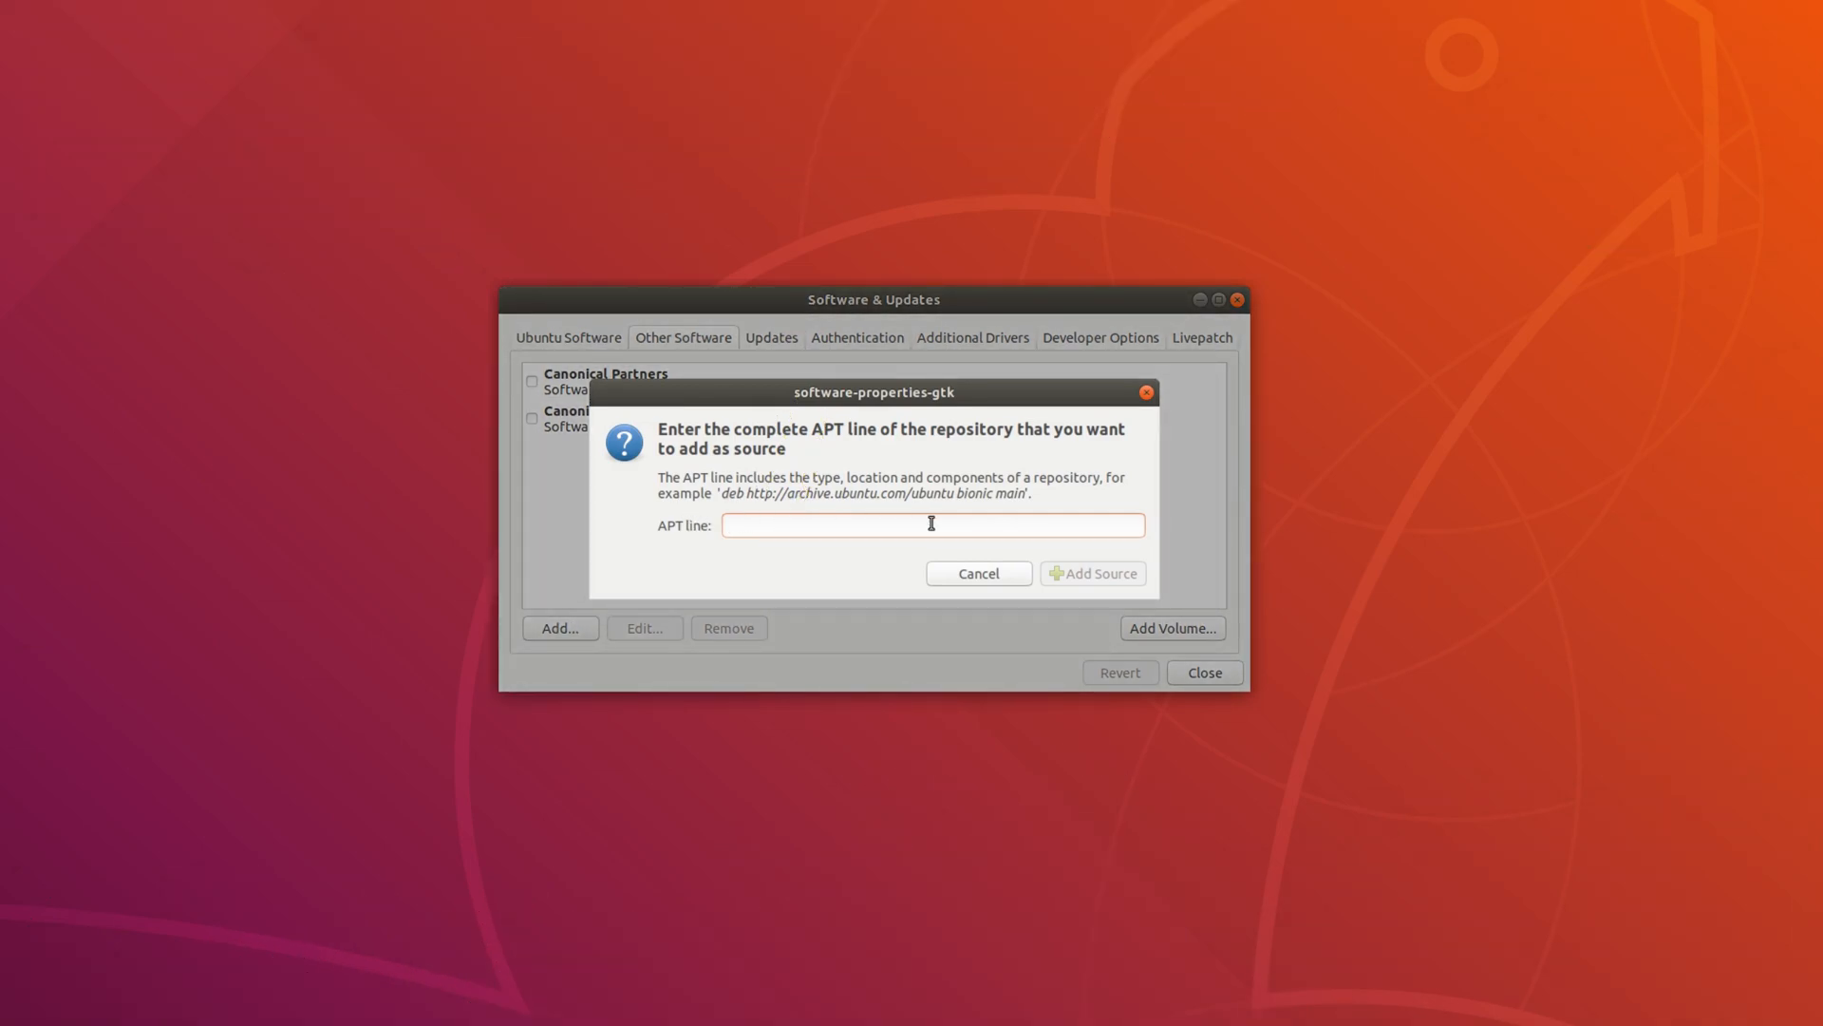
Dismiss the 'Enter the complete APT line' dialog to reveal the enabled update sources.
{"action": "left_click", "coordinate": [978, 573]}
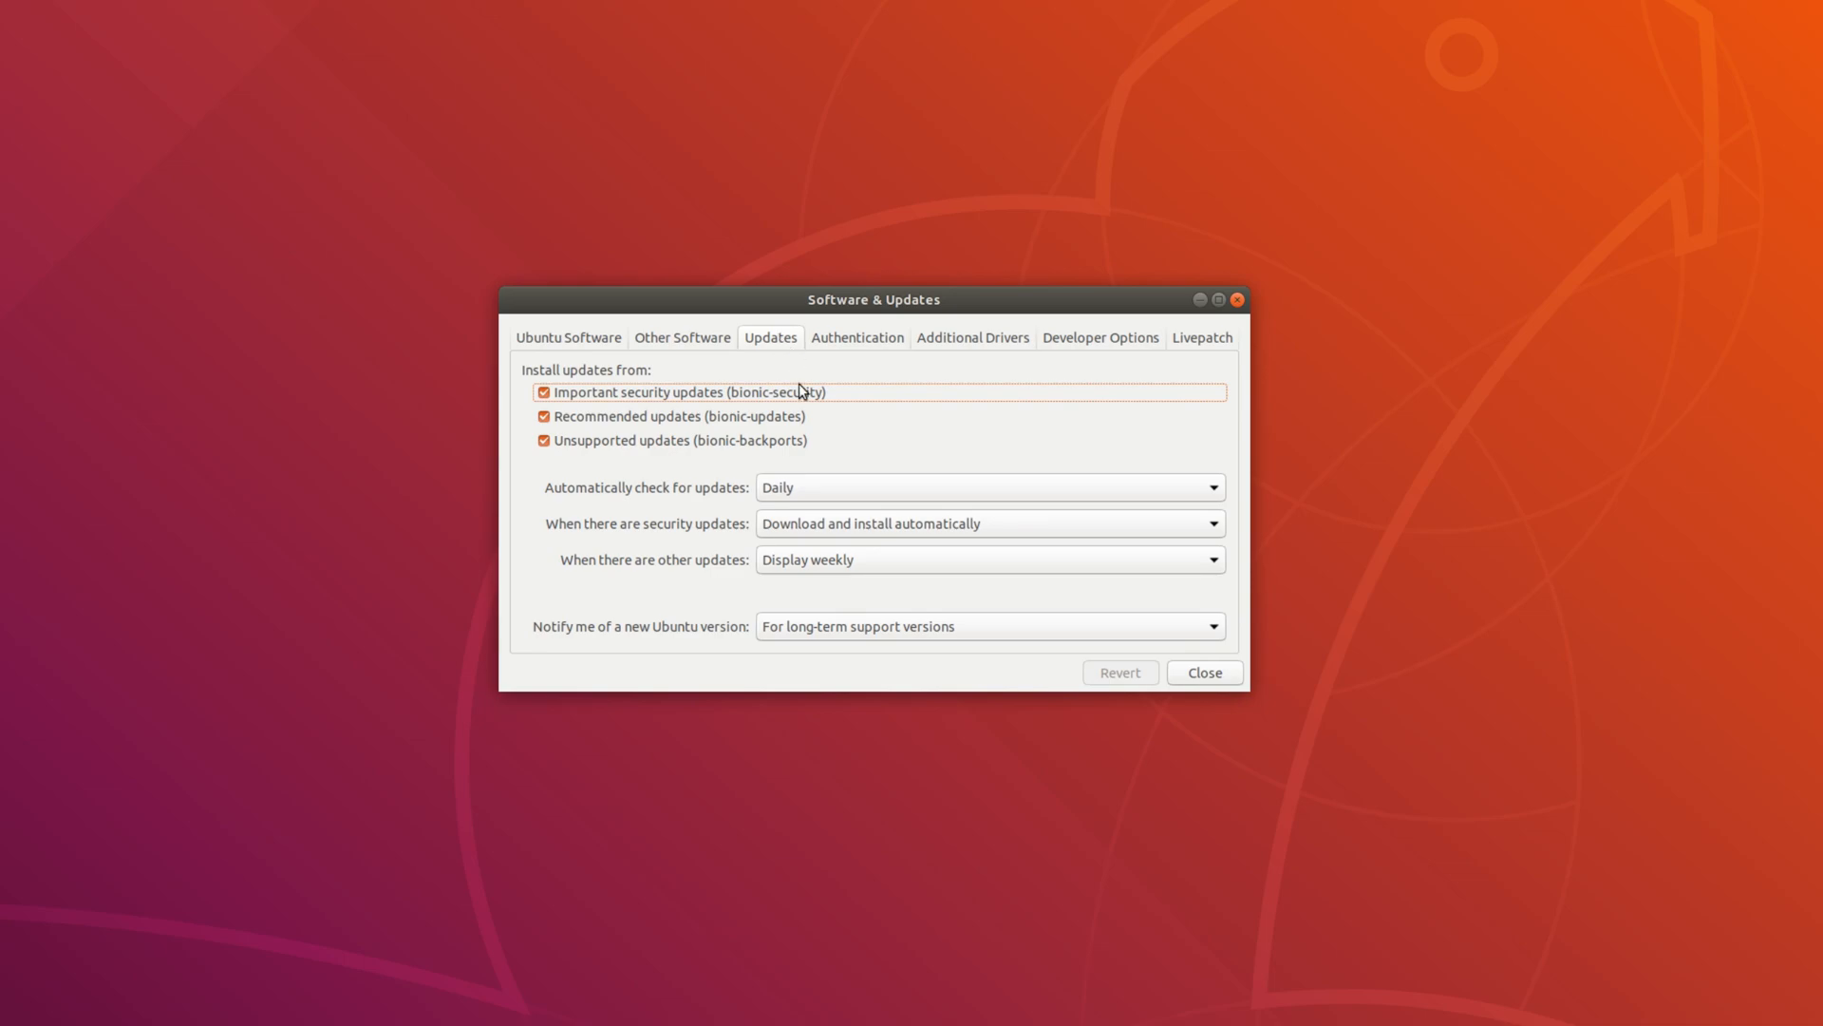
{"action": "mouse_move", "coordinate": [625, 421]}
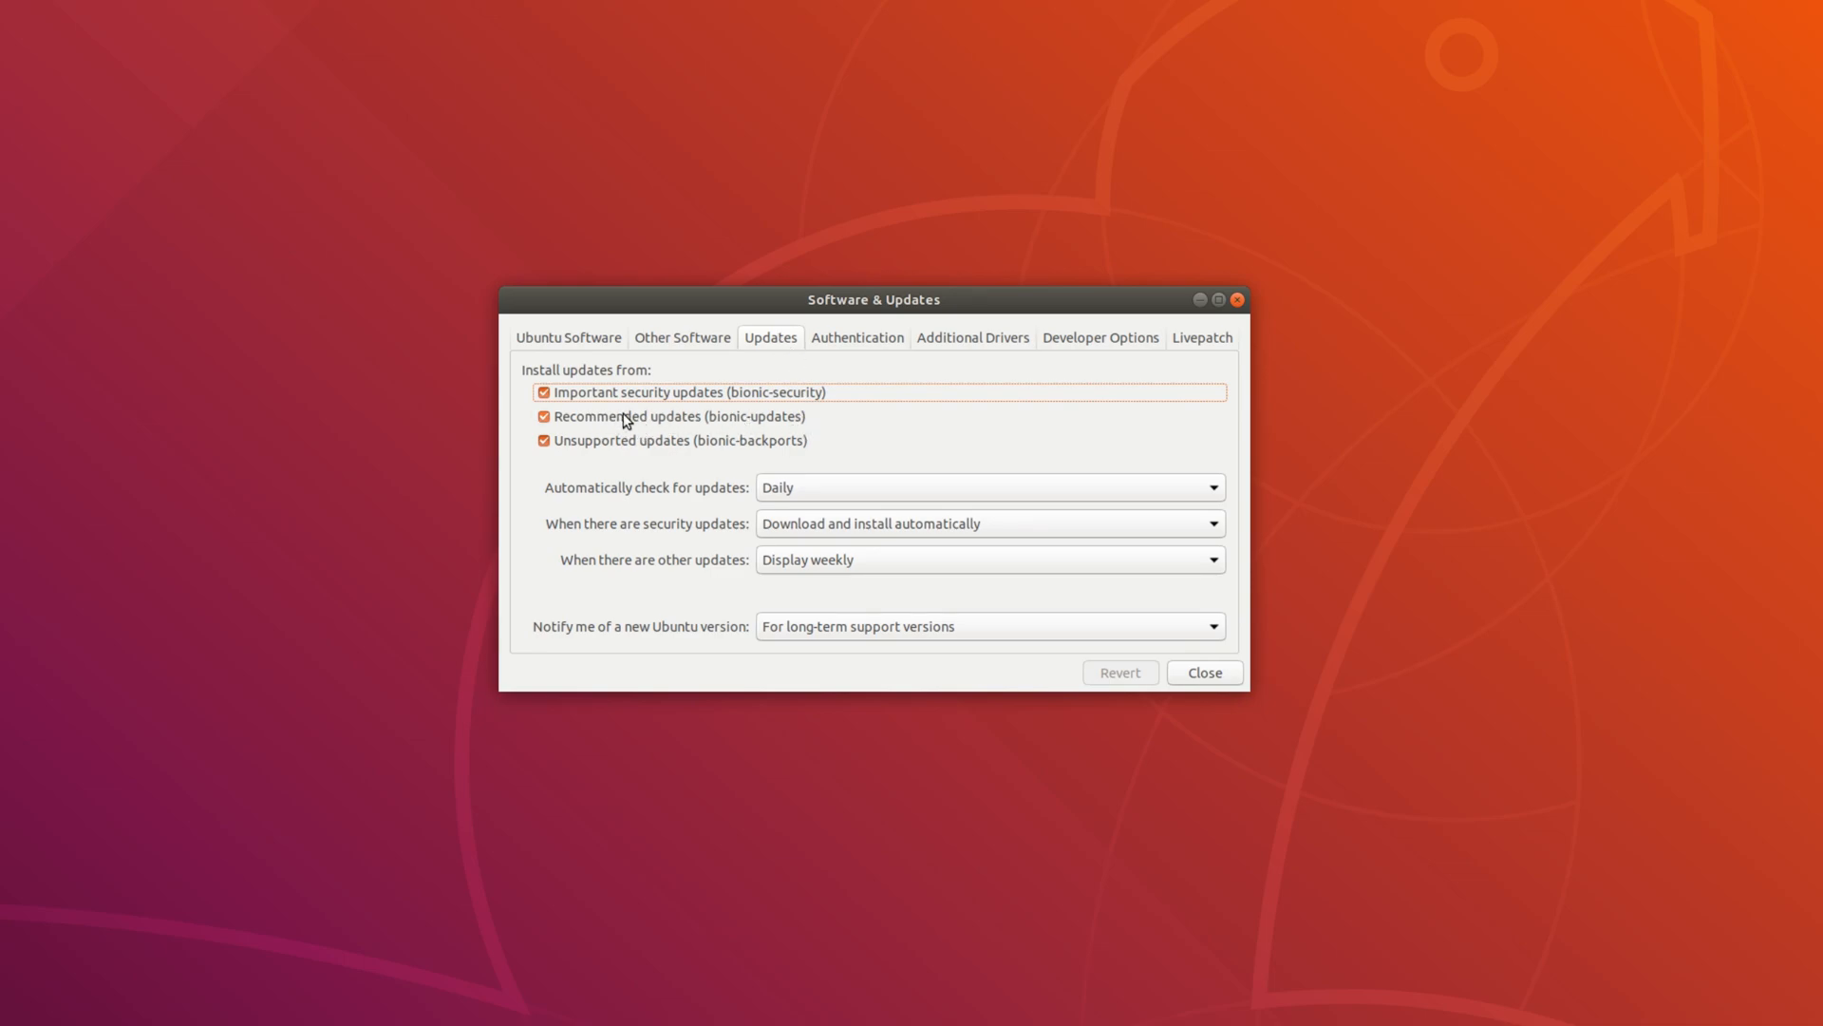
{"action": "mouse_move", "coordinate": [729, 420]}
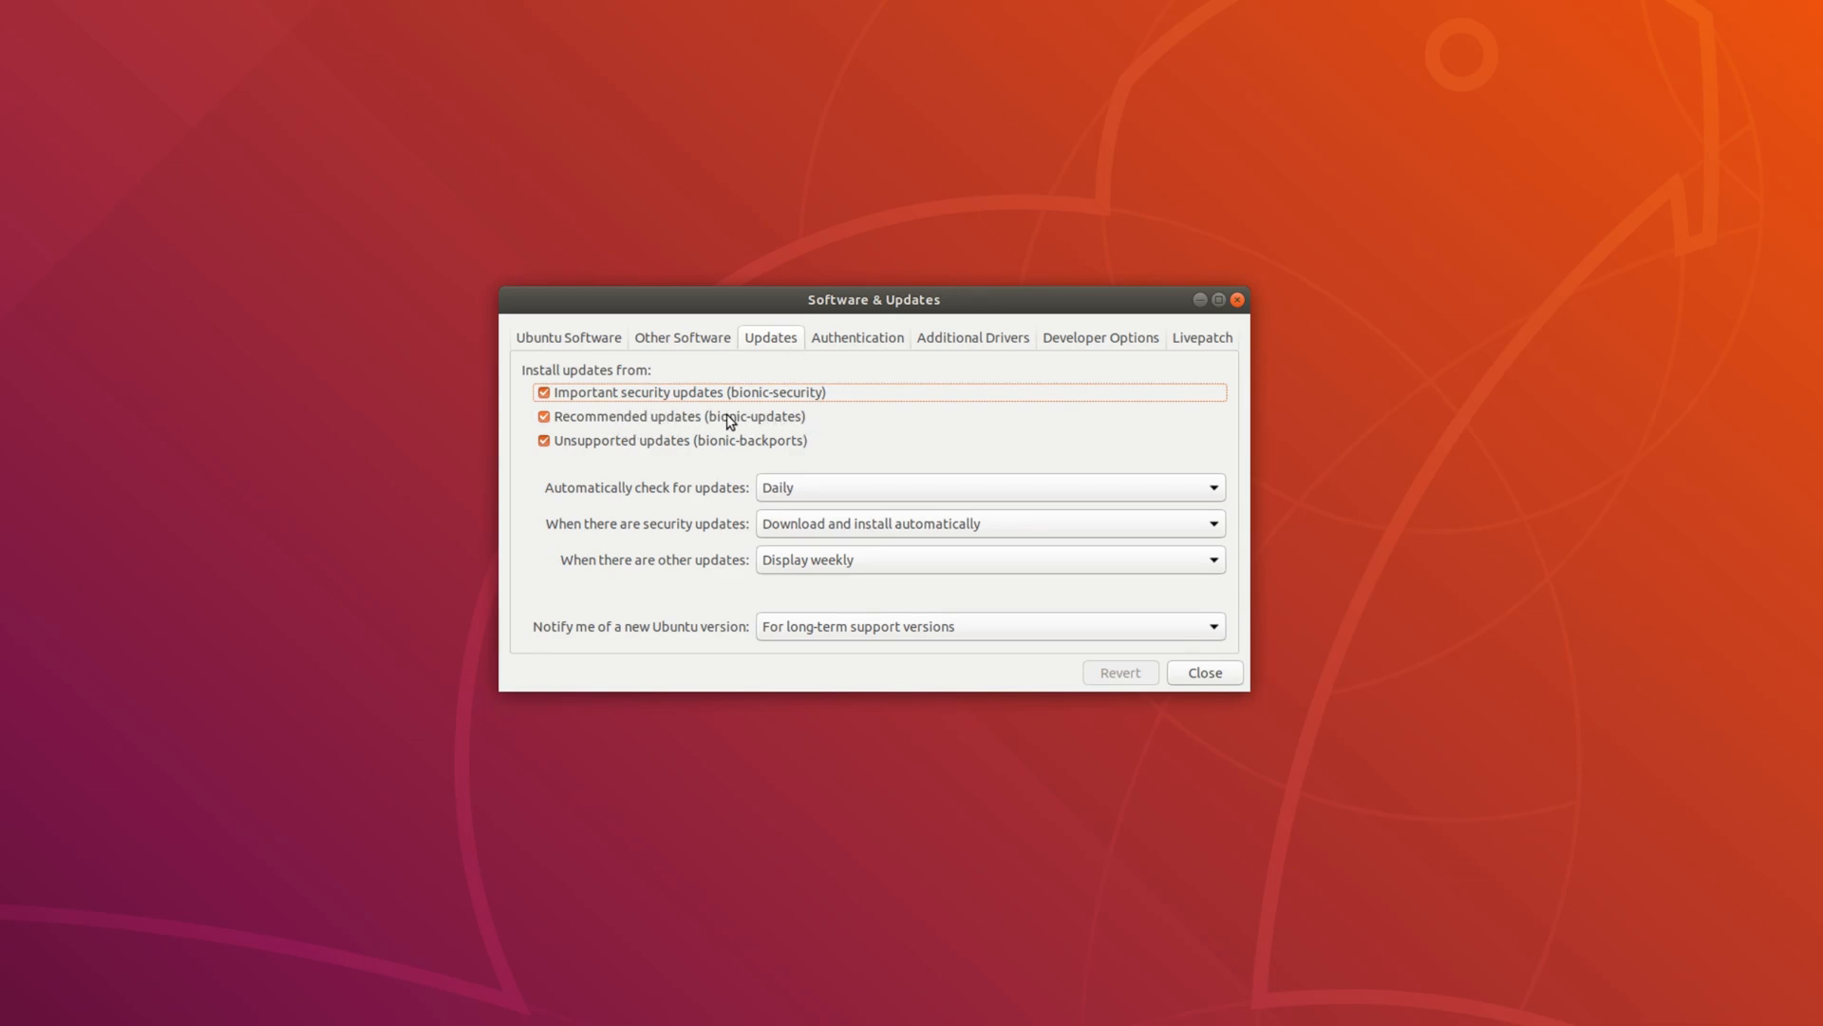
{"action": "mouse_move", "coordinate": [872, 337]}
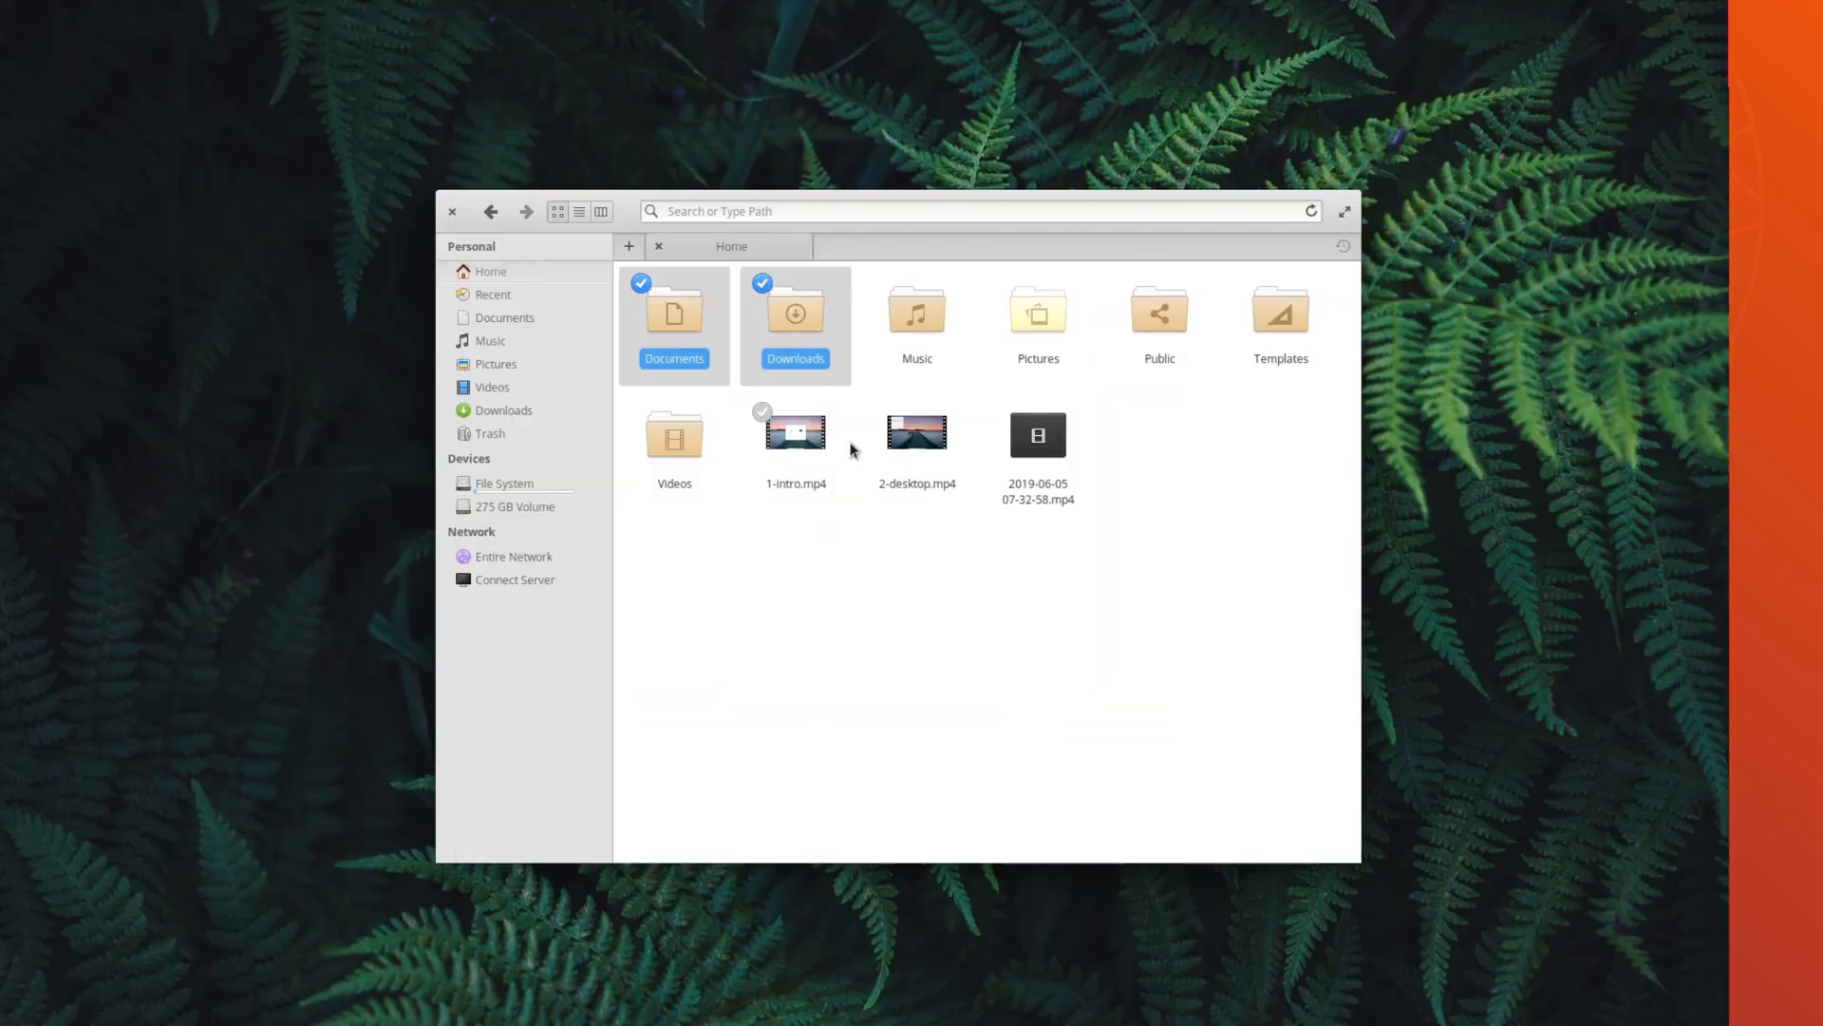
{"action": "left_click", "coordinate": [1279, 314]}
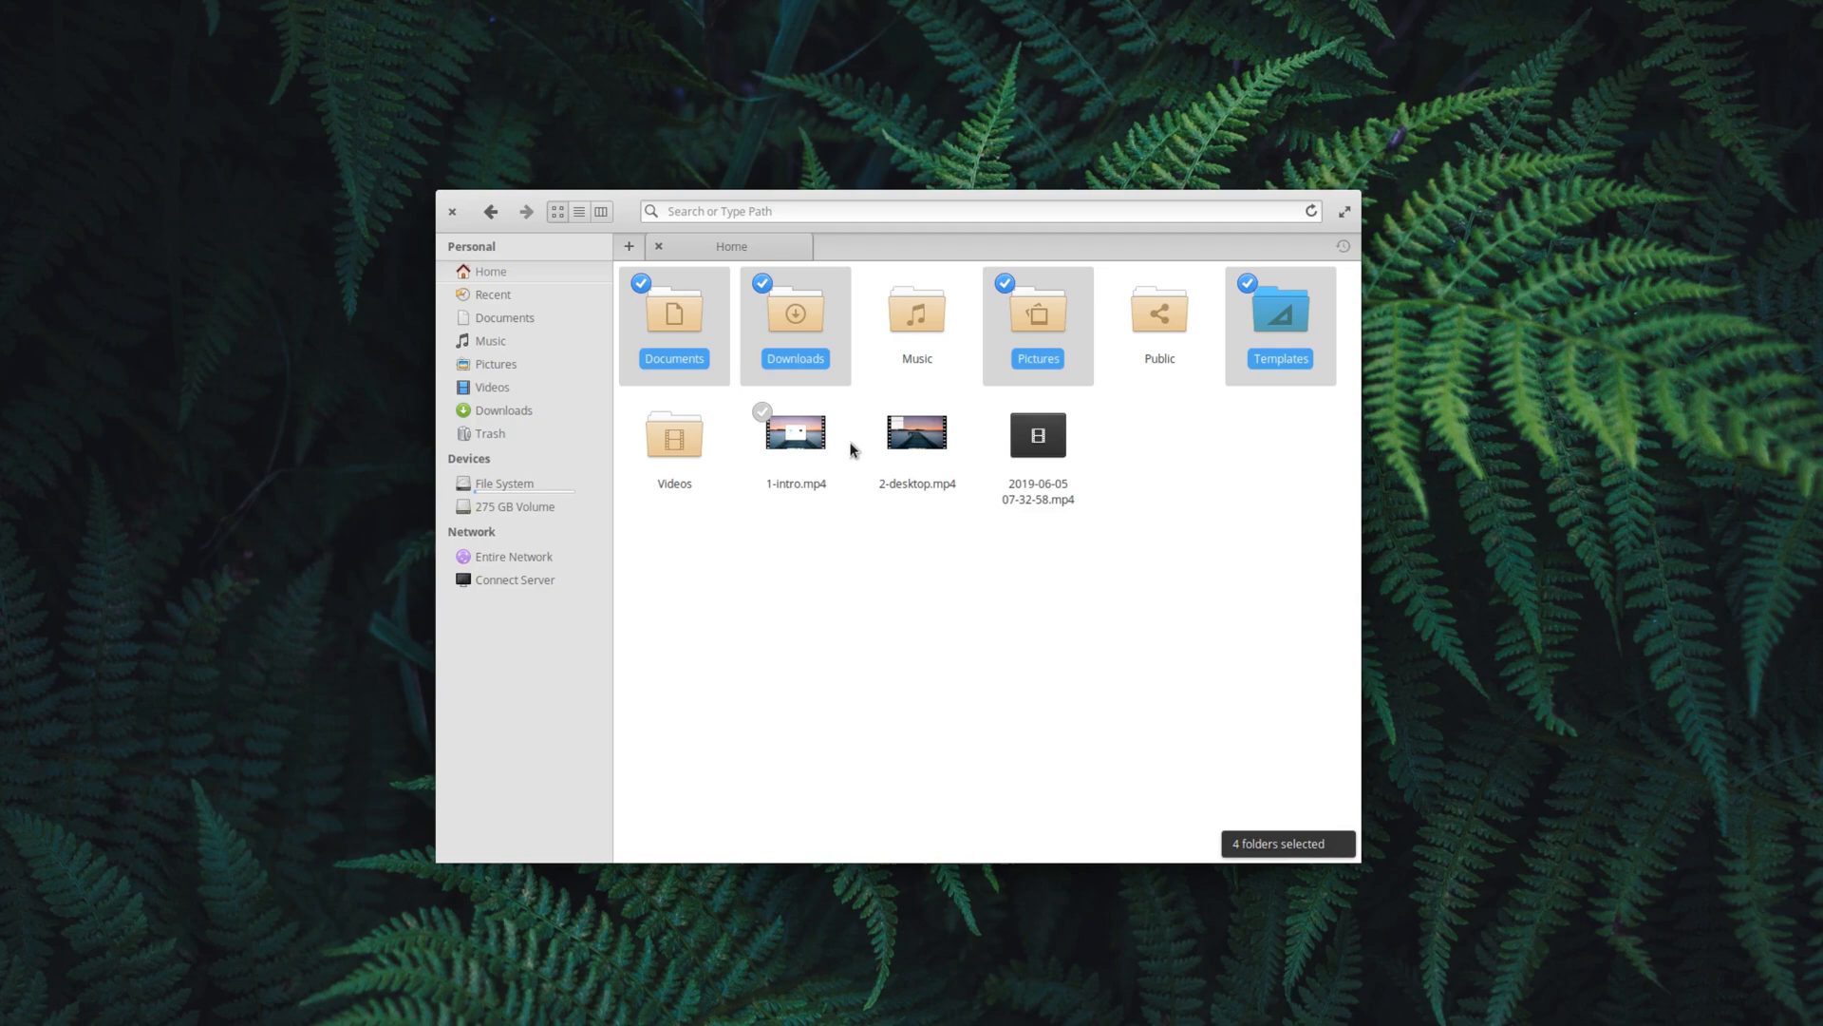
{"action": "left_click", "coordinate": [452, 211]}
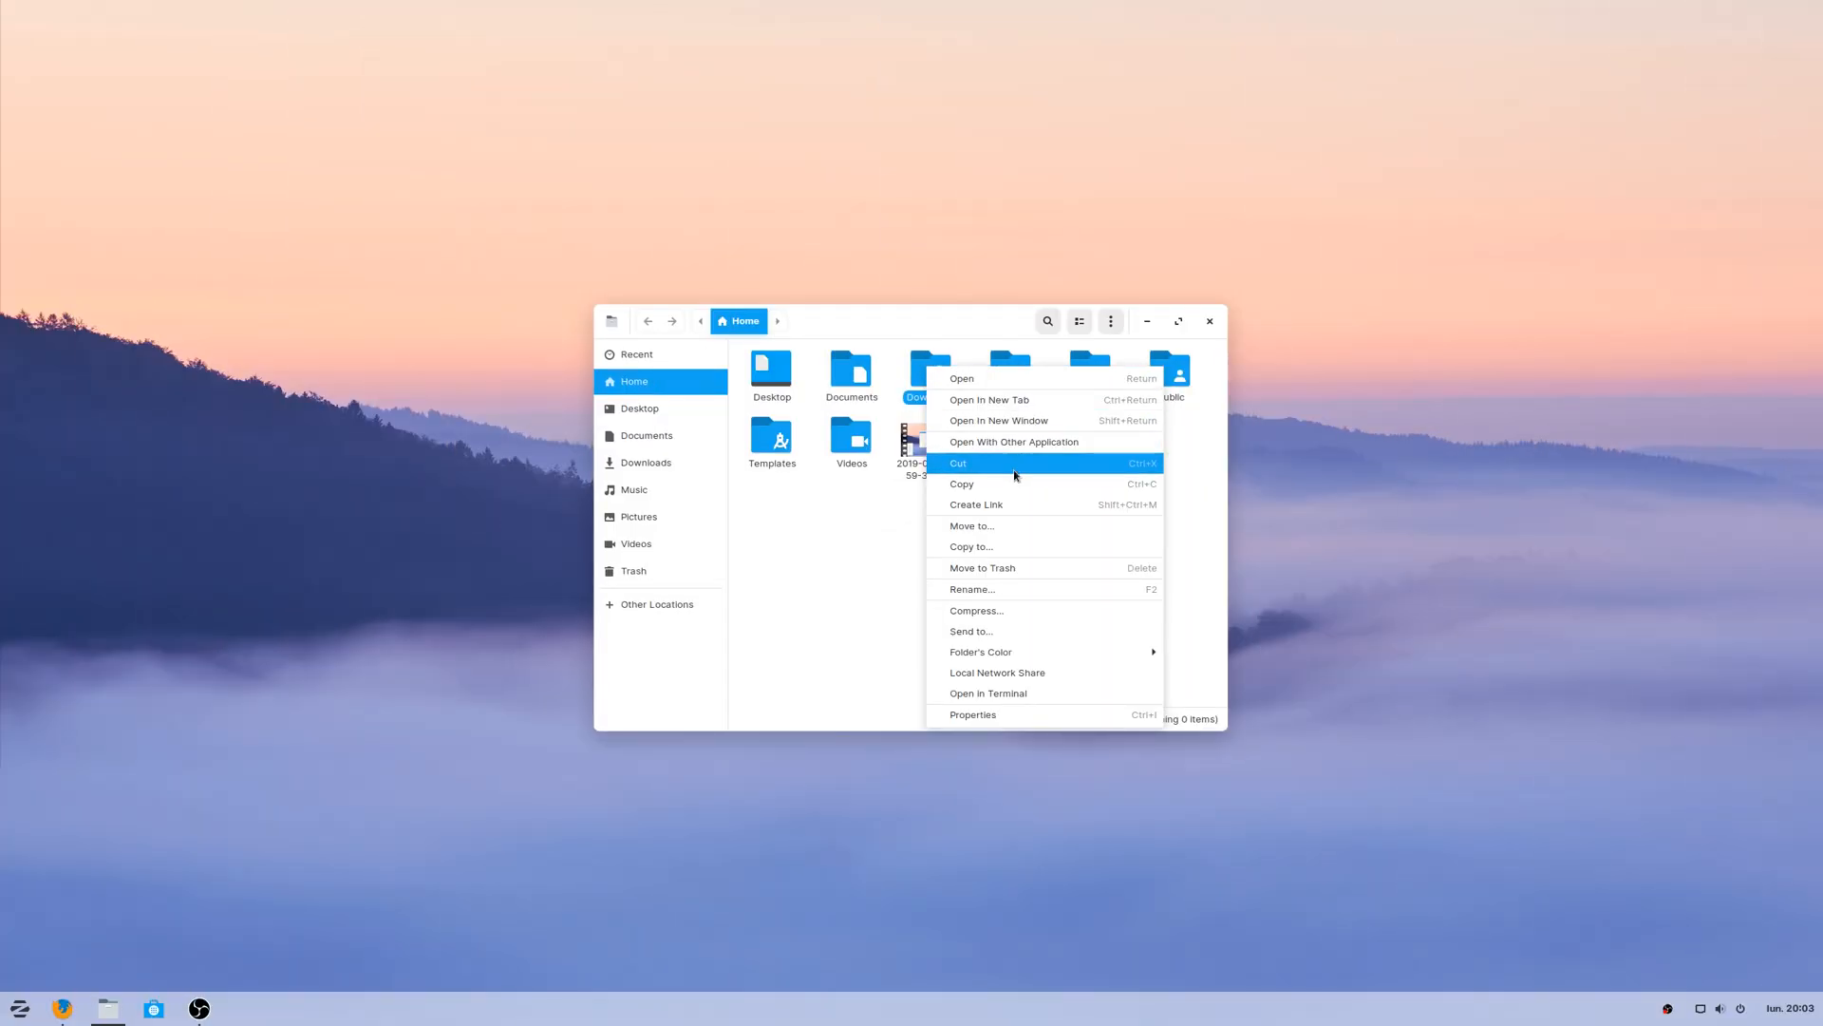
{"action": "mouse_move", "coordinate": [980, 652]}
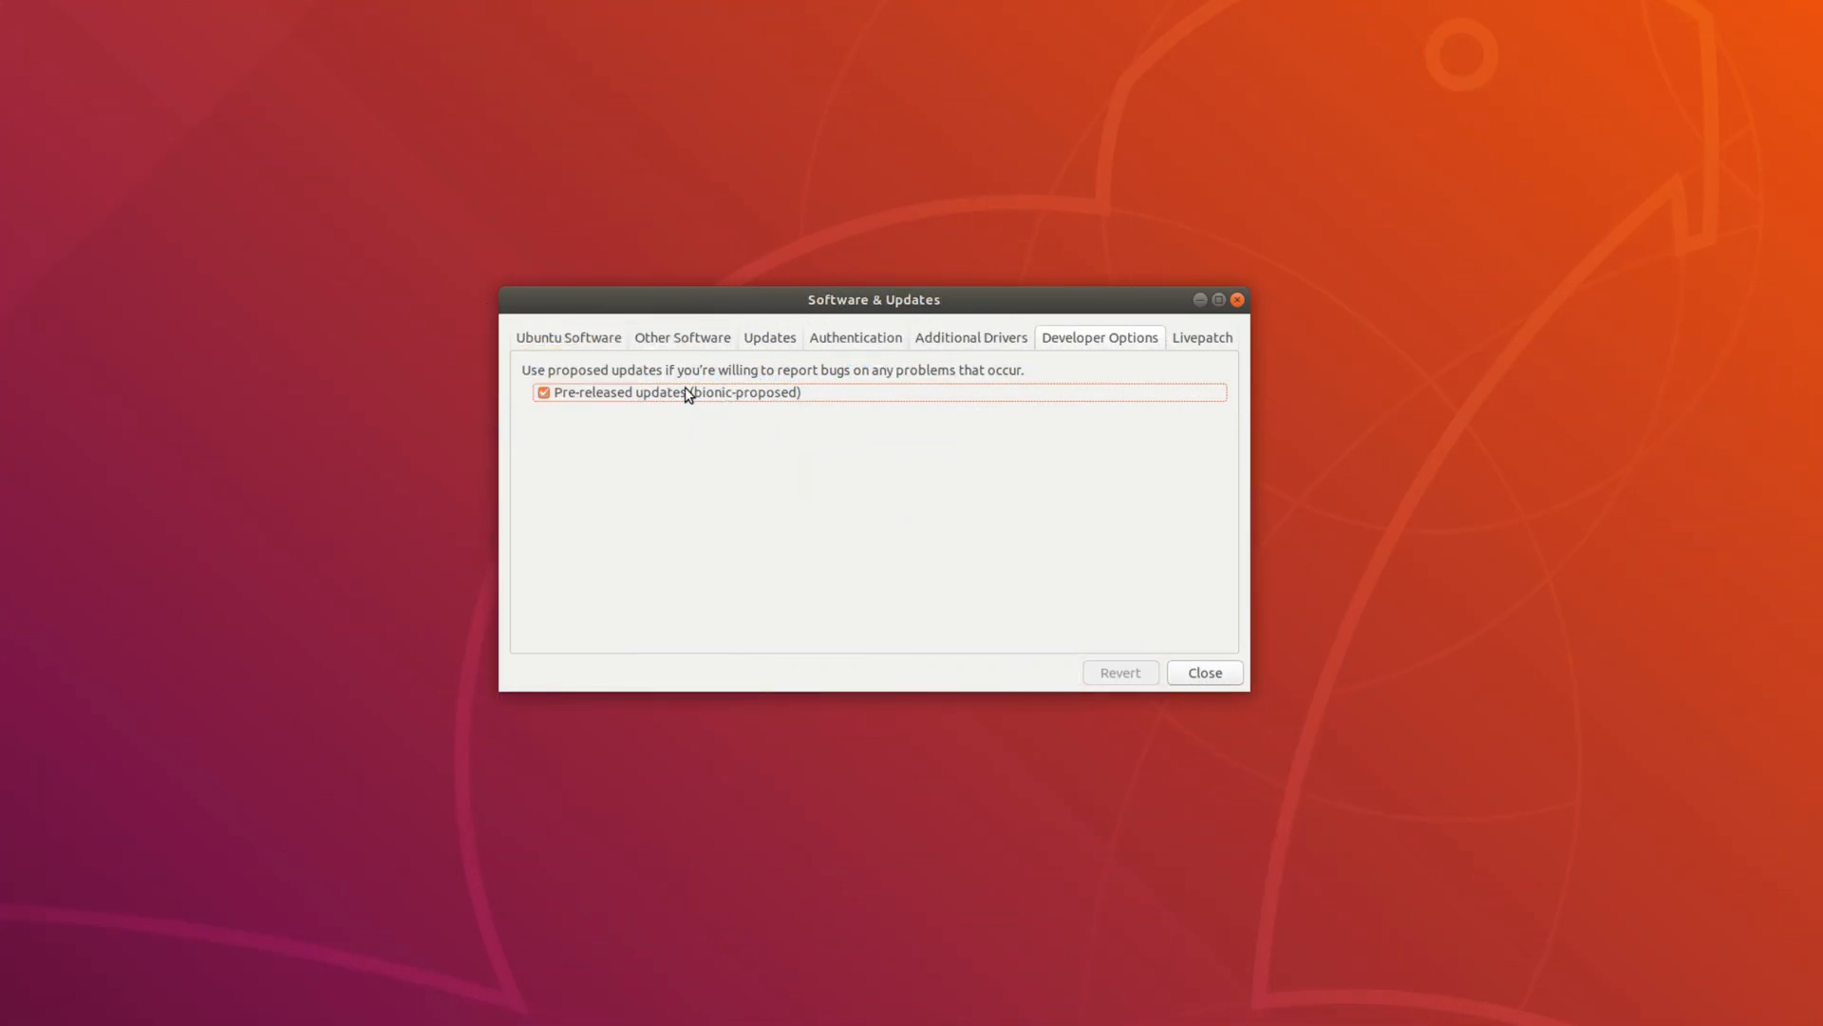
{"action": "mouse_move", "coordinate": [876, 346]}
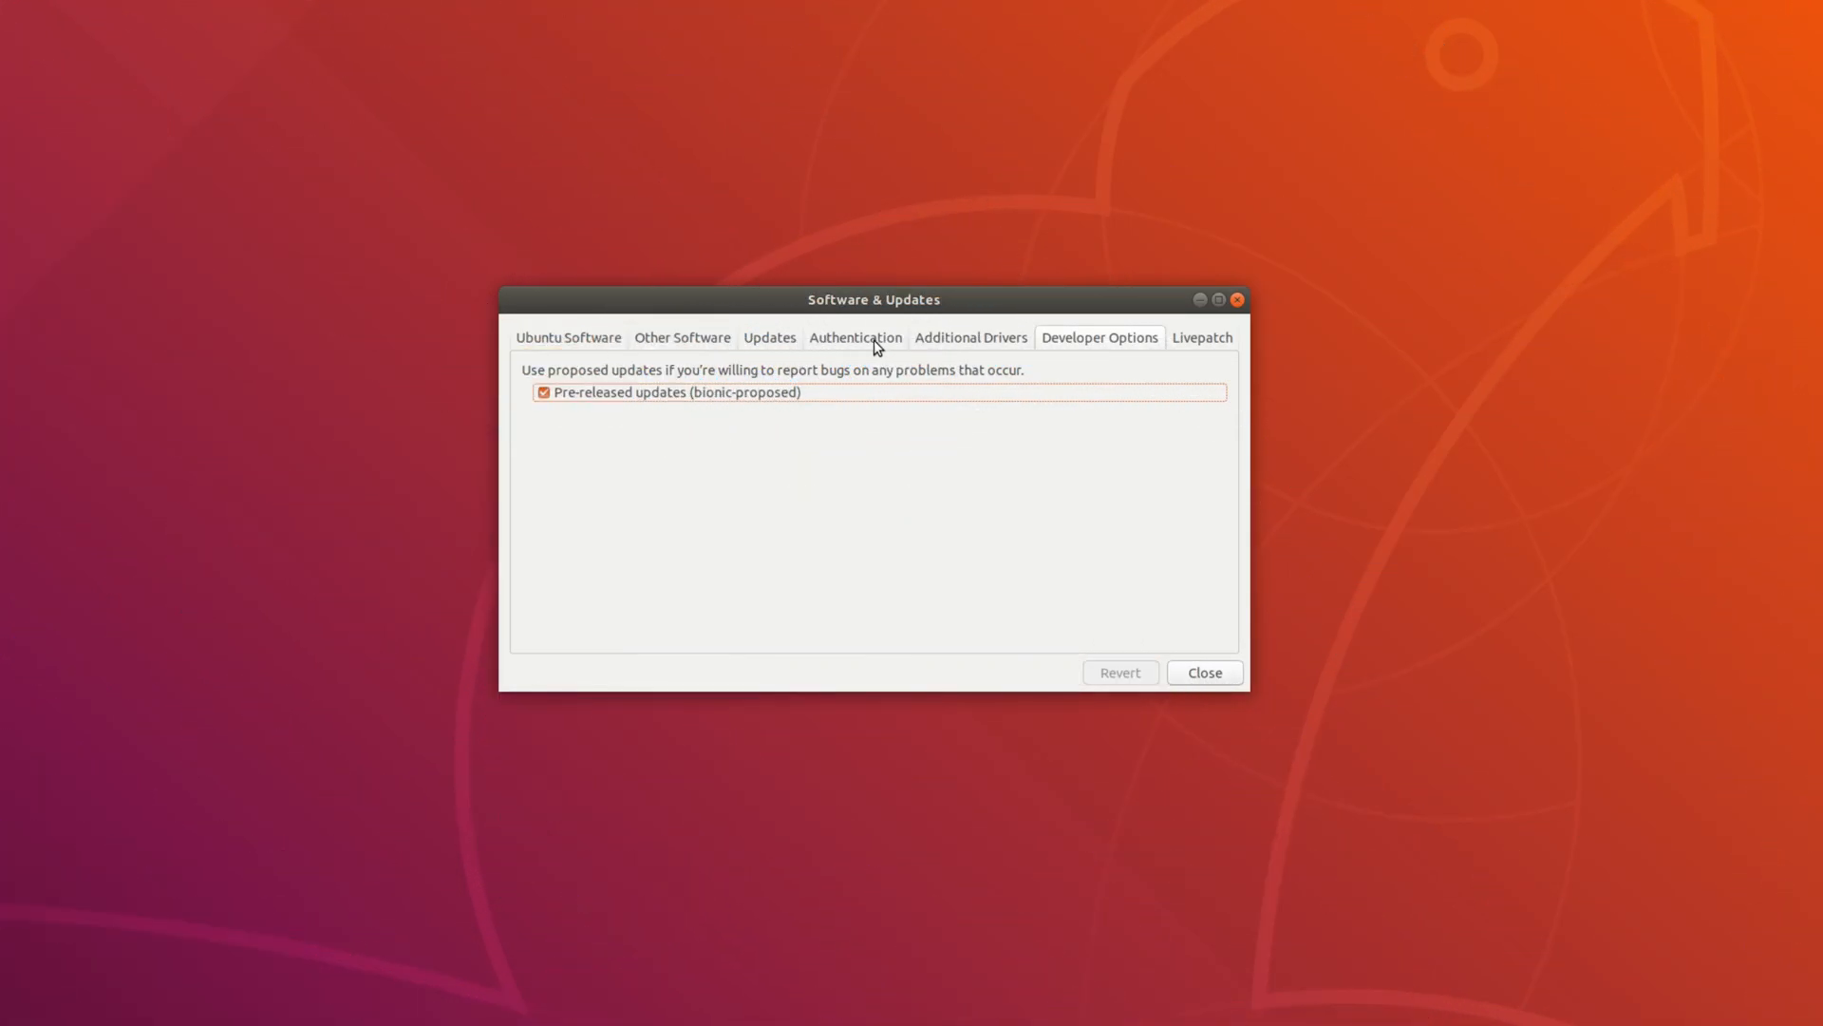
Check Additional Drivers and Updates, confirming nvidia-driver-430 (proprietary) is the active driver.
{"action": "left_click", "coordinate": [970, 337]}
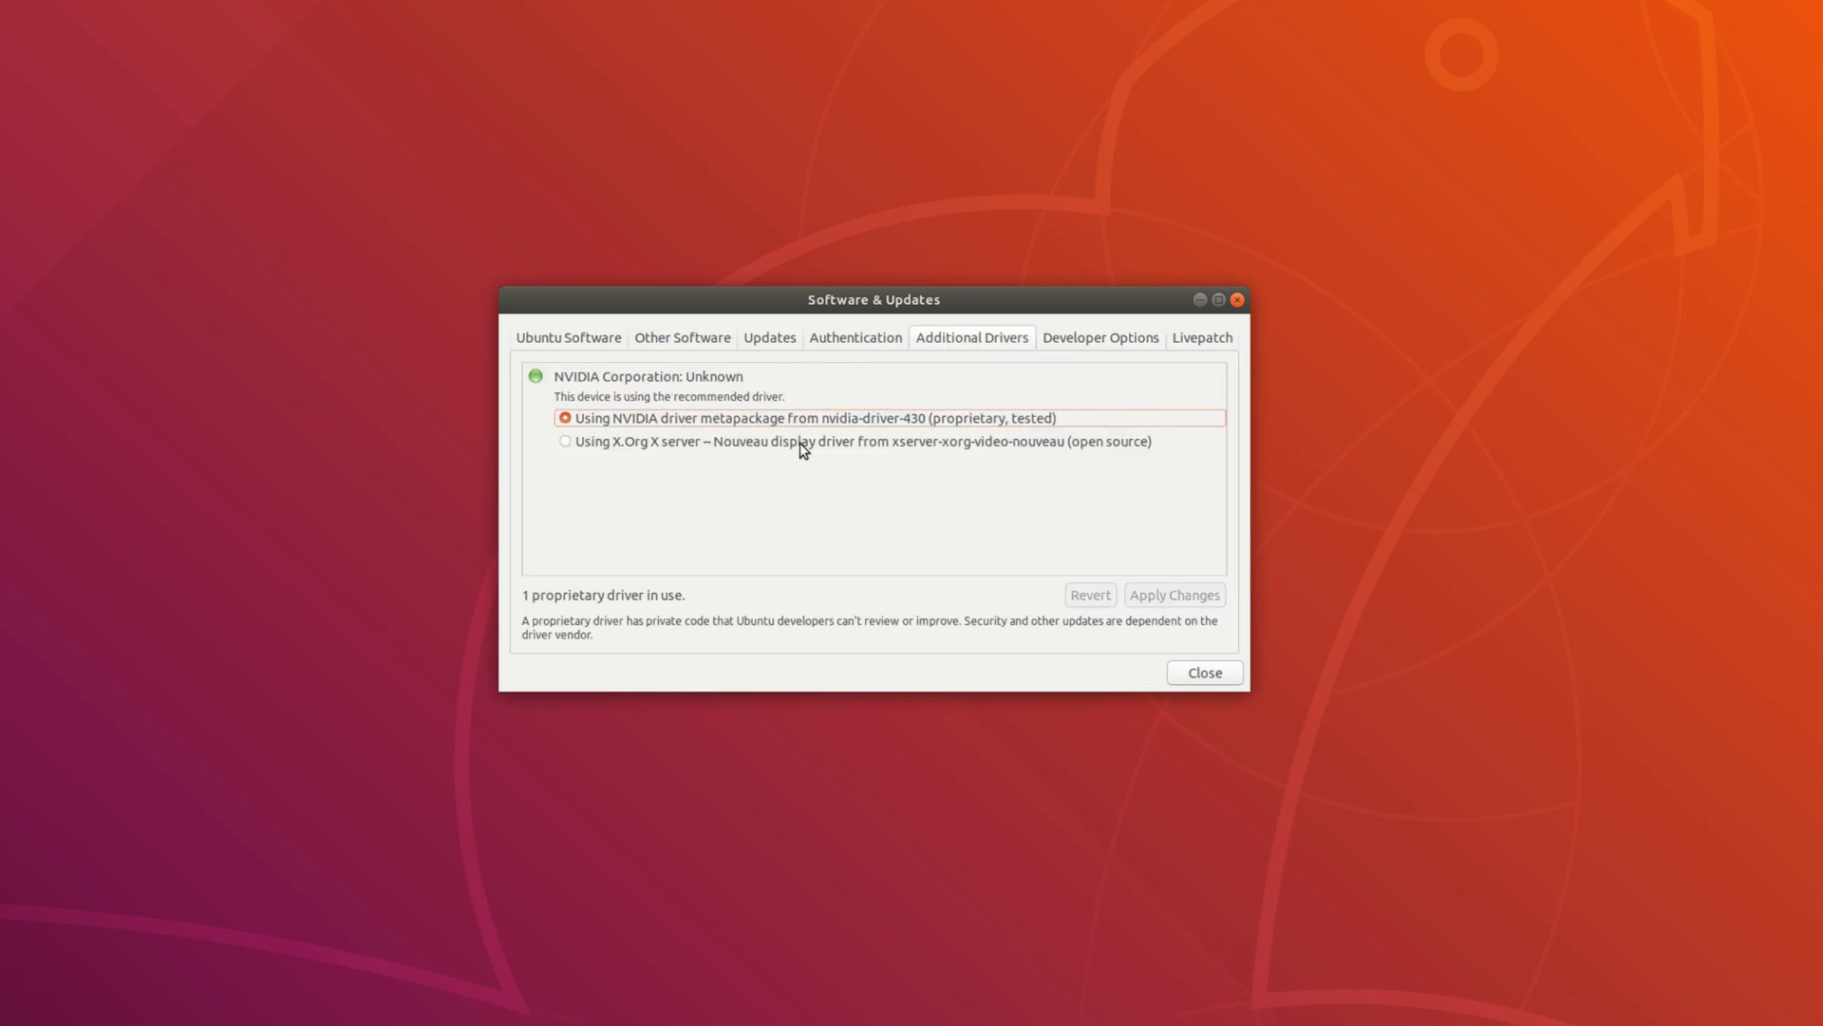
{"action": "mouse_move", "coordinate": [779, 435]}
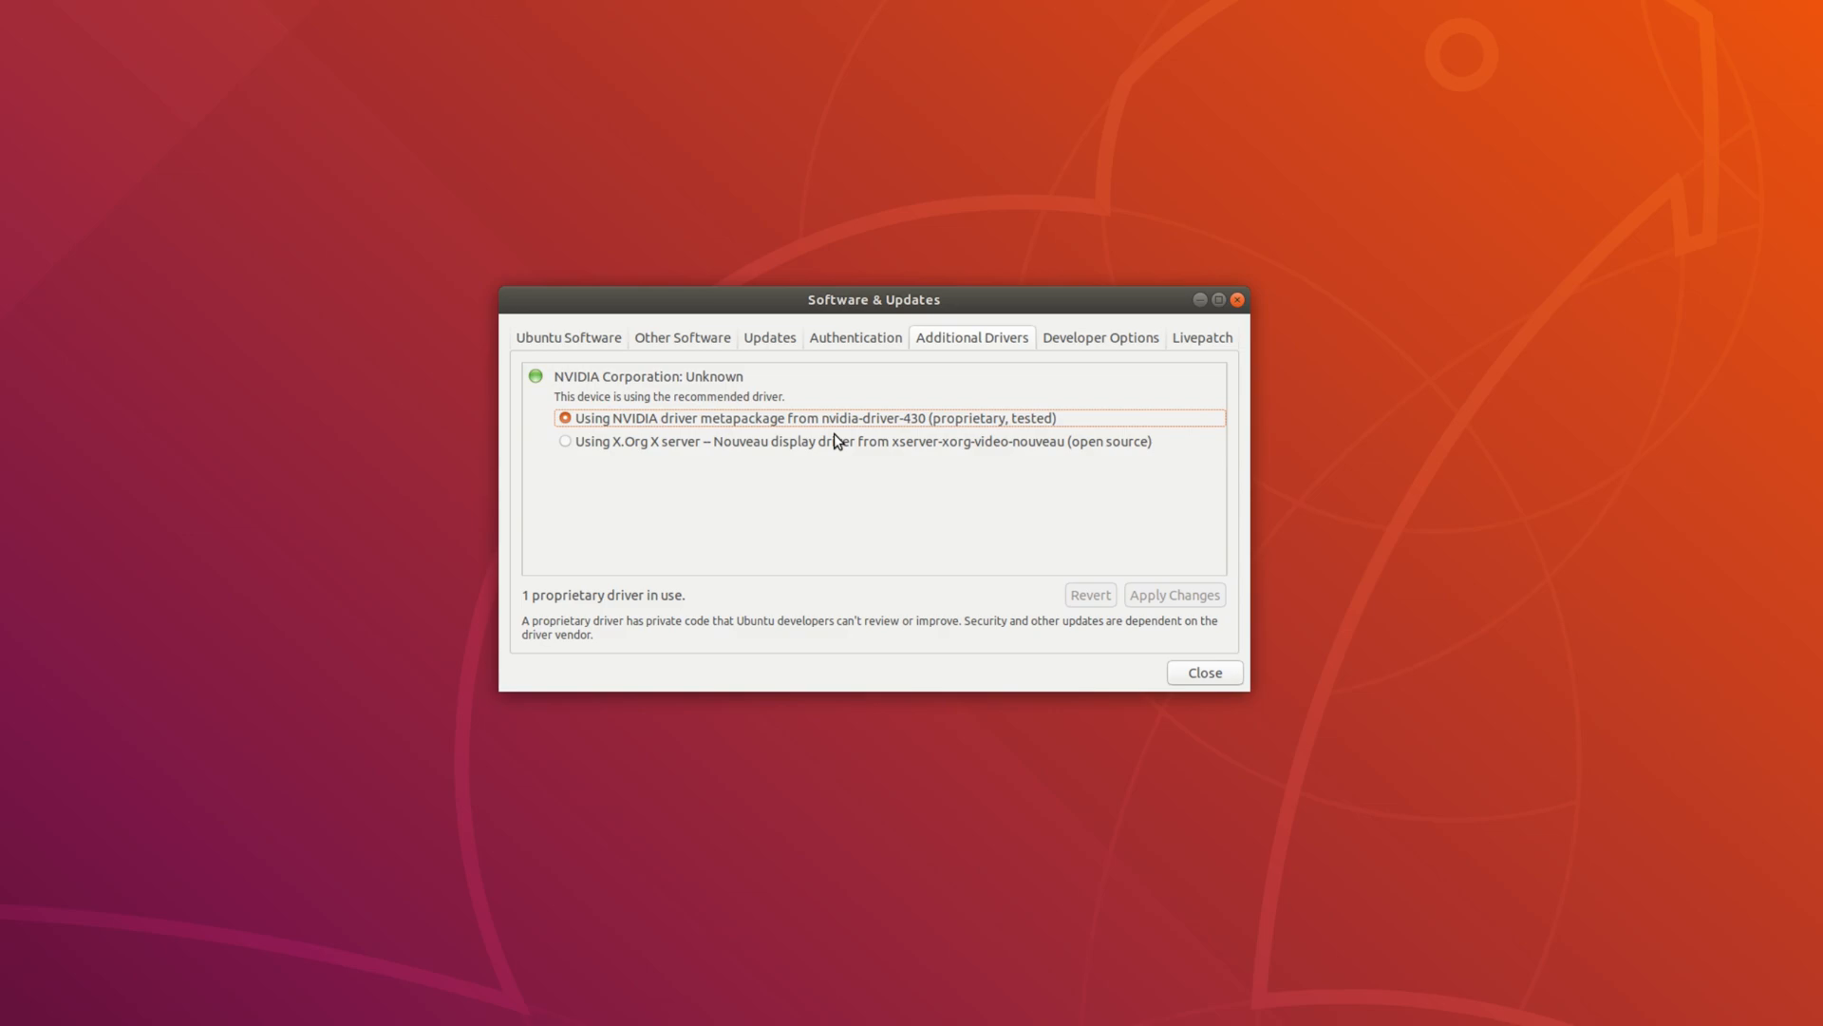
{"action": "mouse_move", "coordinate": [771, 343]}
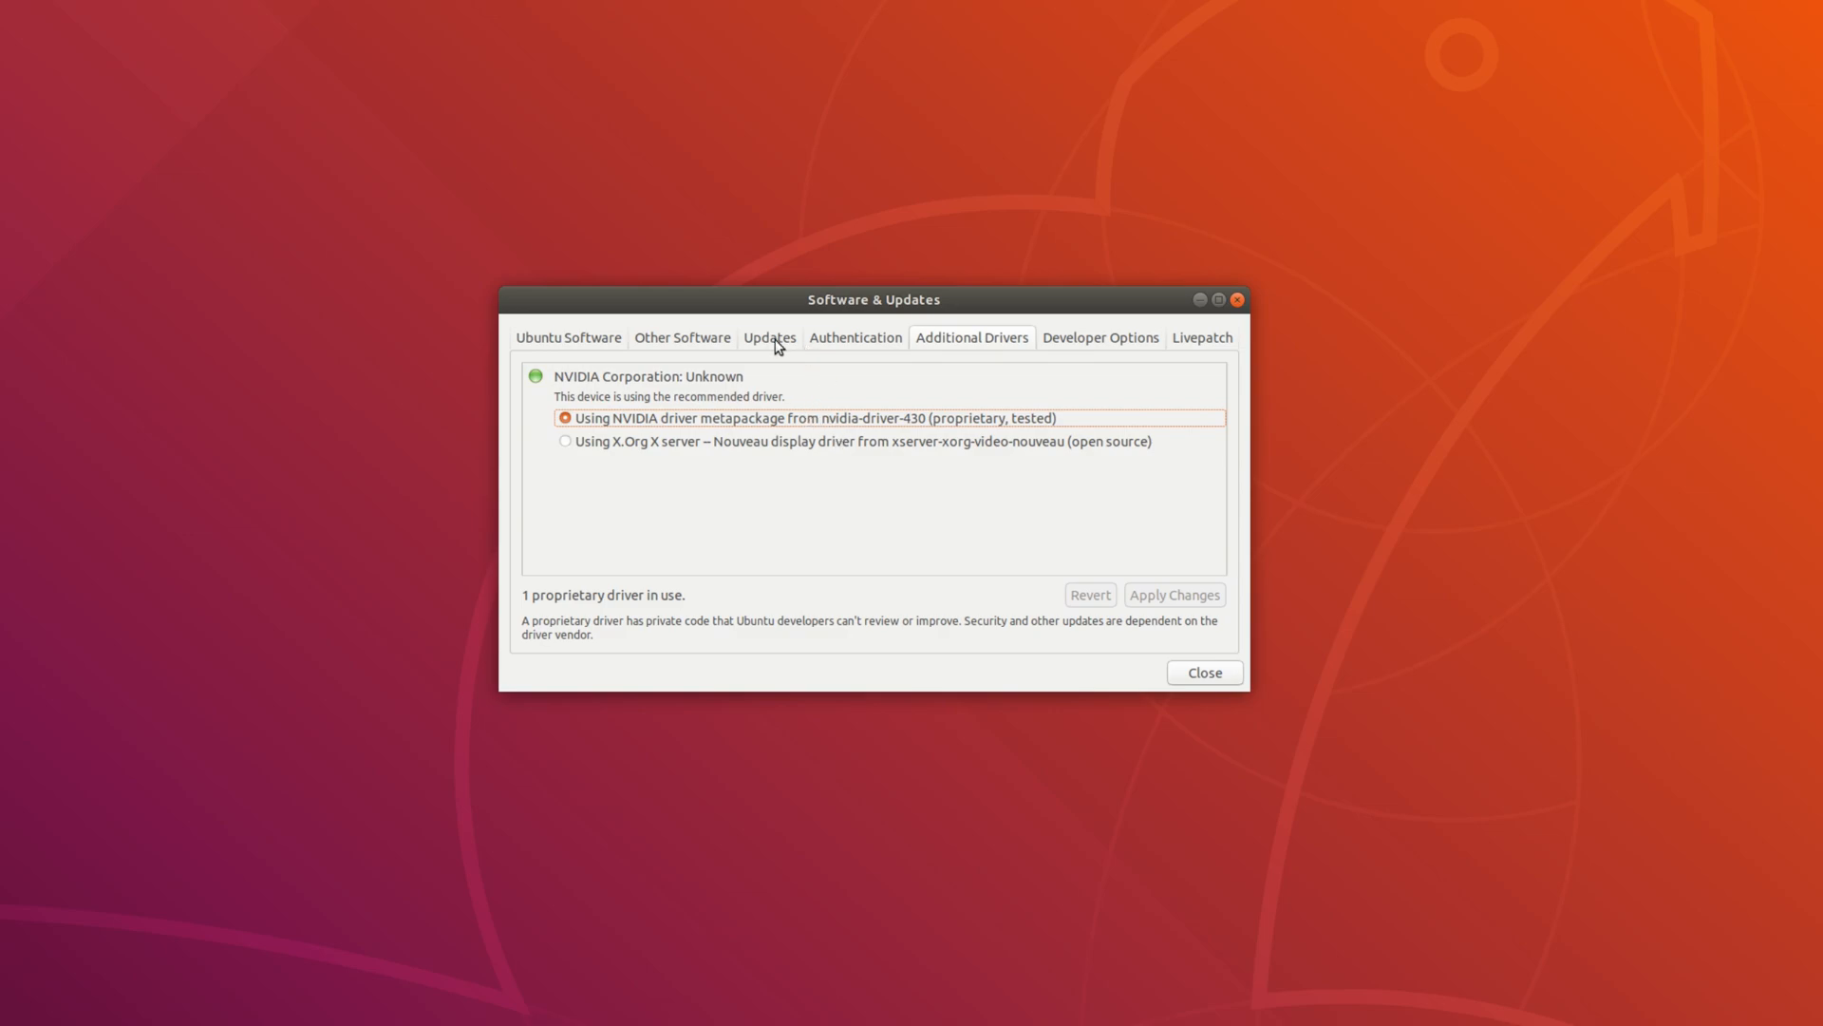
{"action": "left_click", "coordinate": [770, 337]}
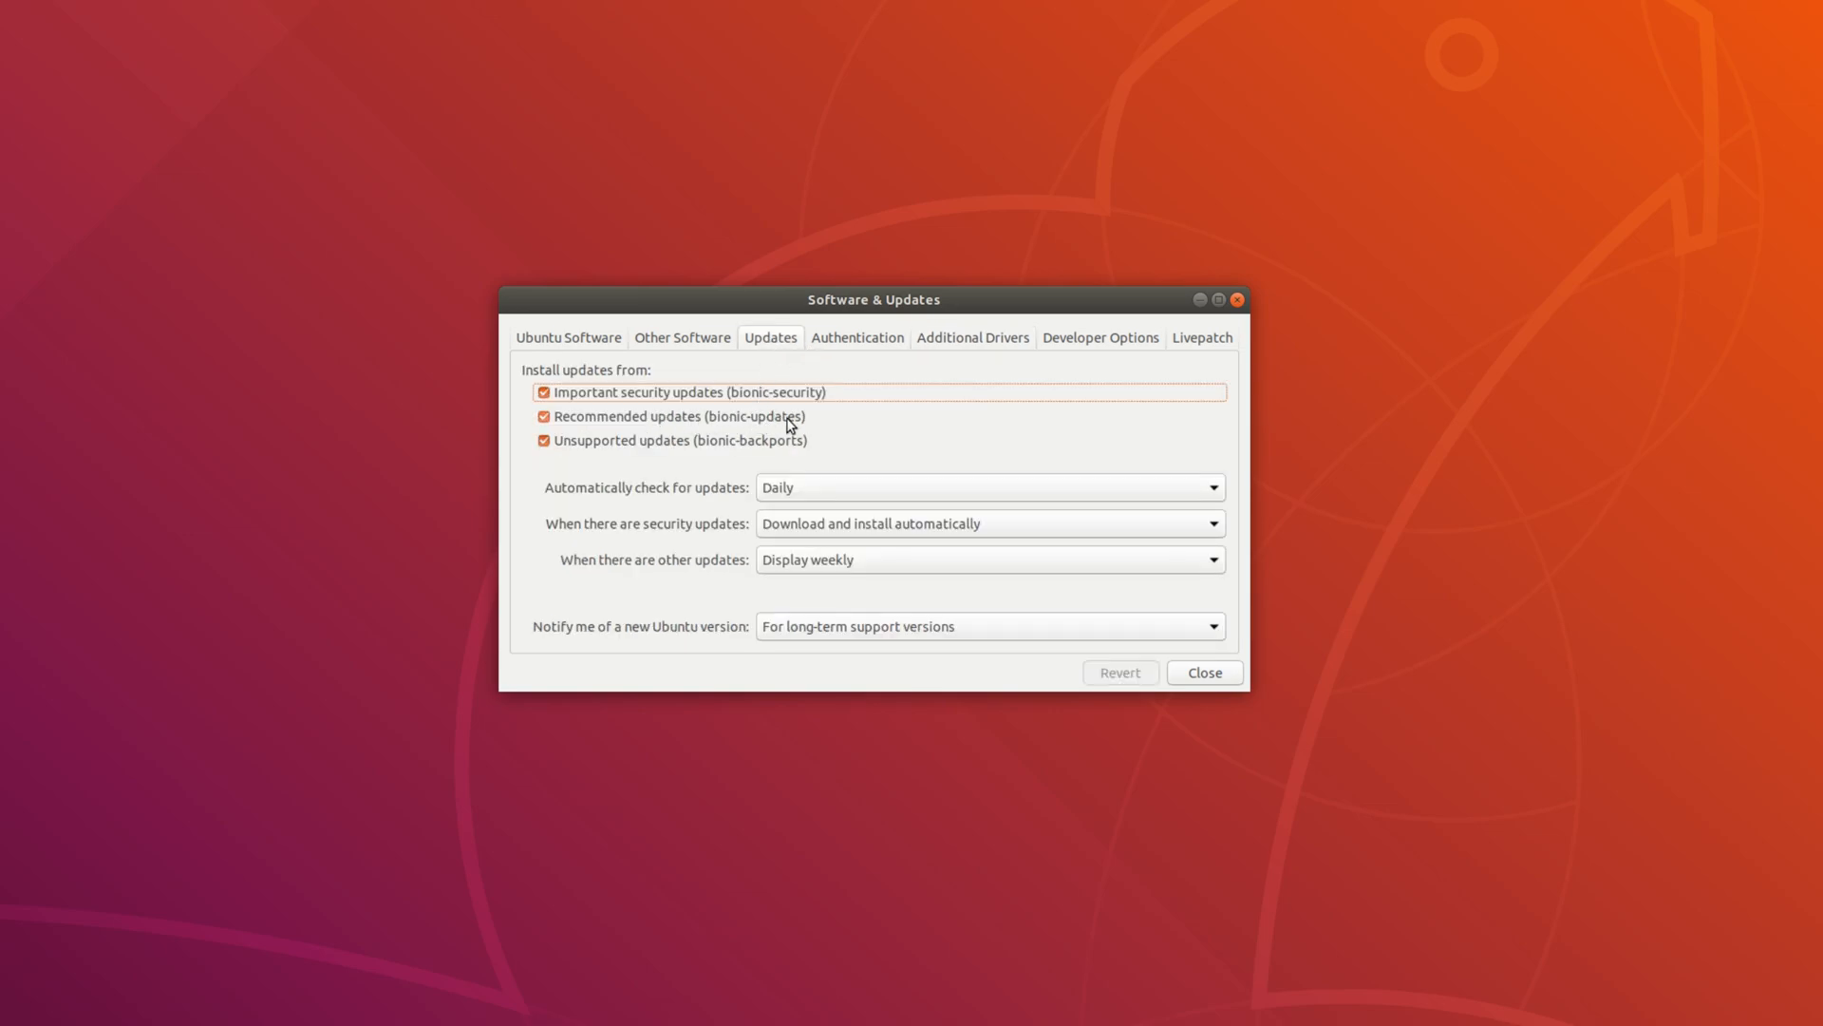
{"action": "mouse_move", "coordinate": [753, 419]}
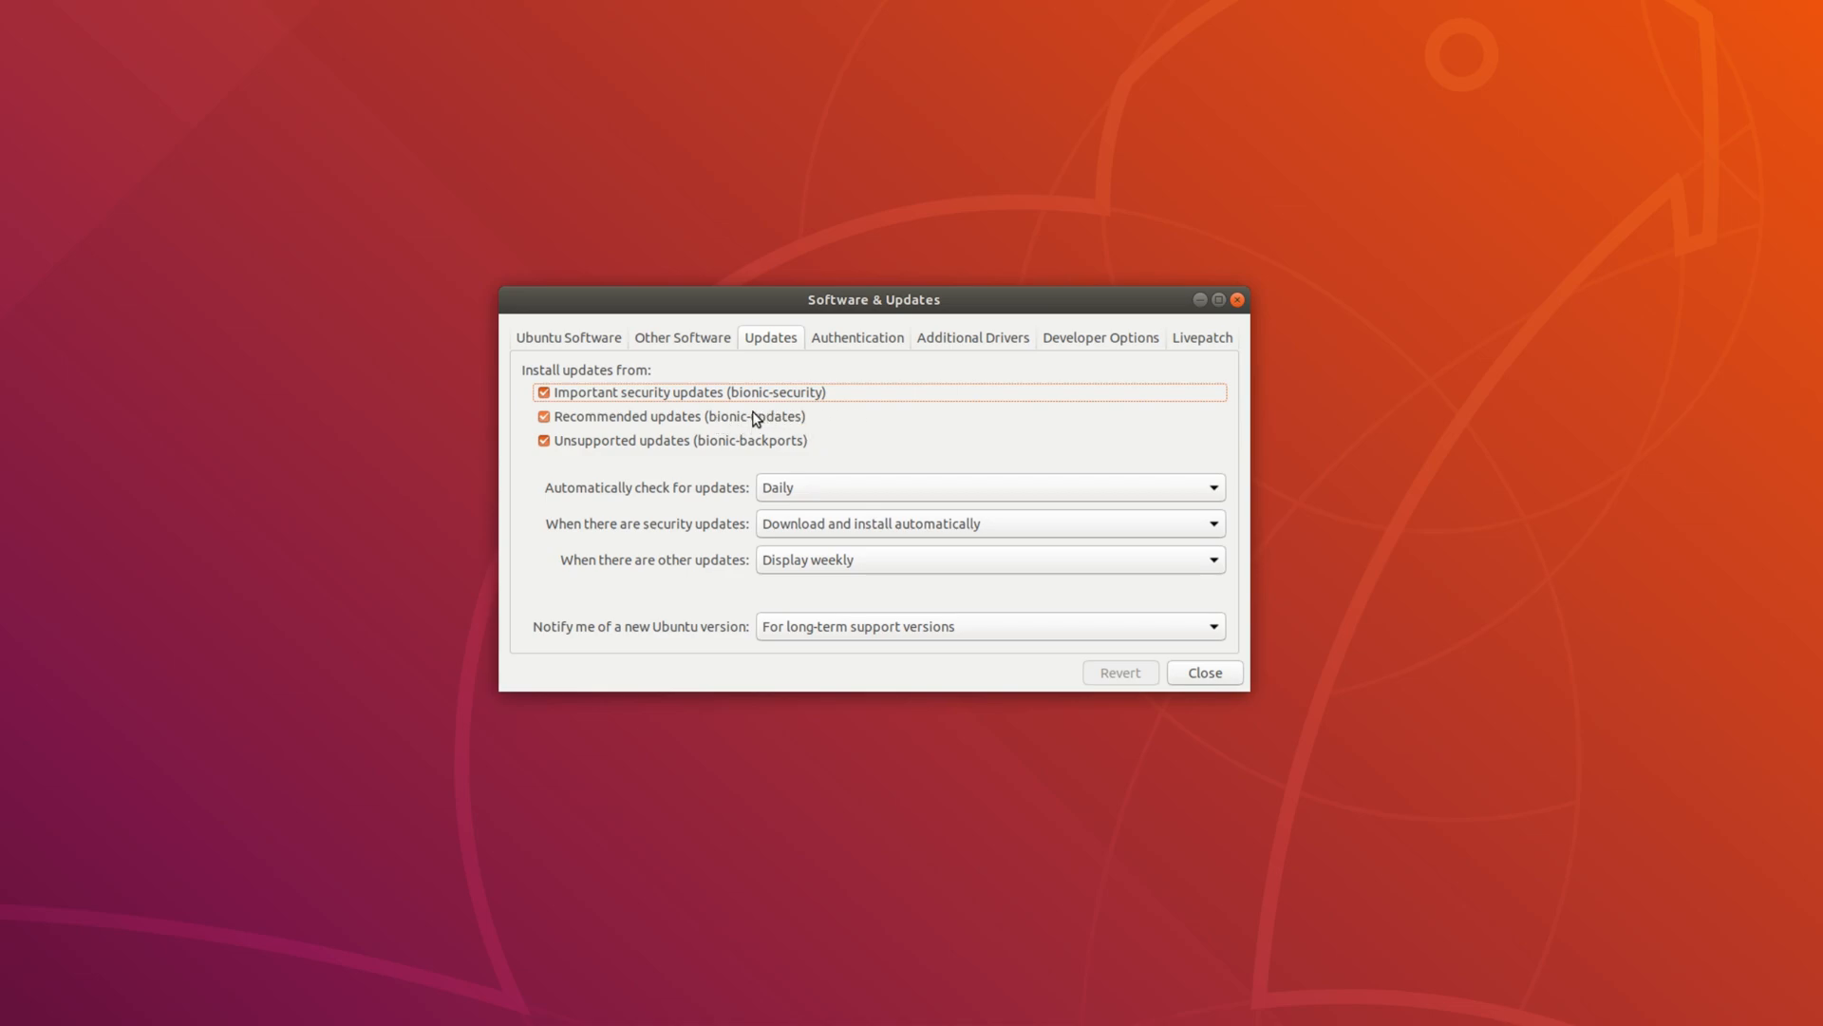
{"action": "mouse_move", "coordinate": [743, 415]}
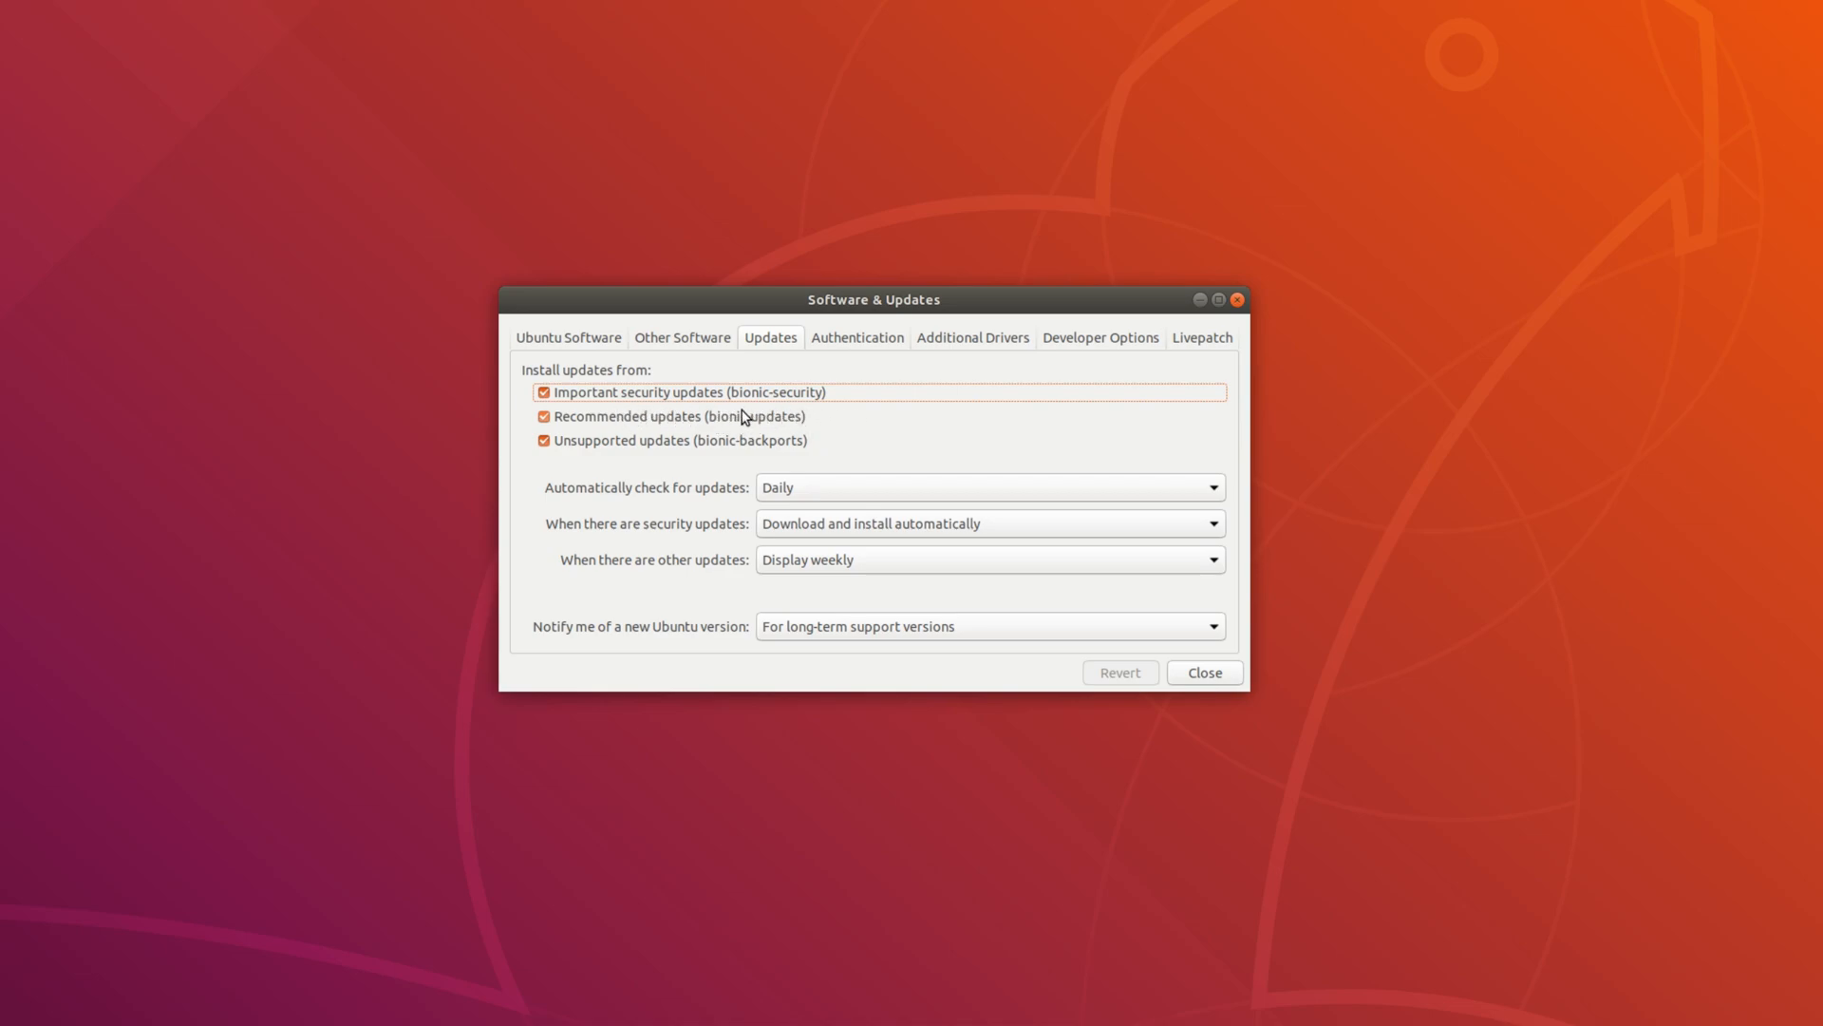
{"action": "left_click", "coordinate": [972, 337]}
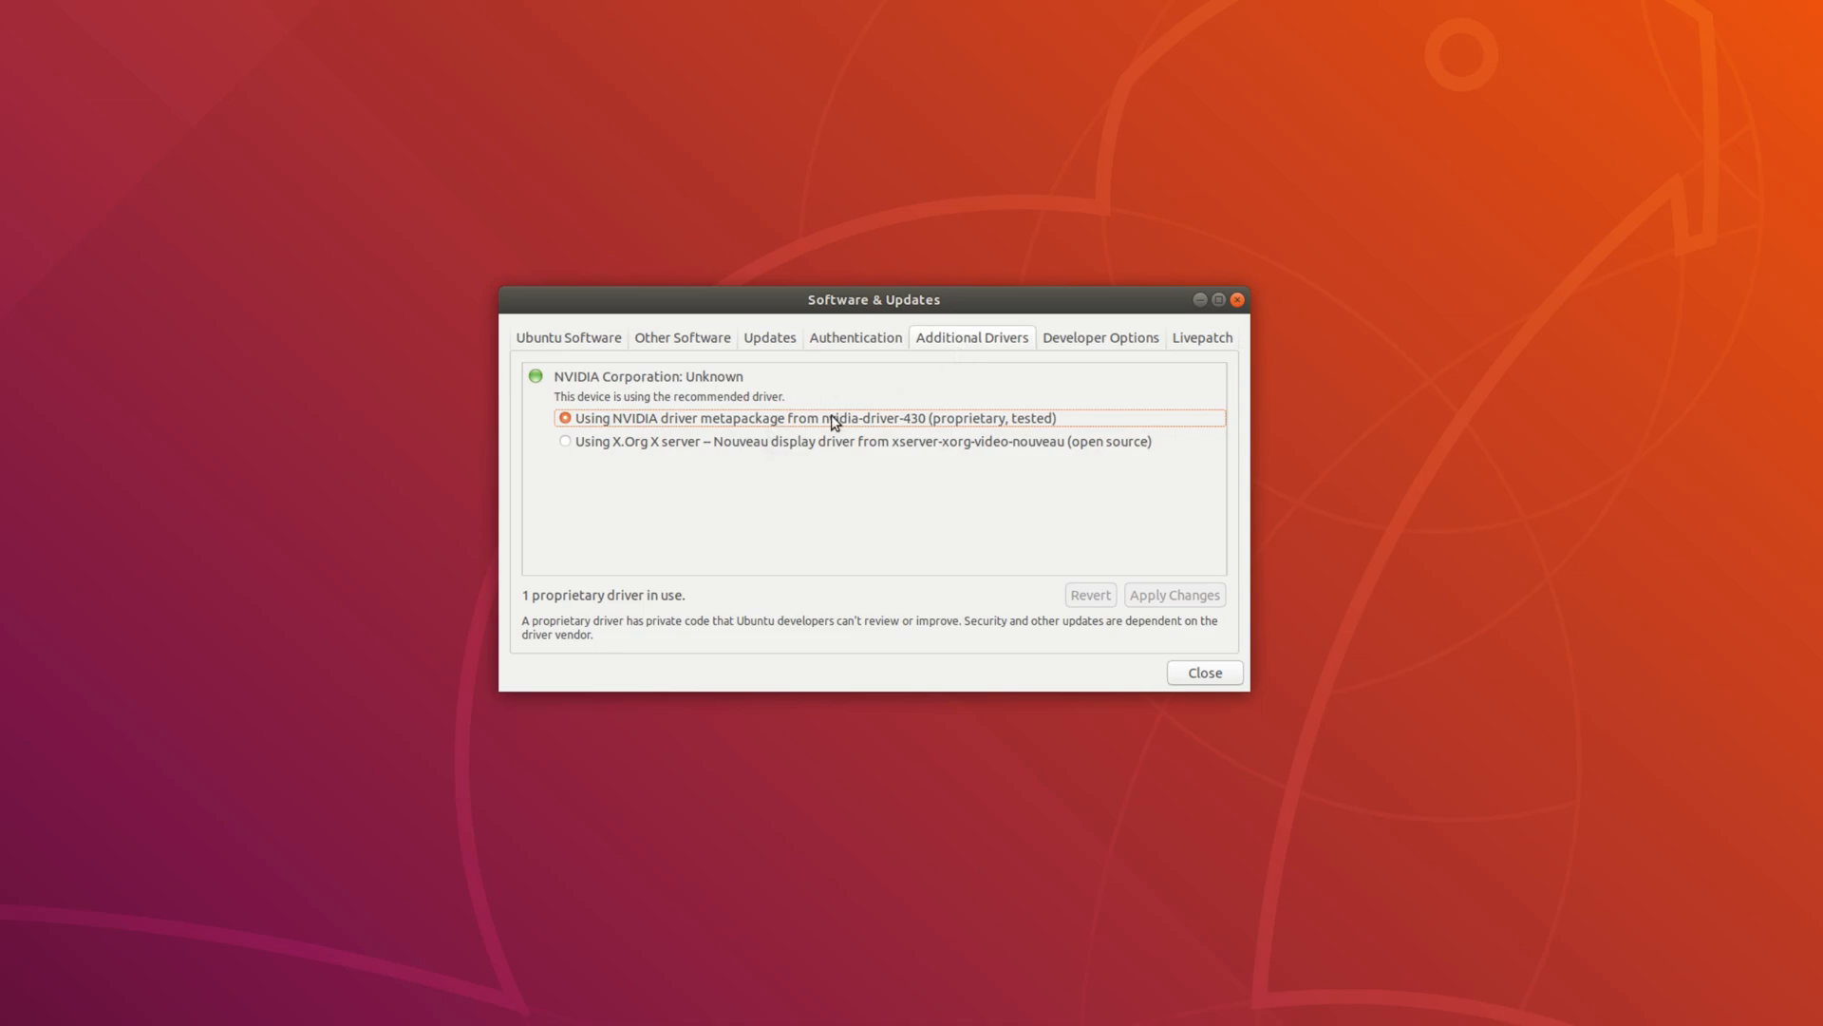
{"action": "mouse_move", "coordinate": [802, 427]}
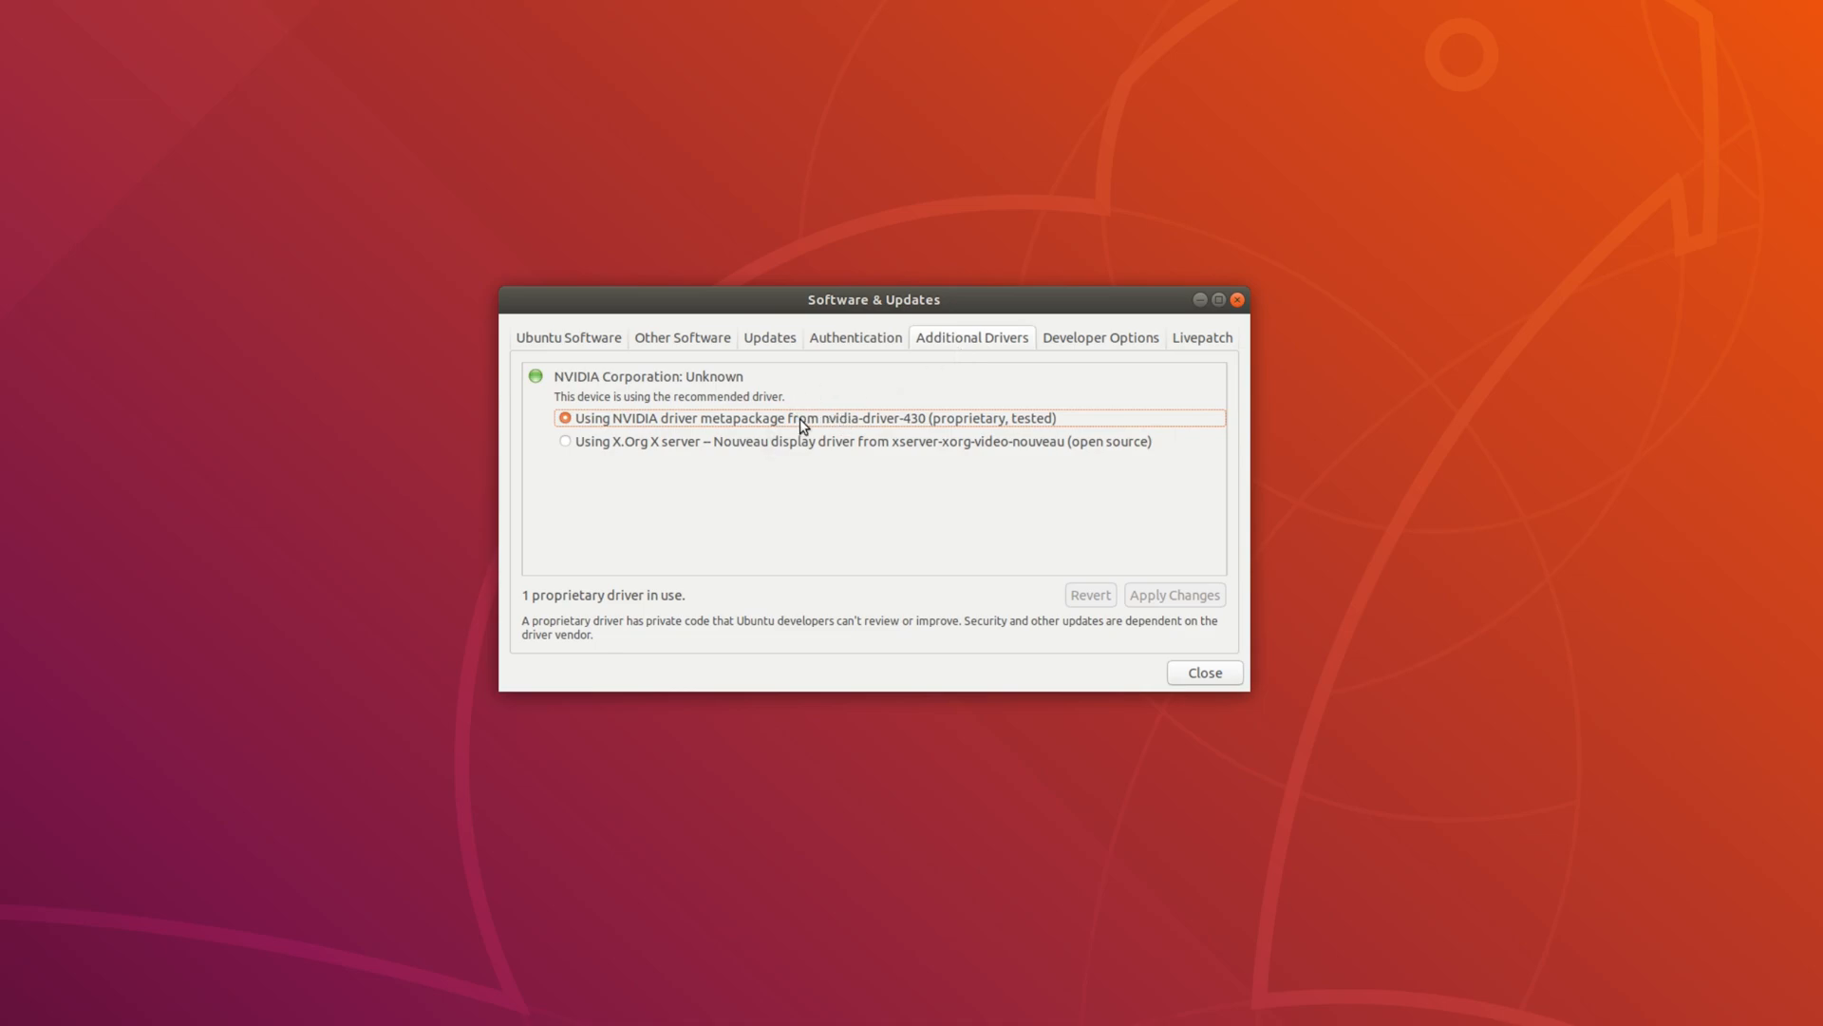
{"action": "left_click", "coordinate": [1203, 672]}
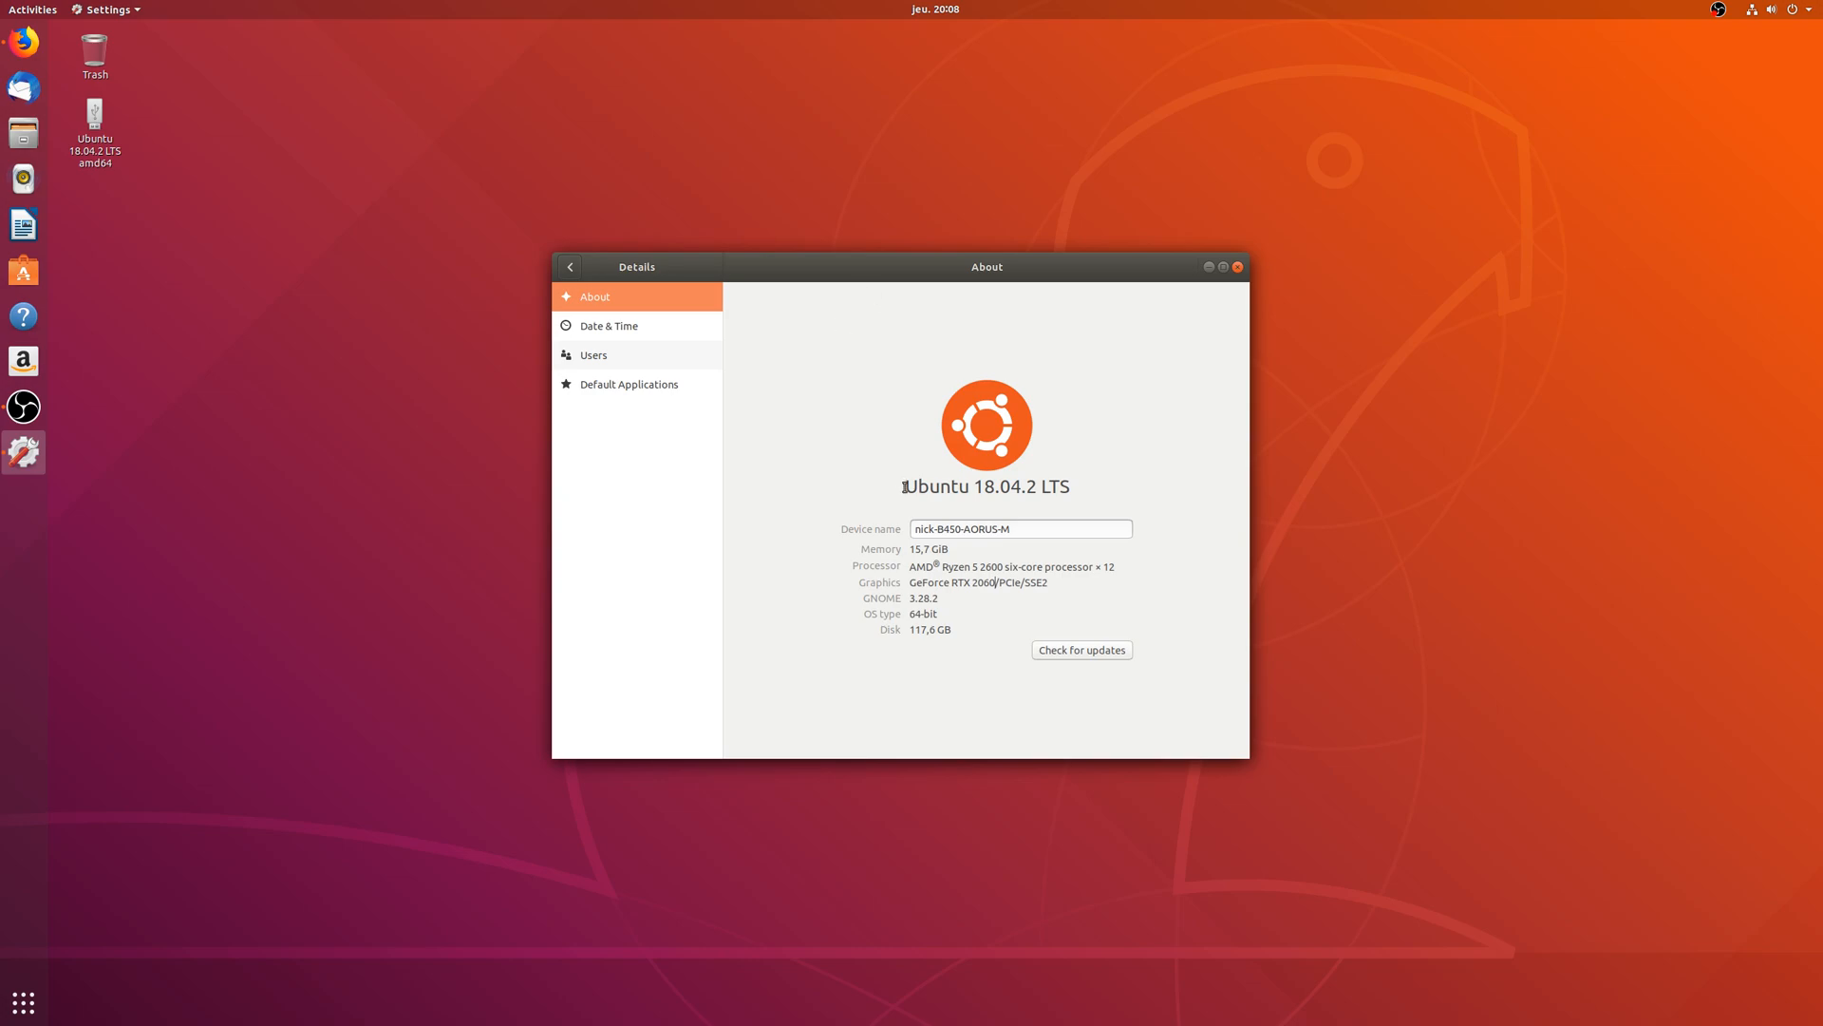
Highlight Ubuntu 18.04.2 LTS and the GeForce RTX 2060 graphics name in About details.
{"action": "double_click", "coordinate": [985, 487]}
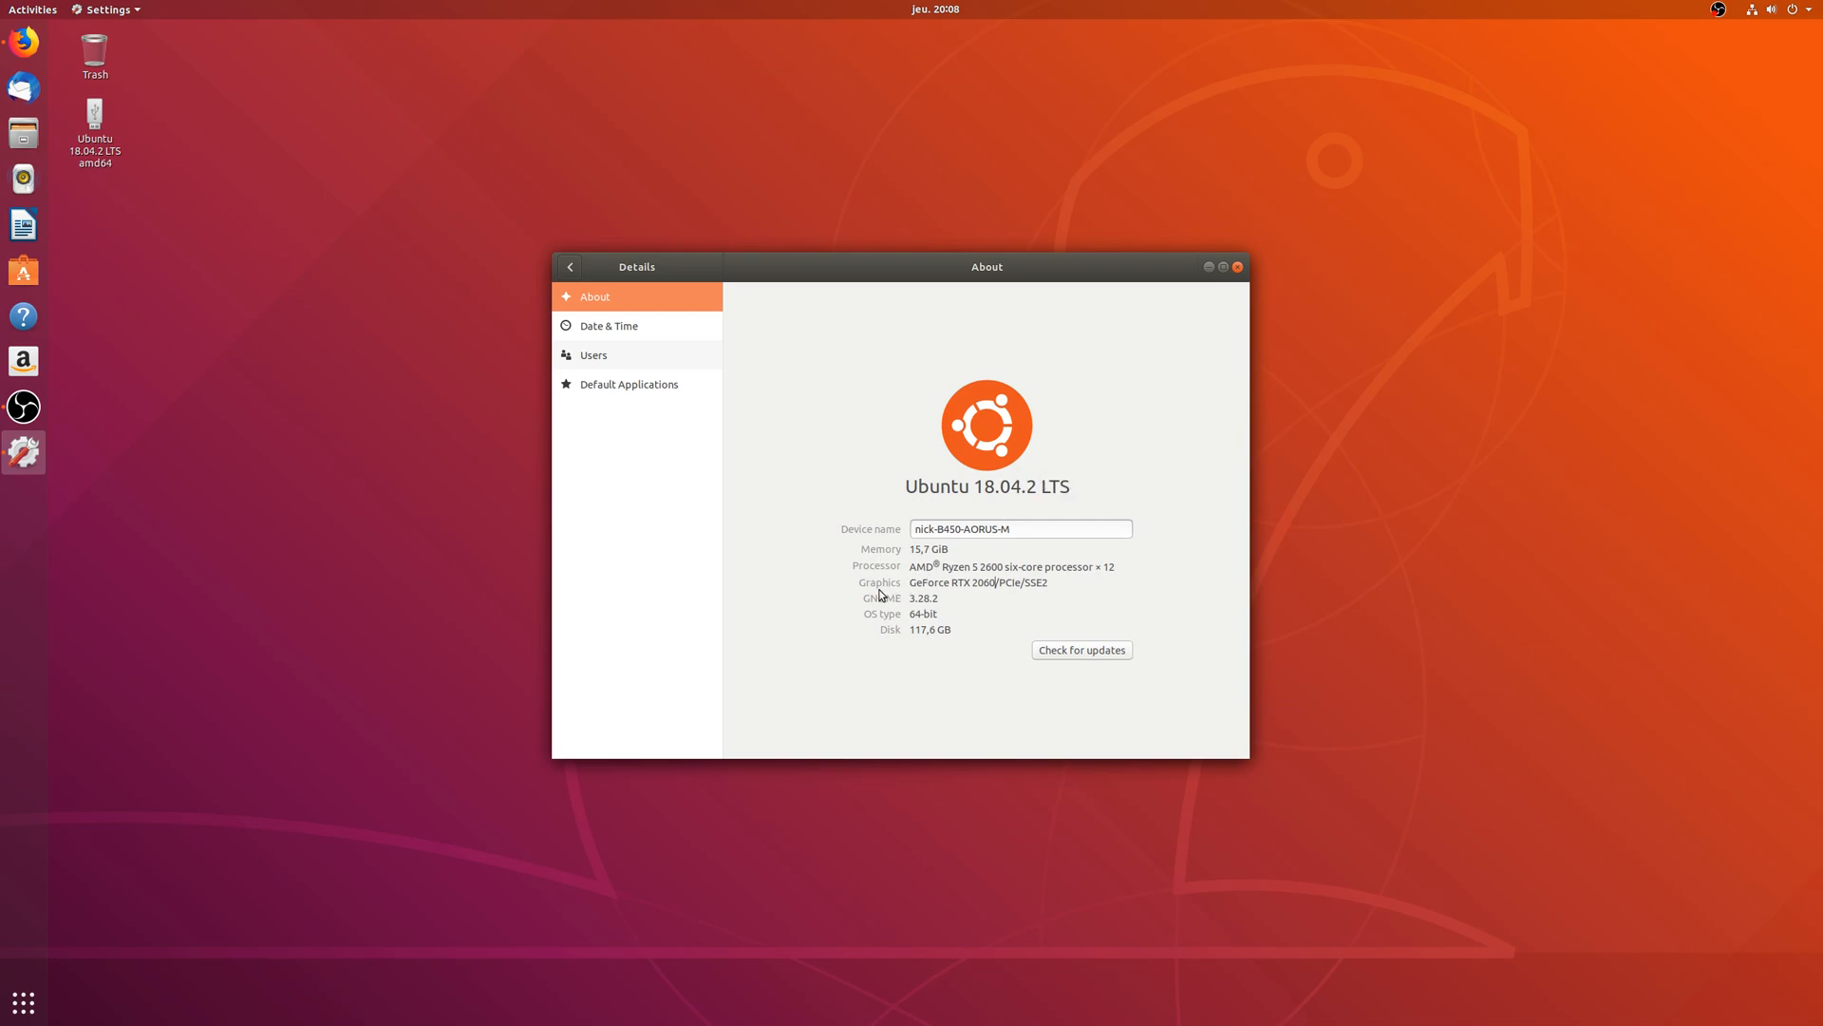
{"action": "mouse_move", "coordinate": [912, 581]}
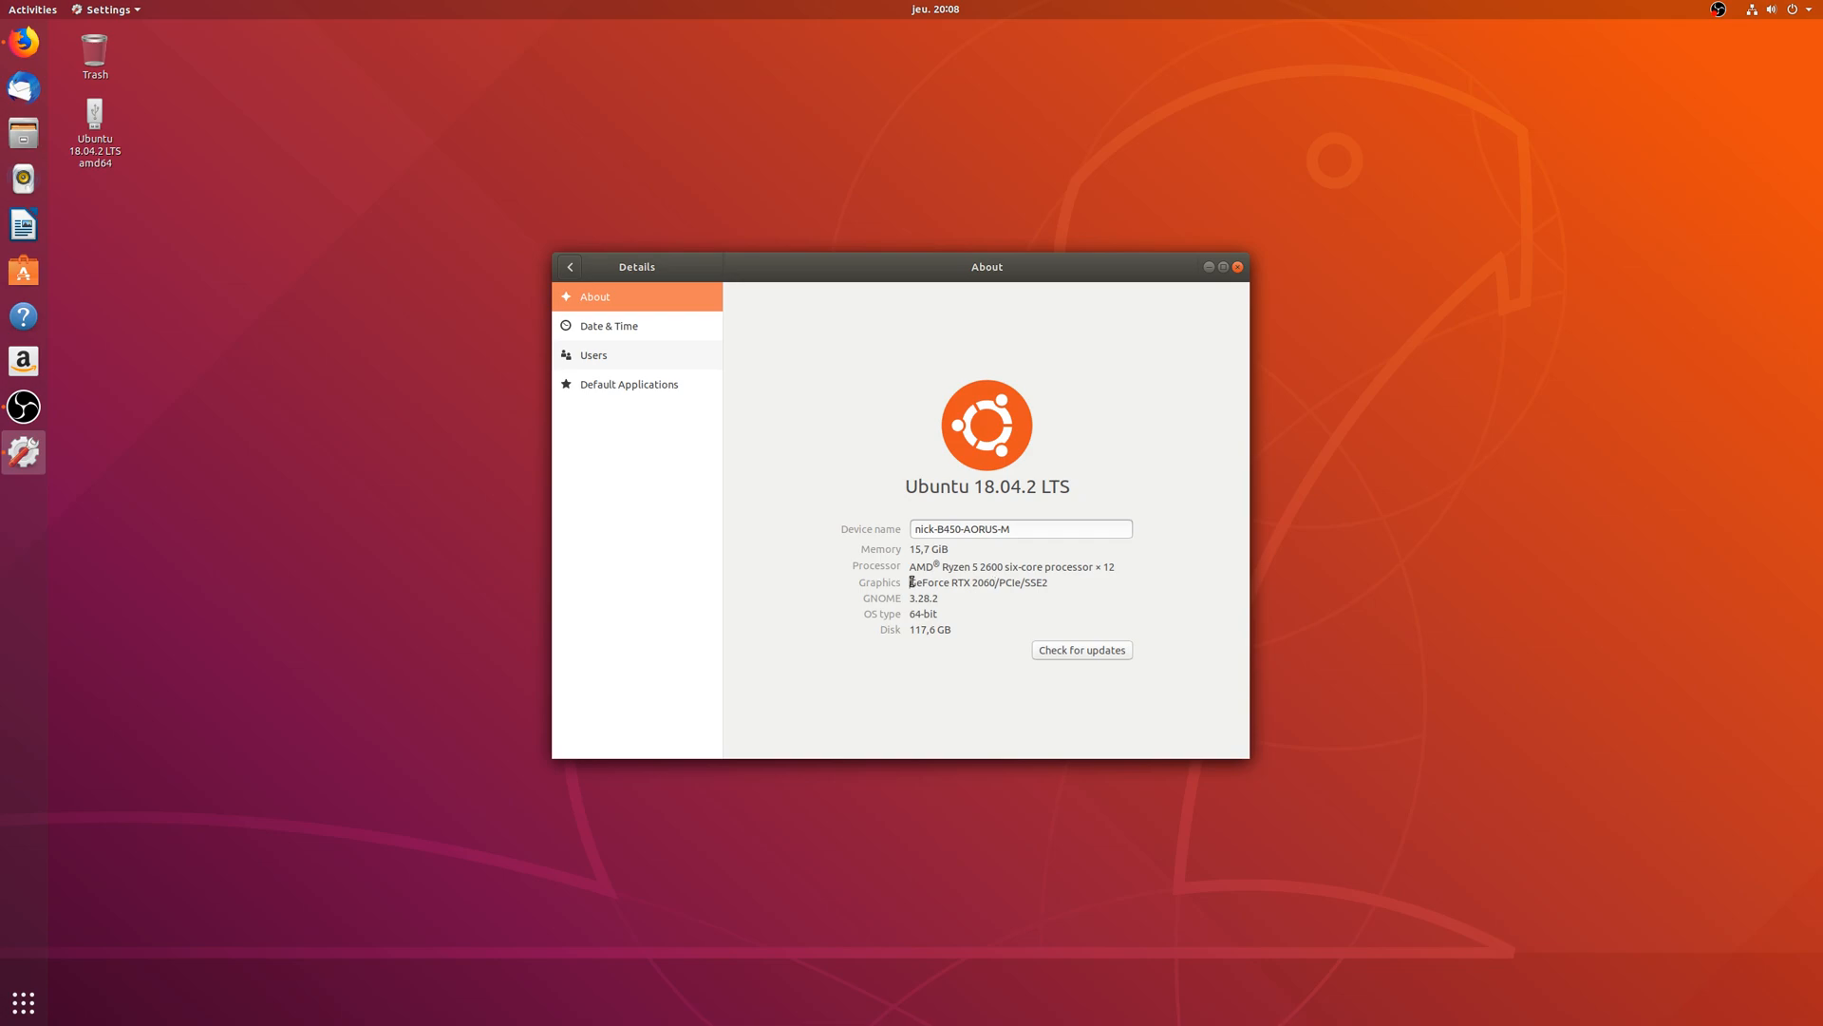
{"action": "double_click", "coordinate": [977, 581]}
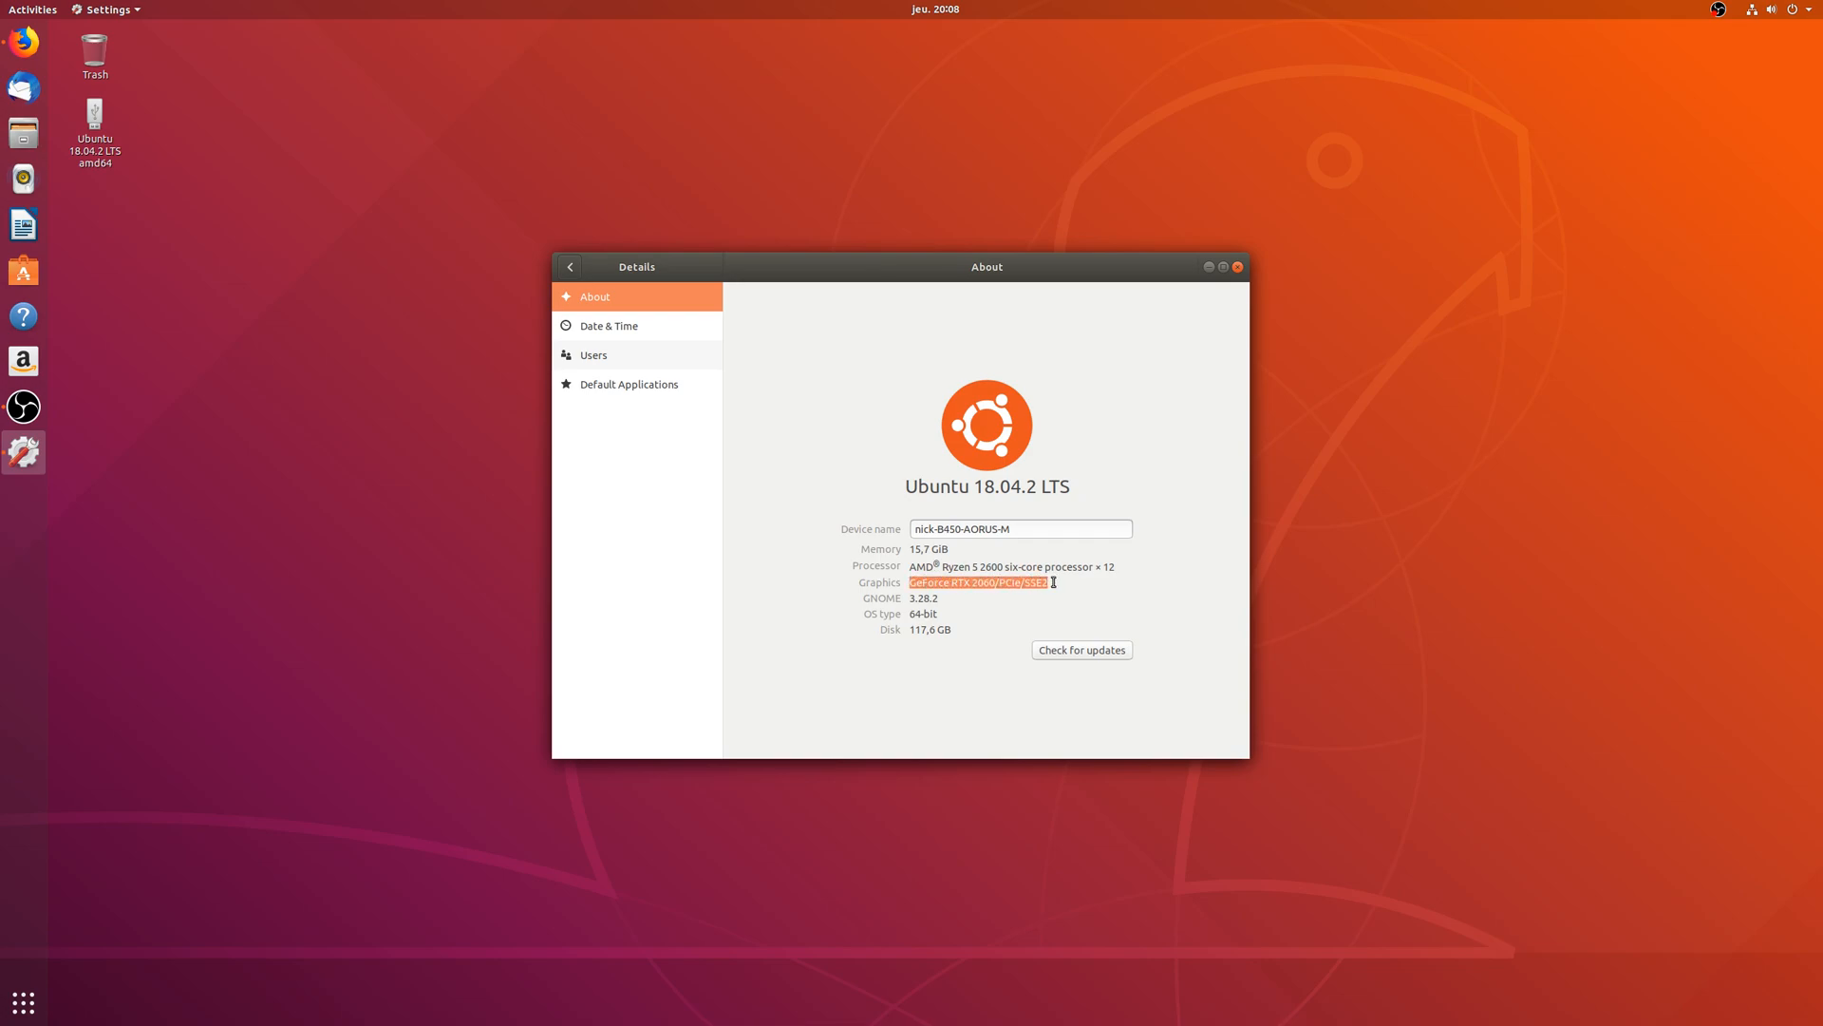
{"action": "left_click", "coordinate": [968, 566]}
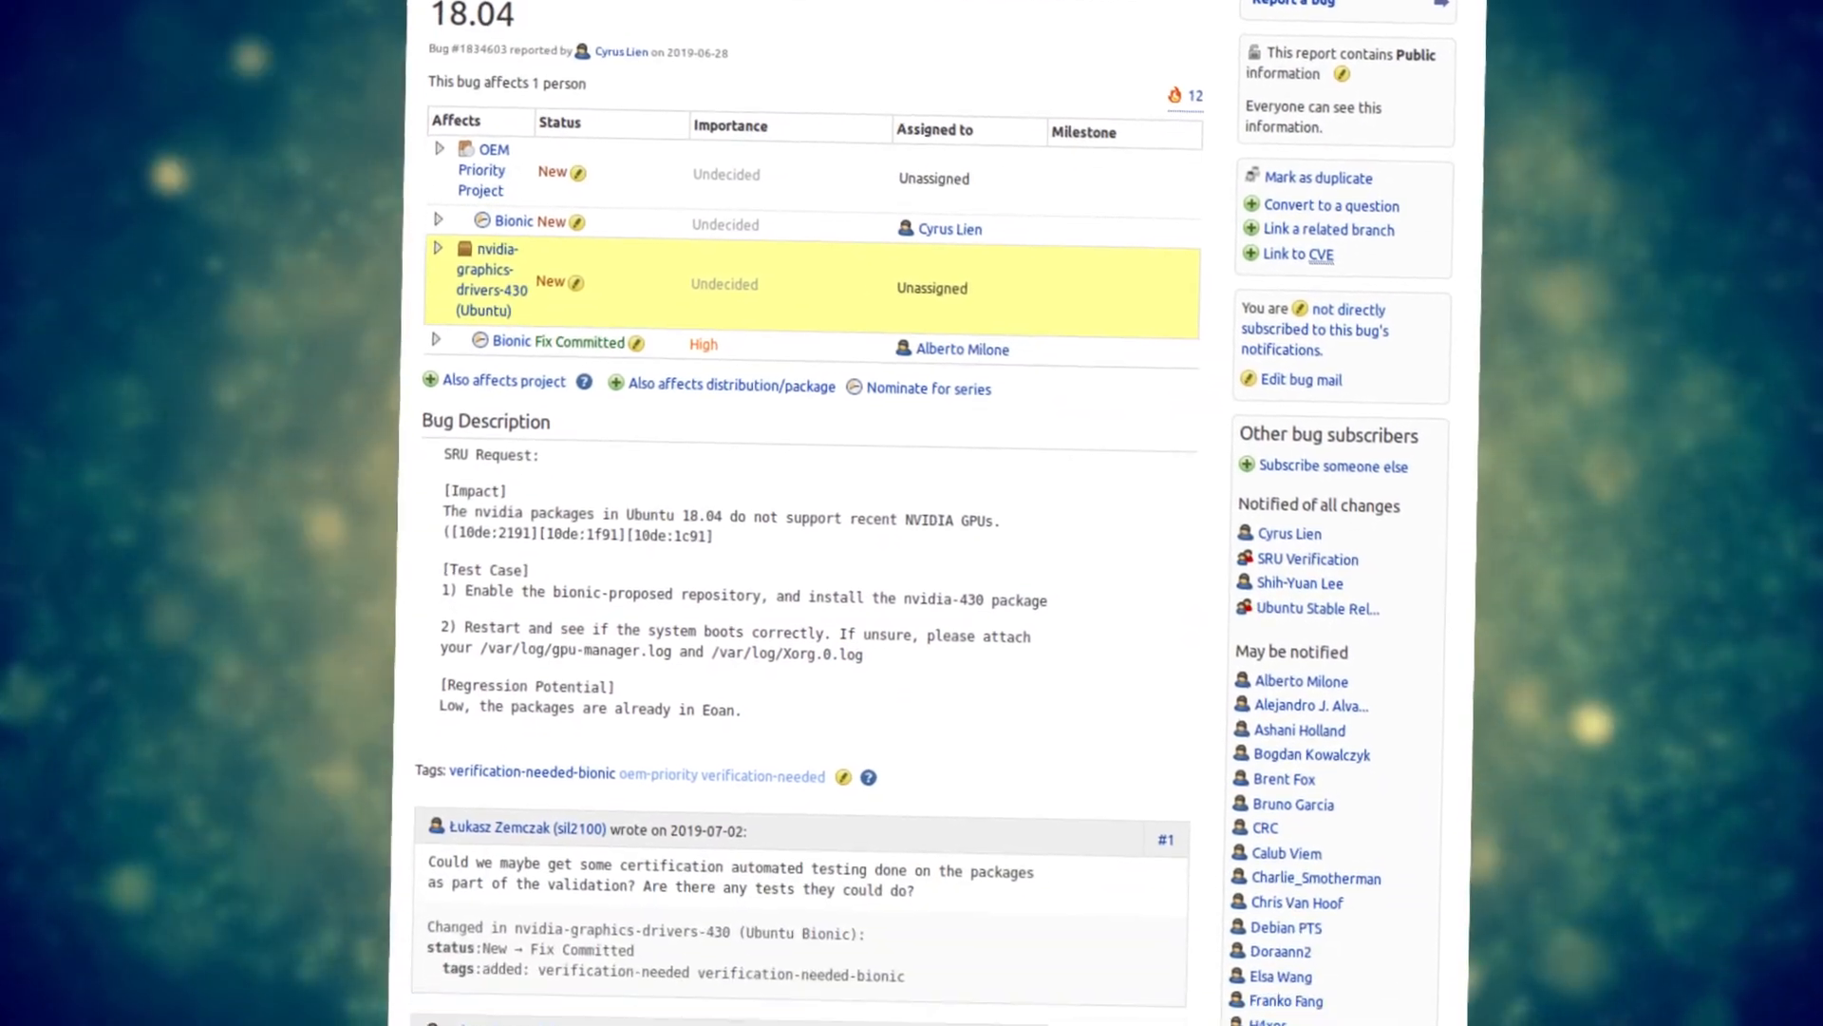
Scroll through the nvidia-graphics-drivers-430 bug comments about testing bionic-proposed.
{"action": "scroll", "scroll_direction": "down", "scroll_amount": 3}
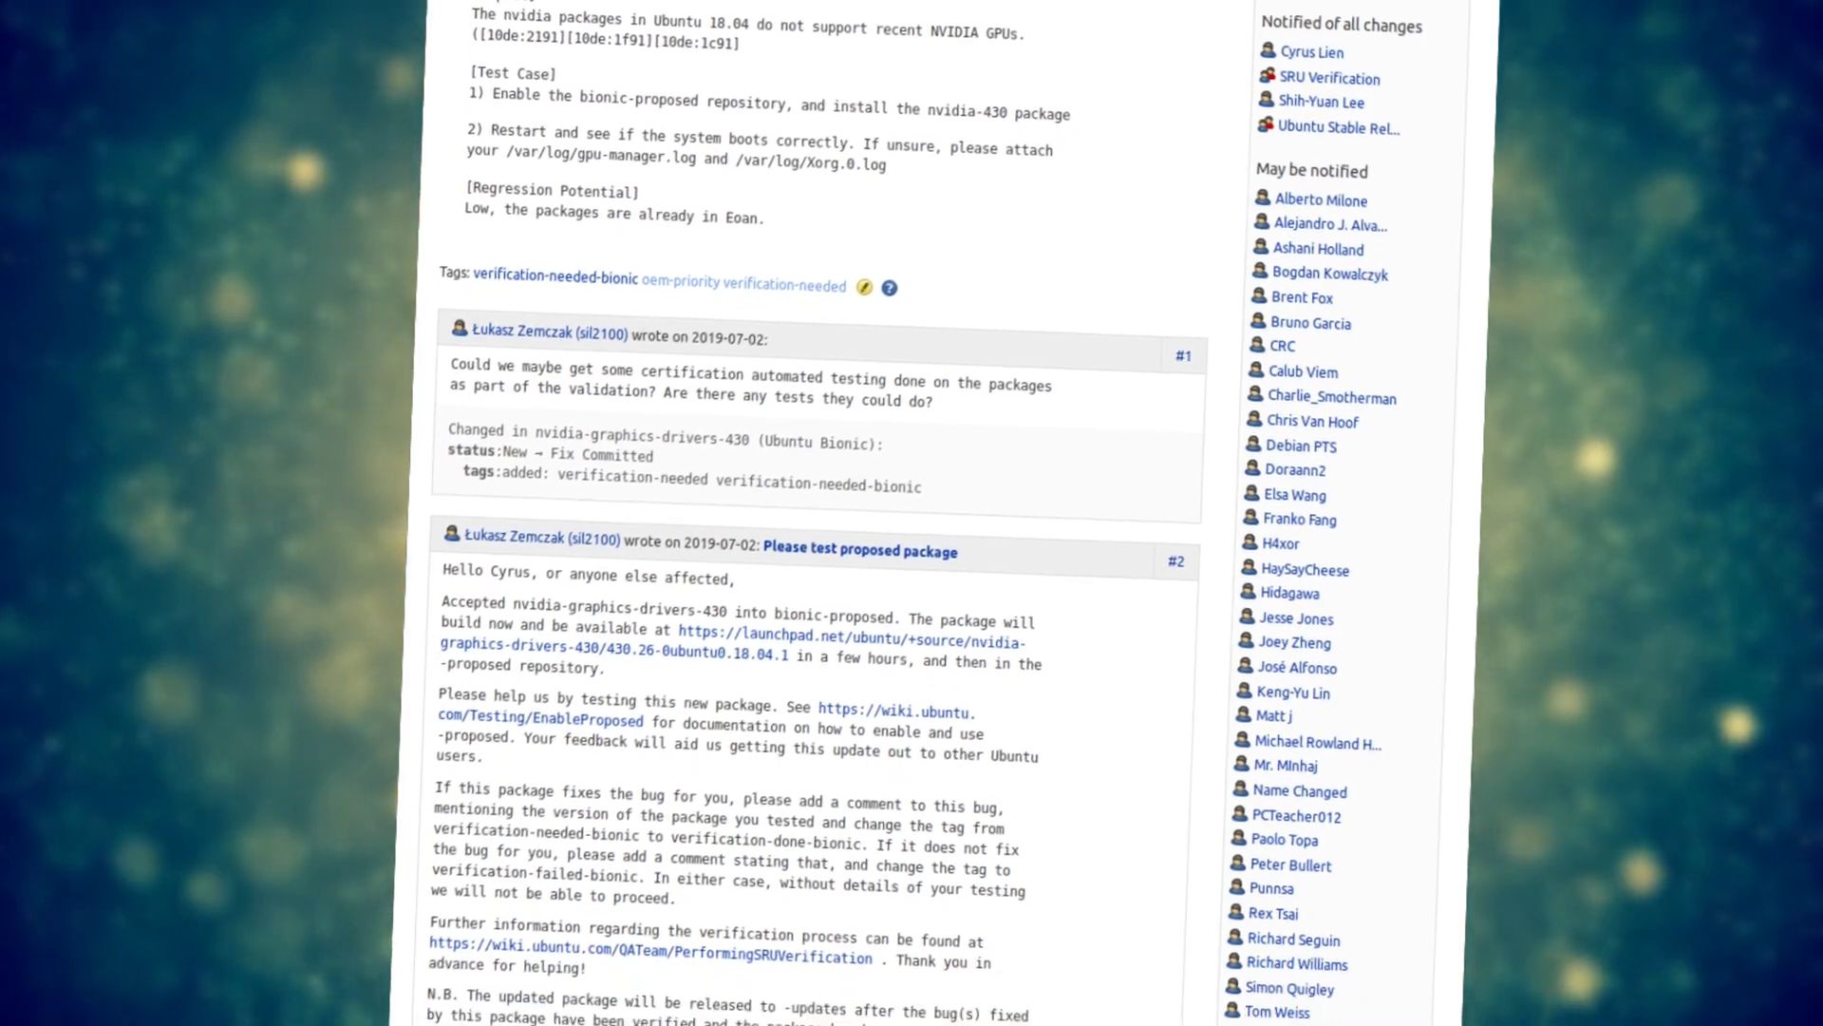
{"action": "scroll", "scroll_direction": "down", "scroll_amount": 3}
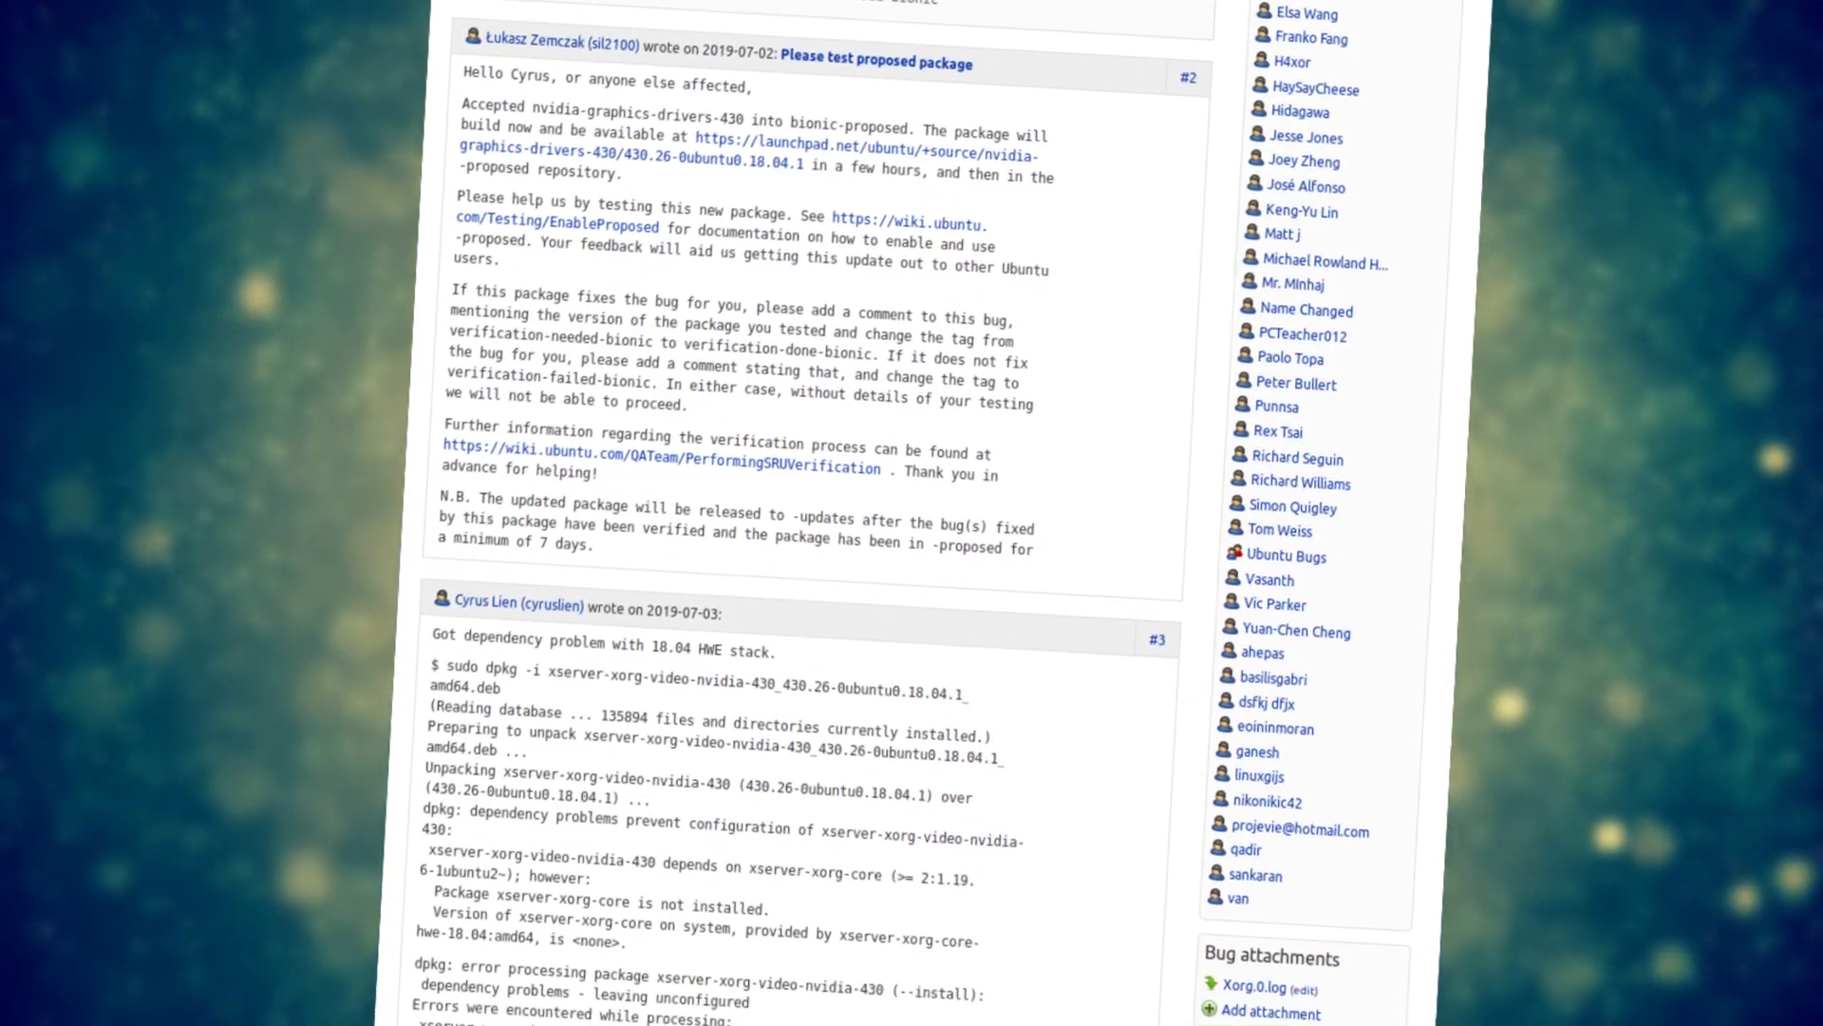
{"action": "scroll", "scroll_direction": "down", "scroll_amount": 3}
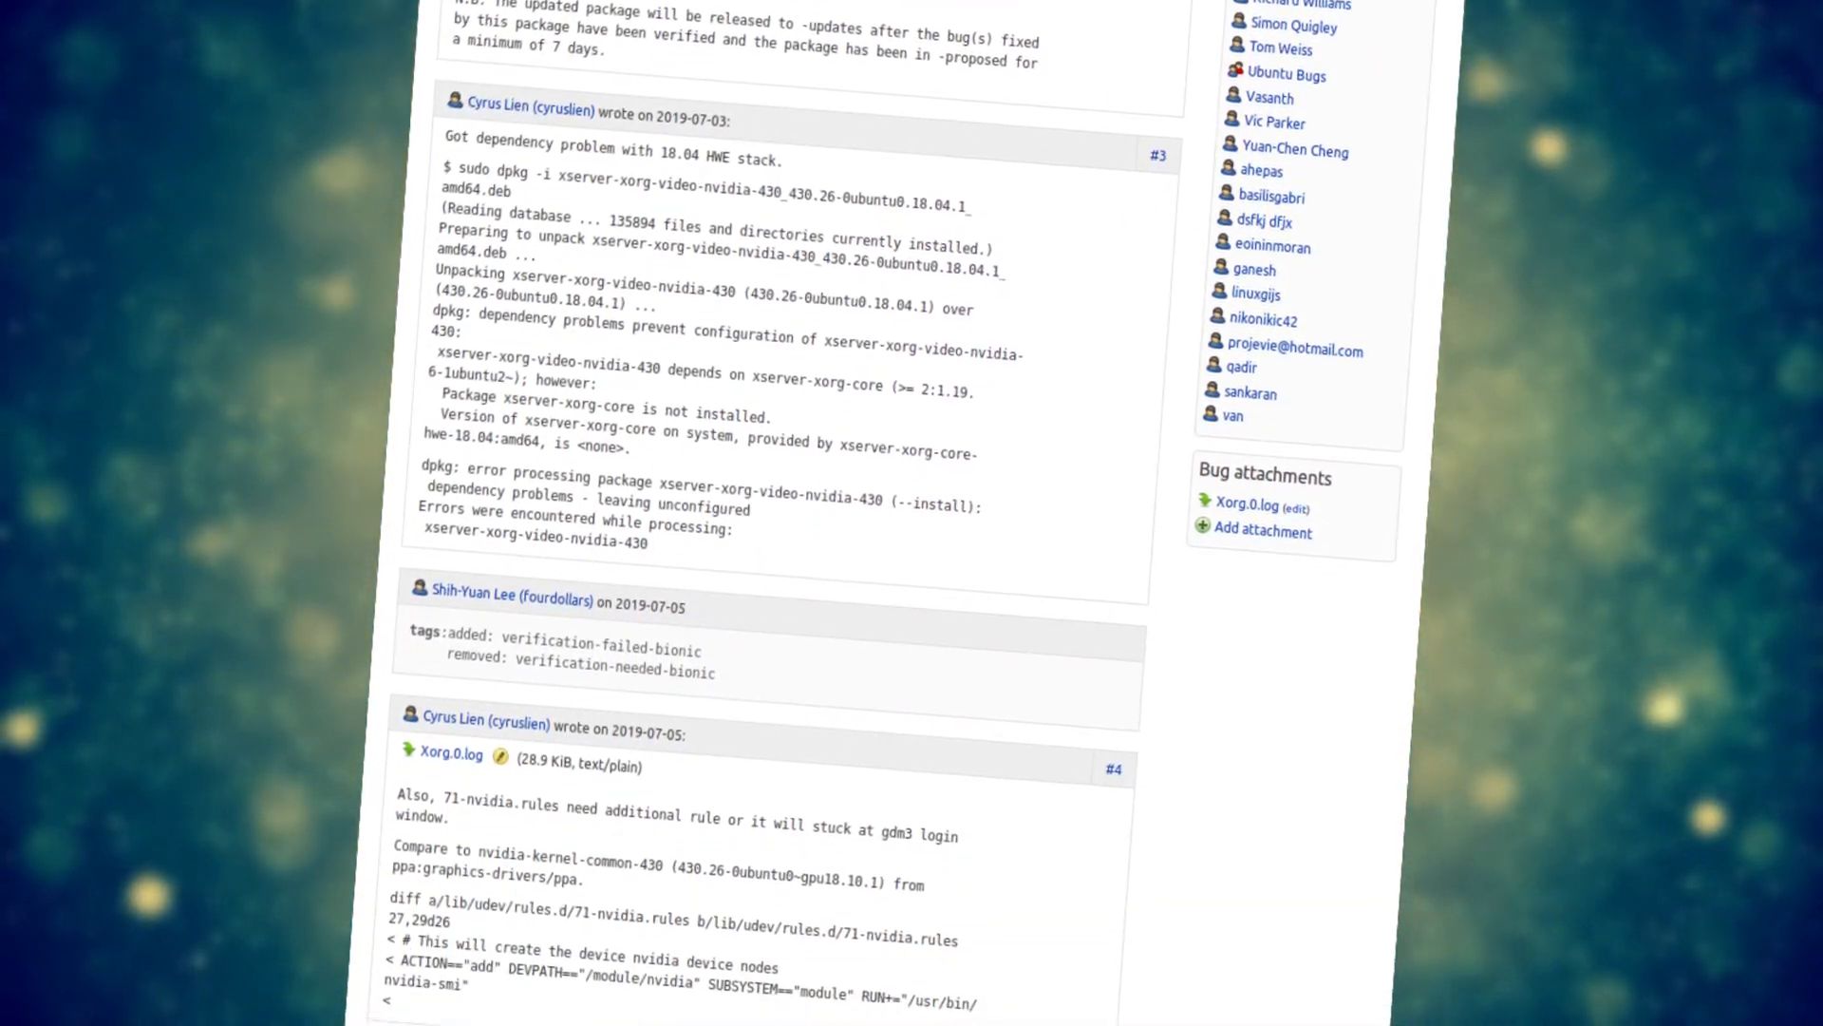
{"action": "scroll", "scroll_direction": "down", "scroll_amount": 3}
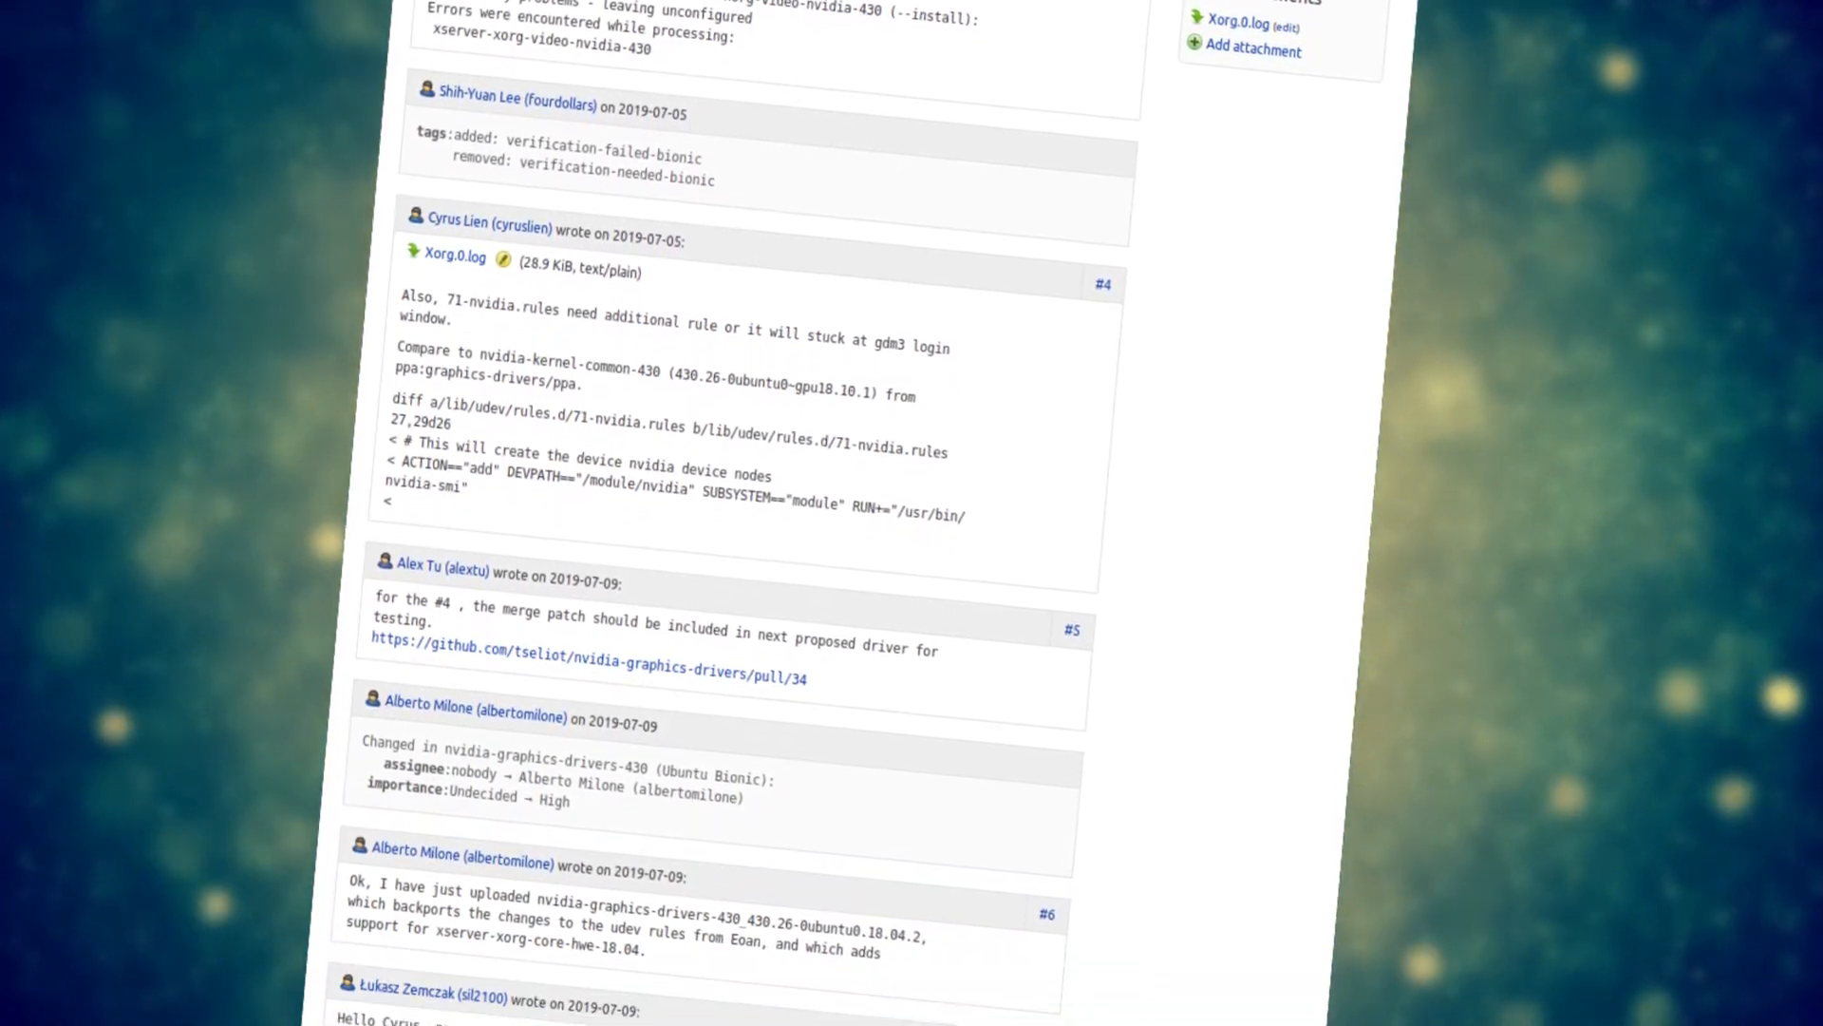